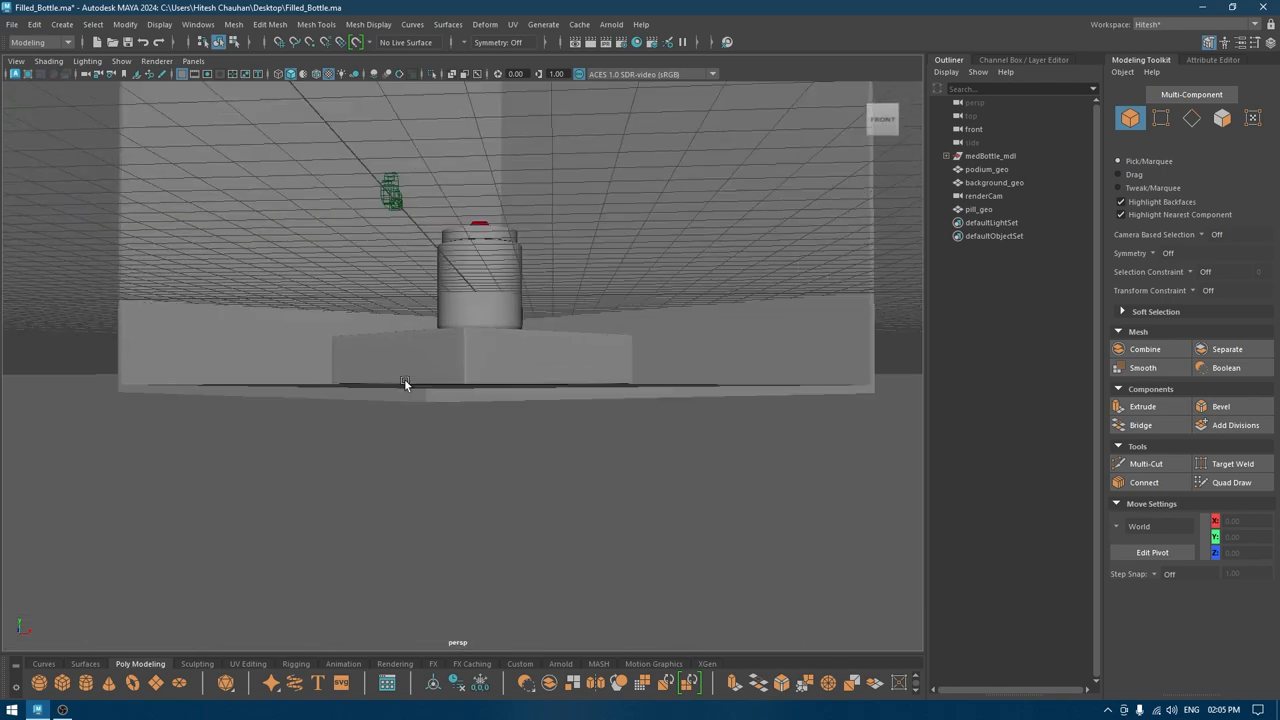
Step: Select the bottle mesh in the Outliner and expand the Bottle_root group
{"action": "left_click_drag", "start_coordinate": [404, 384], "coordinate": [484, 488]}
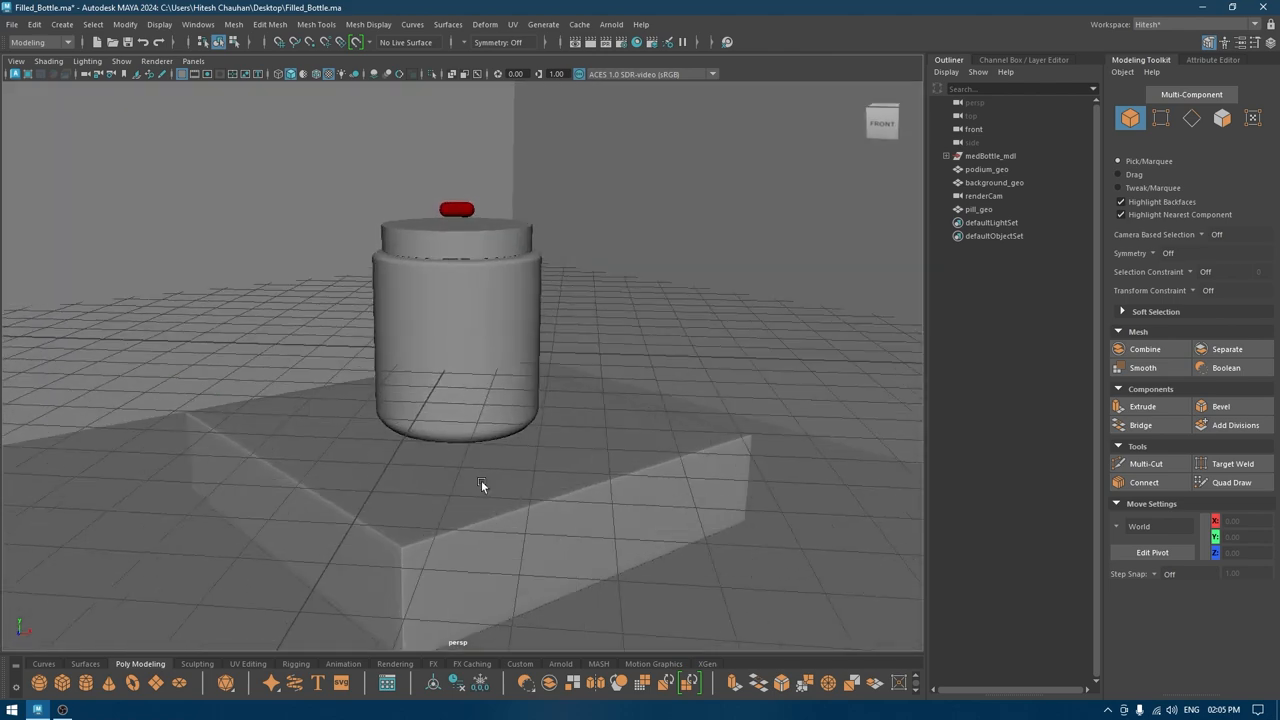
{"action": "left_click", "coordinate": [456, 210]}
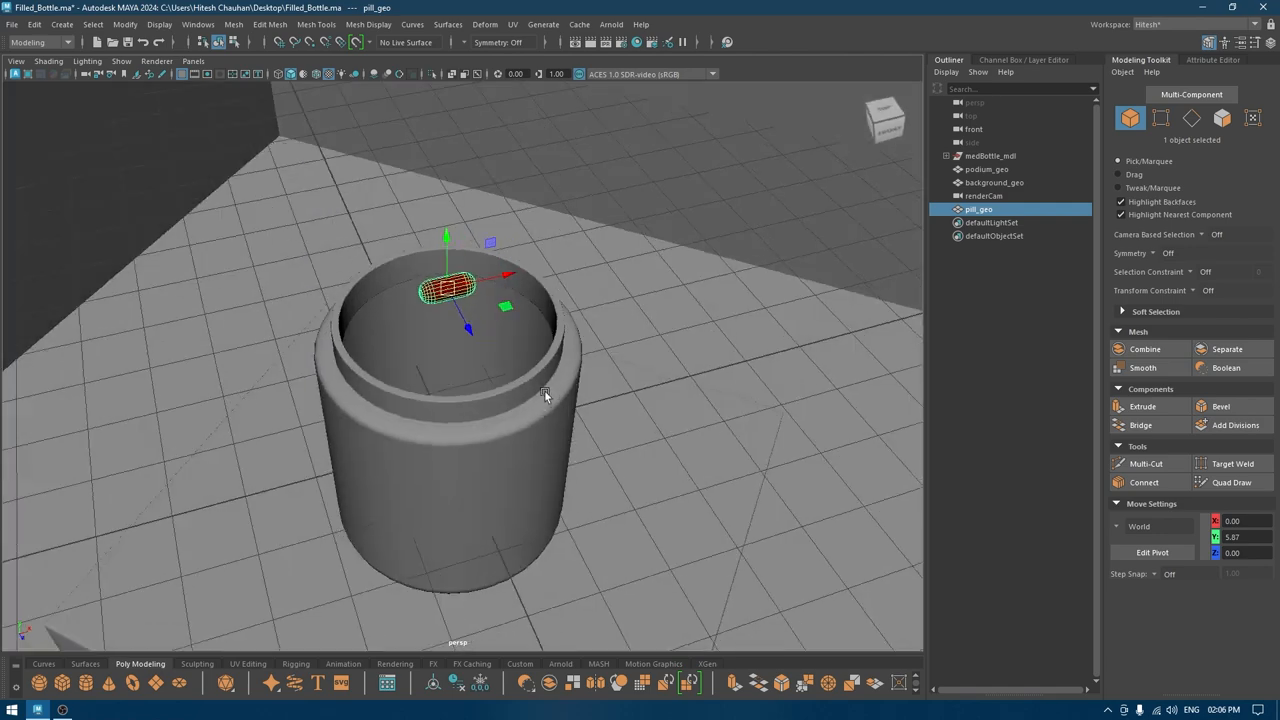
{"action": "left_click", "coordinate": [988, 156]}
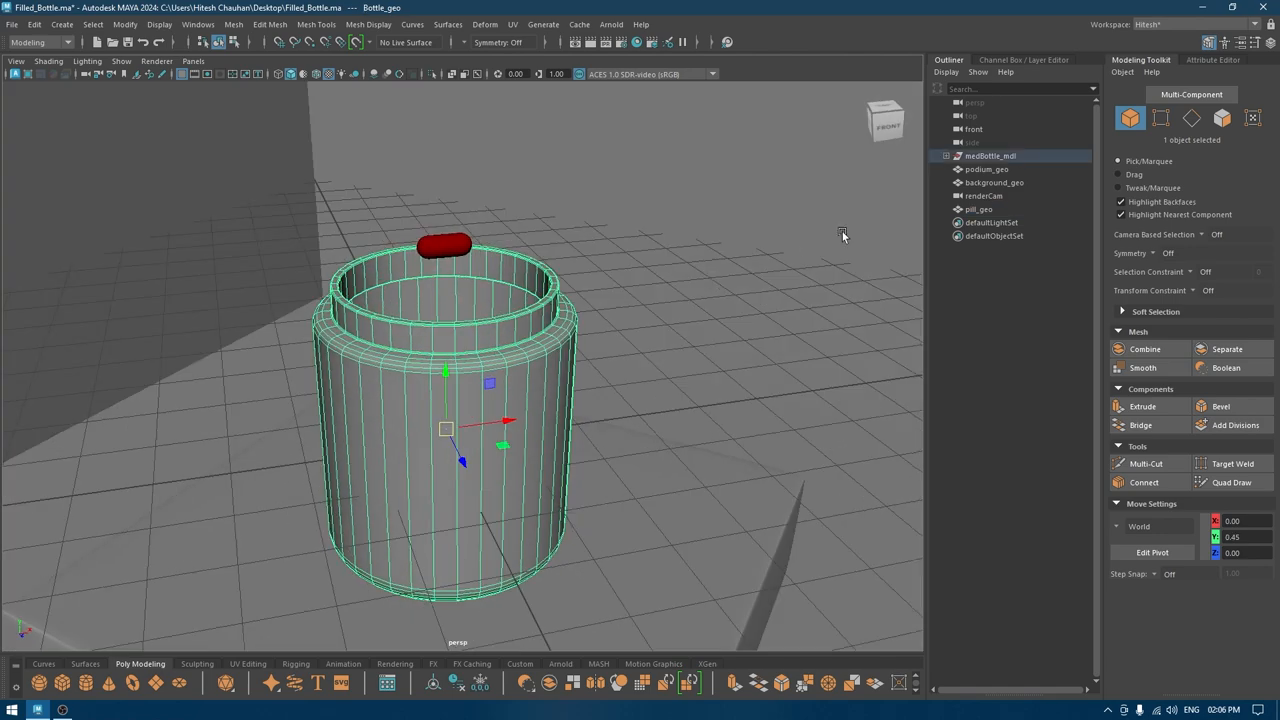
{"action": "left_click", "coordinate": [946, 156]}
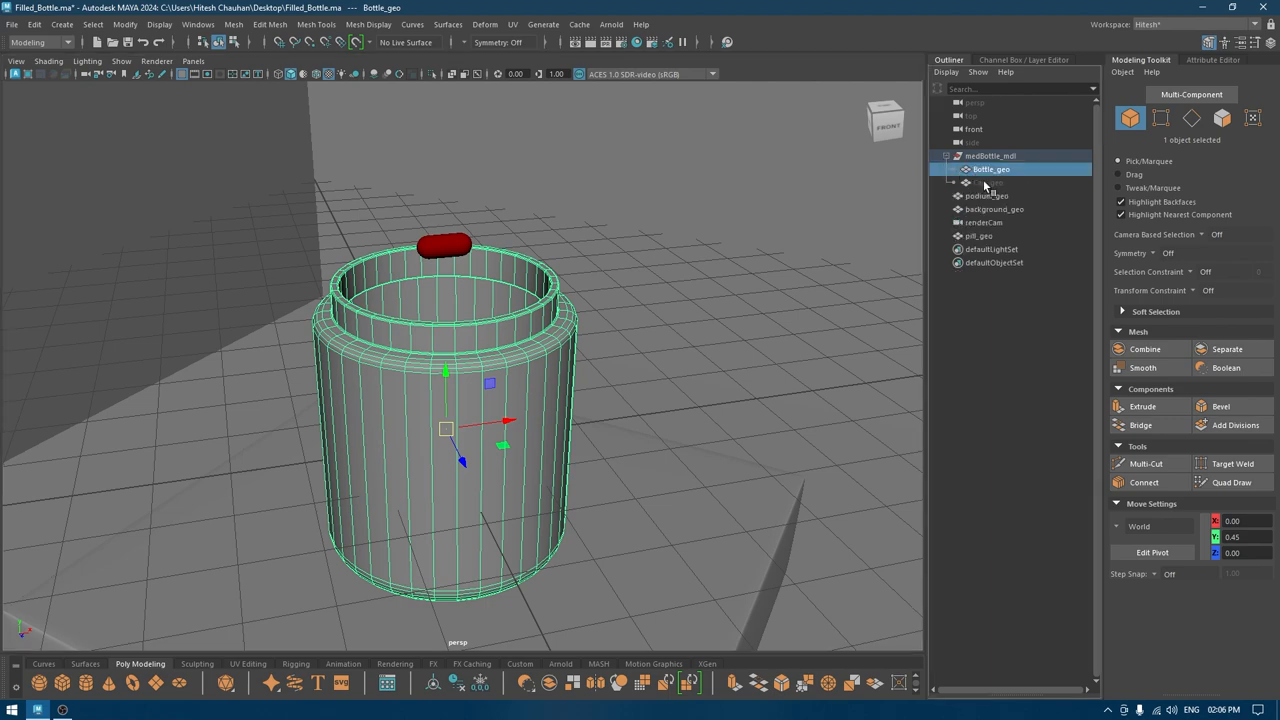
Step: Select Bottle_geo under the group and bring up its Attribute Editor
{"action": "left_click", "coordinate": [990, 182]}
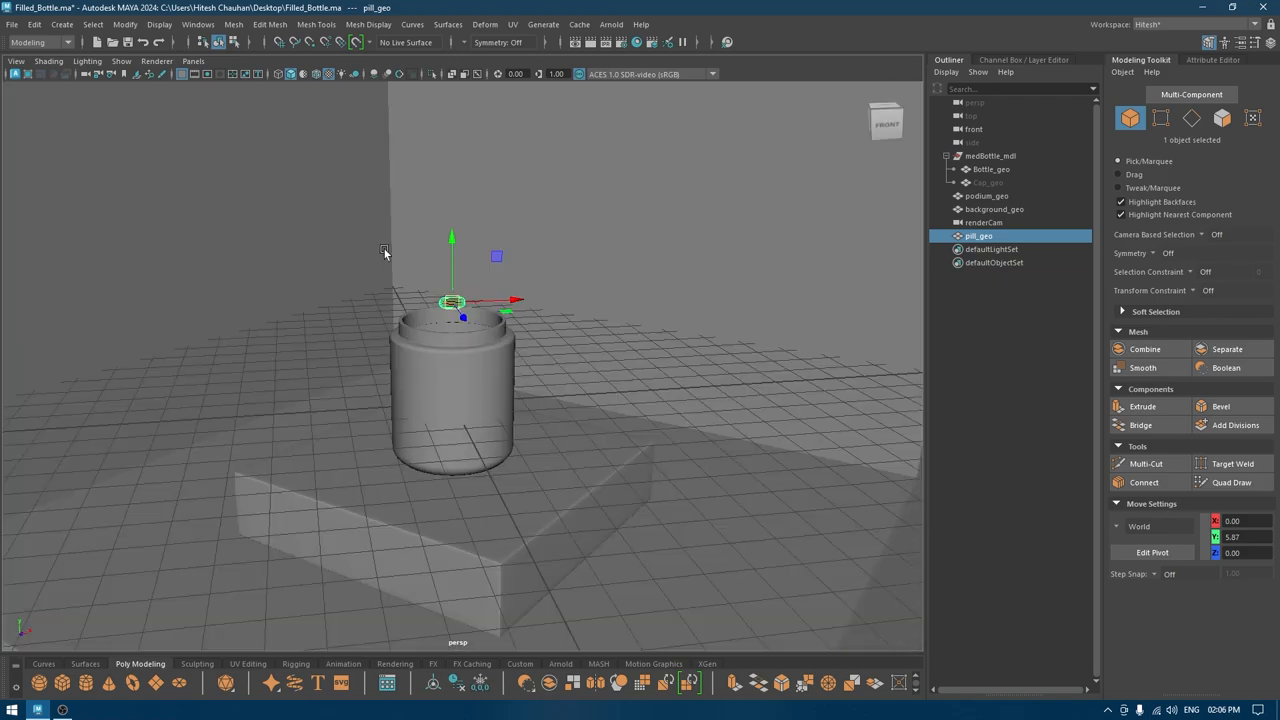
{"action": "left_click", "coordinate": [992, 168]}
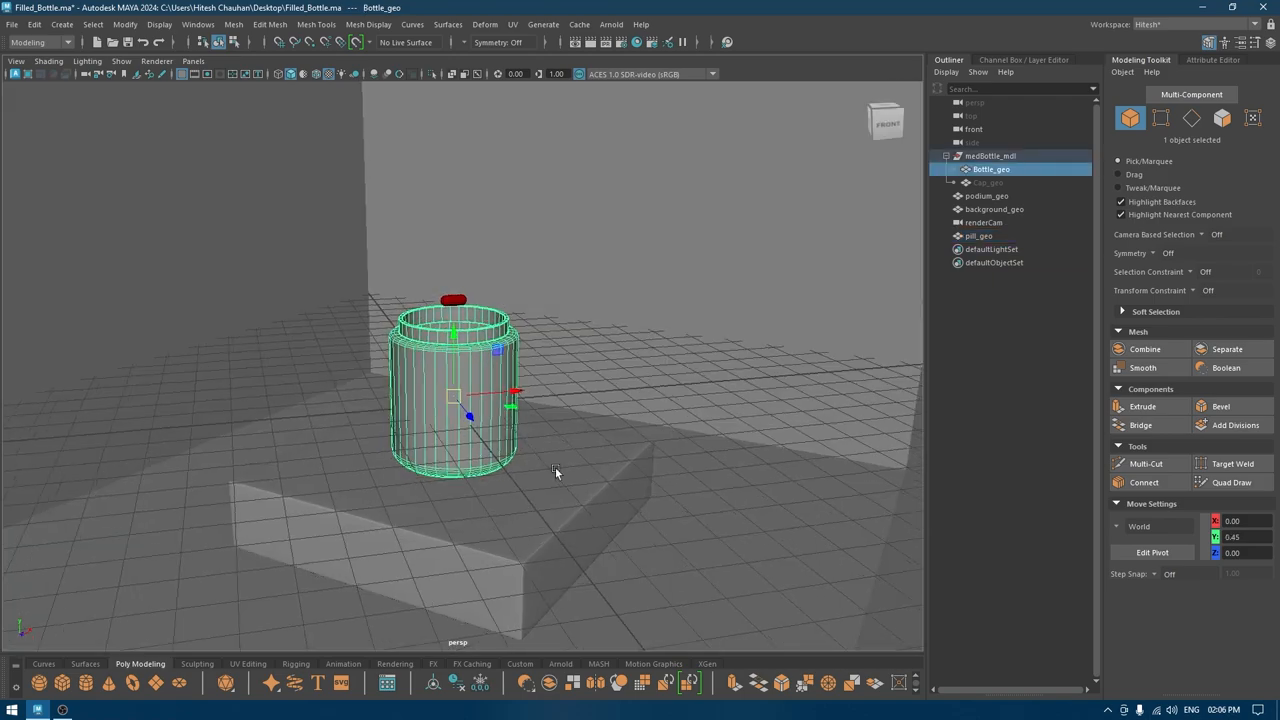
{"action": "right_click", "coordinate": [556, 472]}
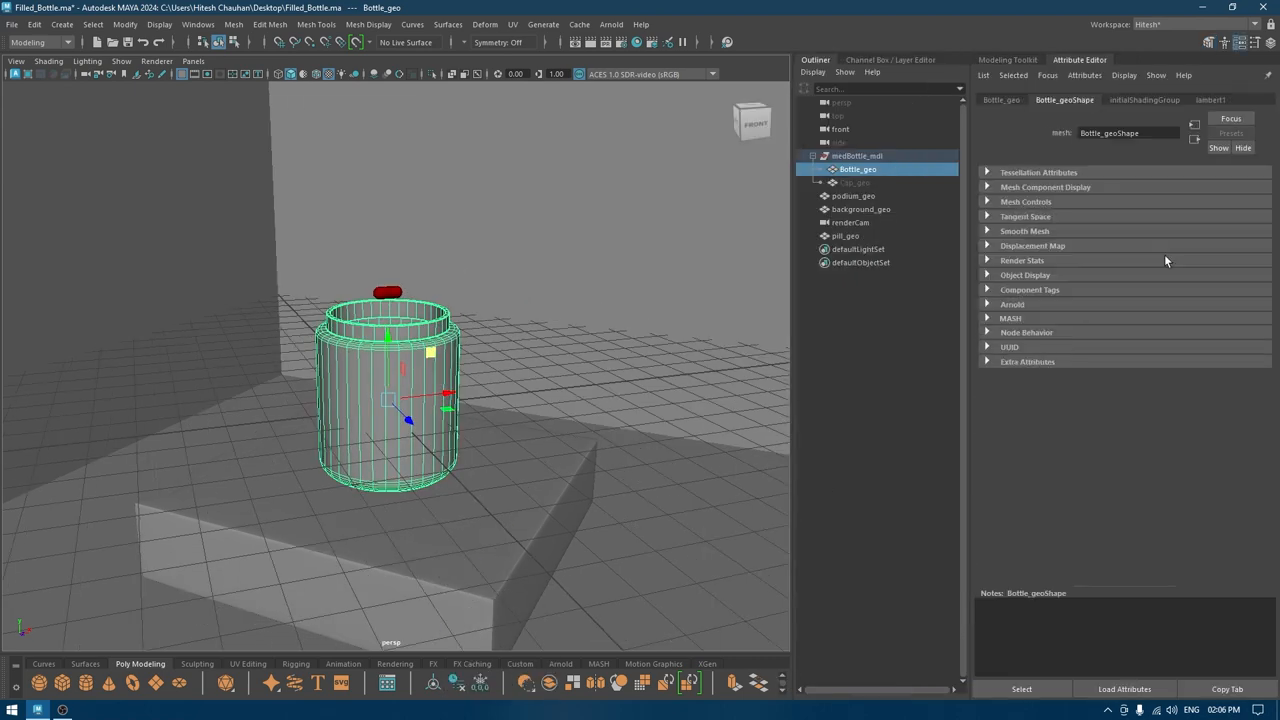
Step: Replace the bottle's default lambert1 with a newly assigned Blinn material
{"action": "left_click", "coordinate": [1212, 100]}
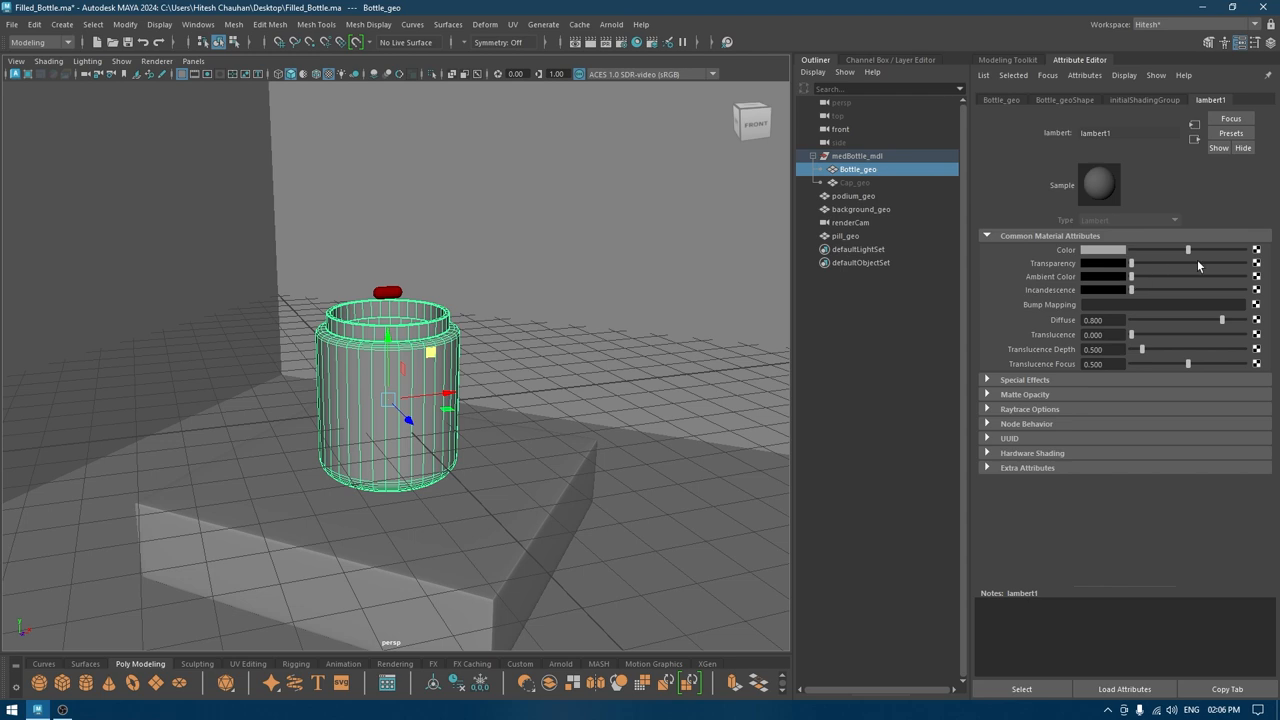
{"action": "left_click_drag", "start_coordinate": [1132, 264], "coordinate": [1184, 264]}
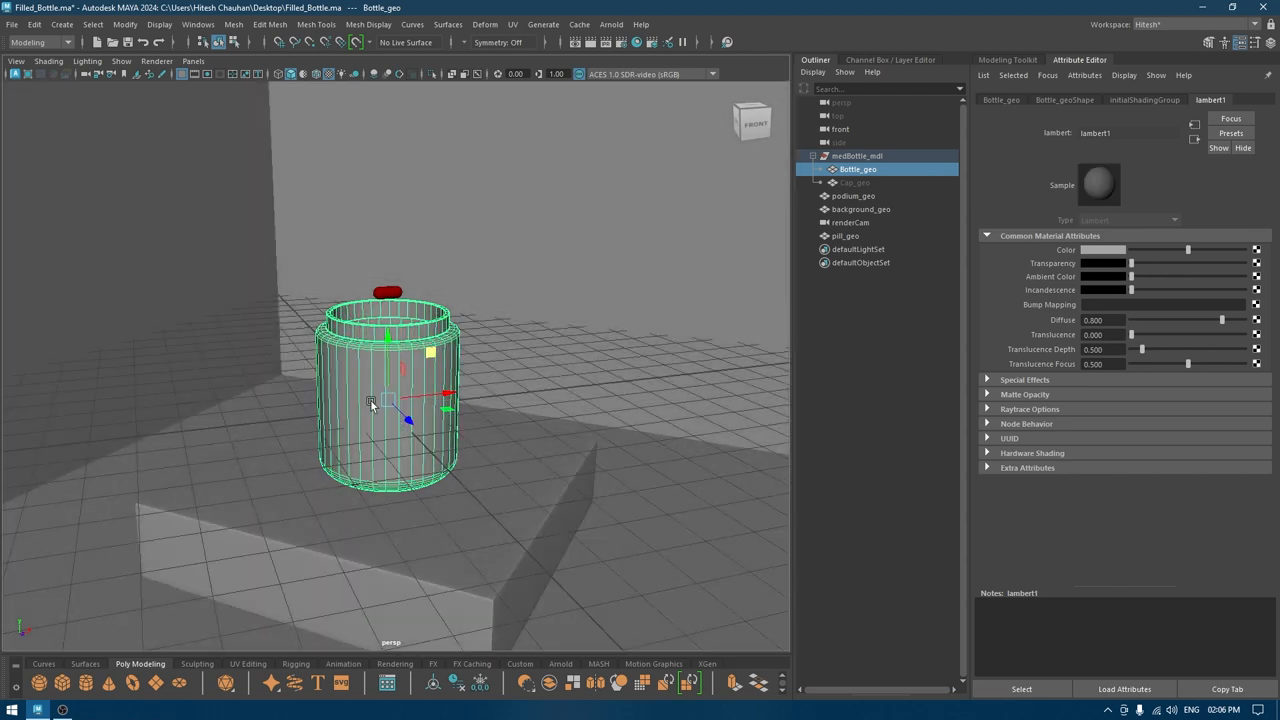
{"action": "right_click", "coordinate": [370, 404]}
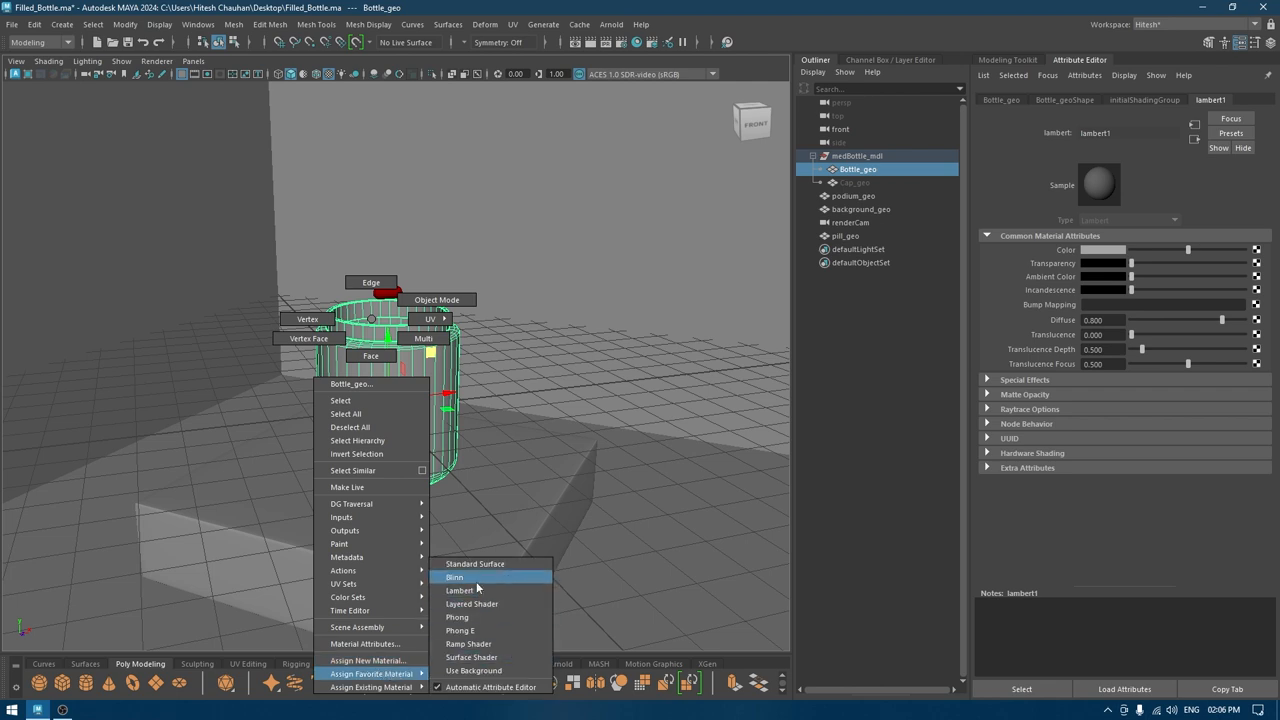
{"action": "left_click", "coordinate": [456, 576]}
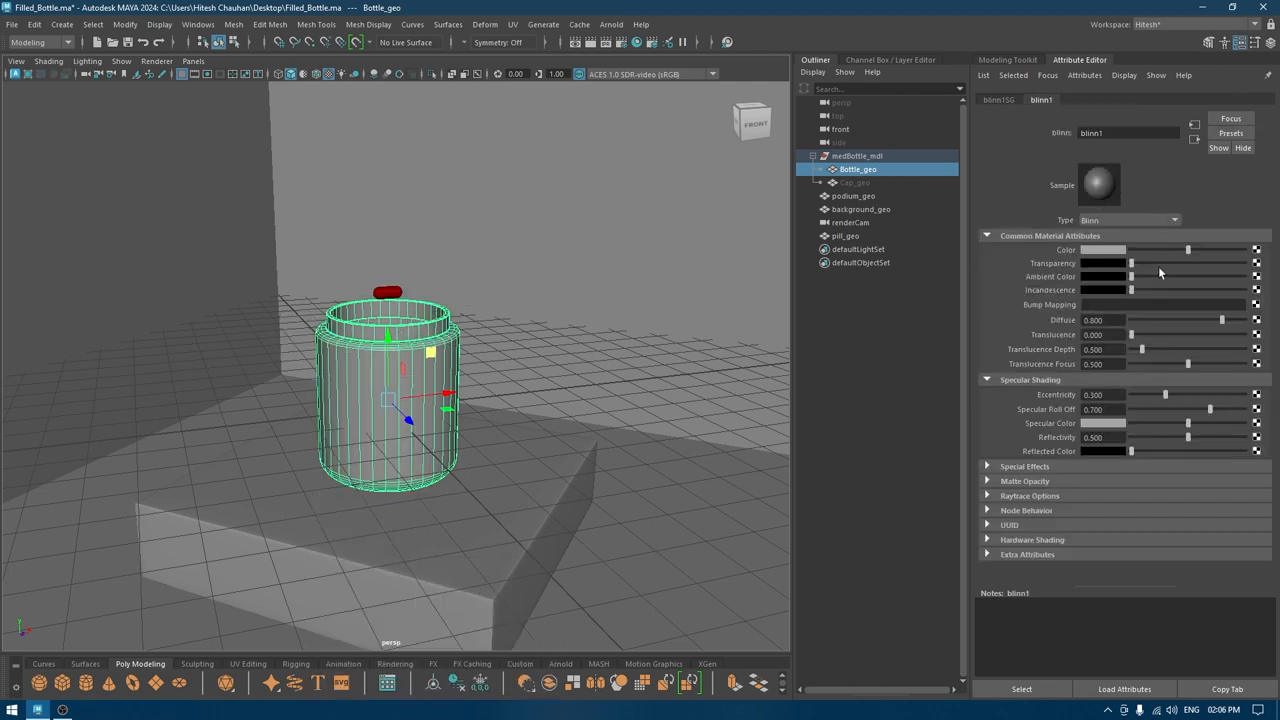
Step: Select pill_geo in the Outliner and create a MASH network distributing a row of red pills
{"action": "left_click", "coordinate": [860, 210]}
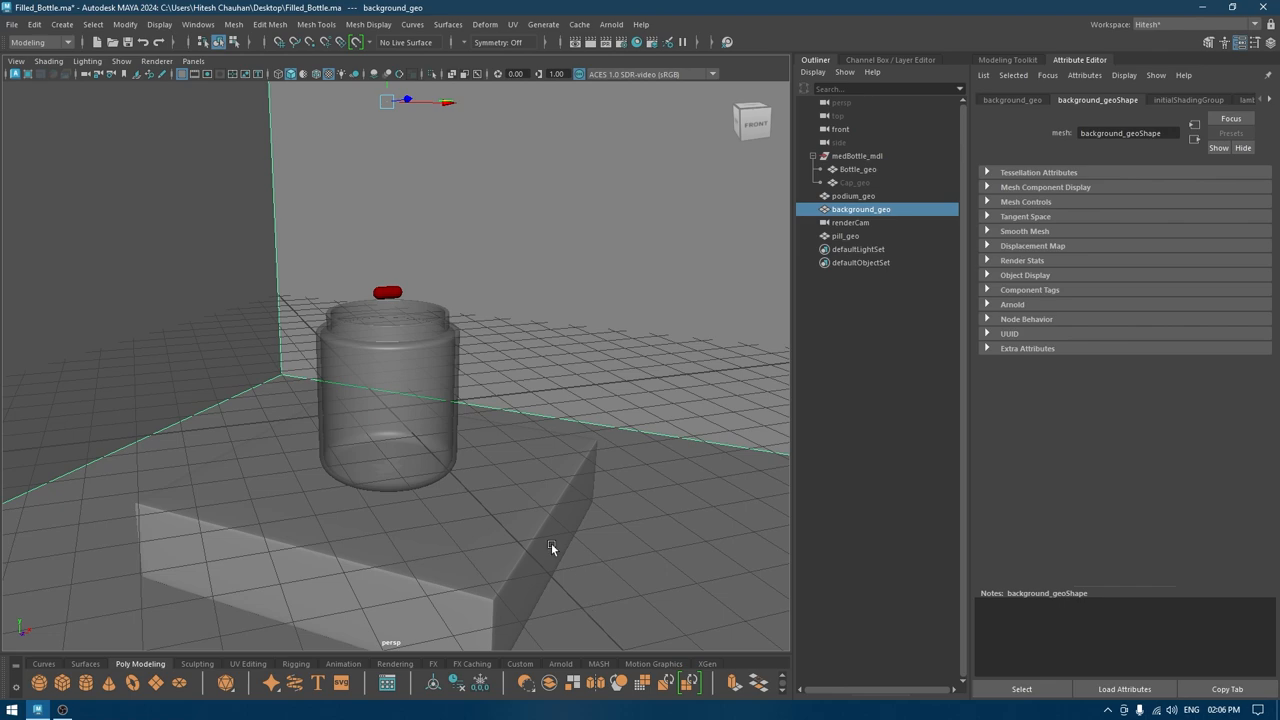
{"action": "left_click", "coordinate": [844, 236]}
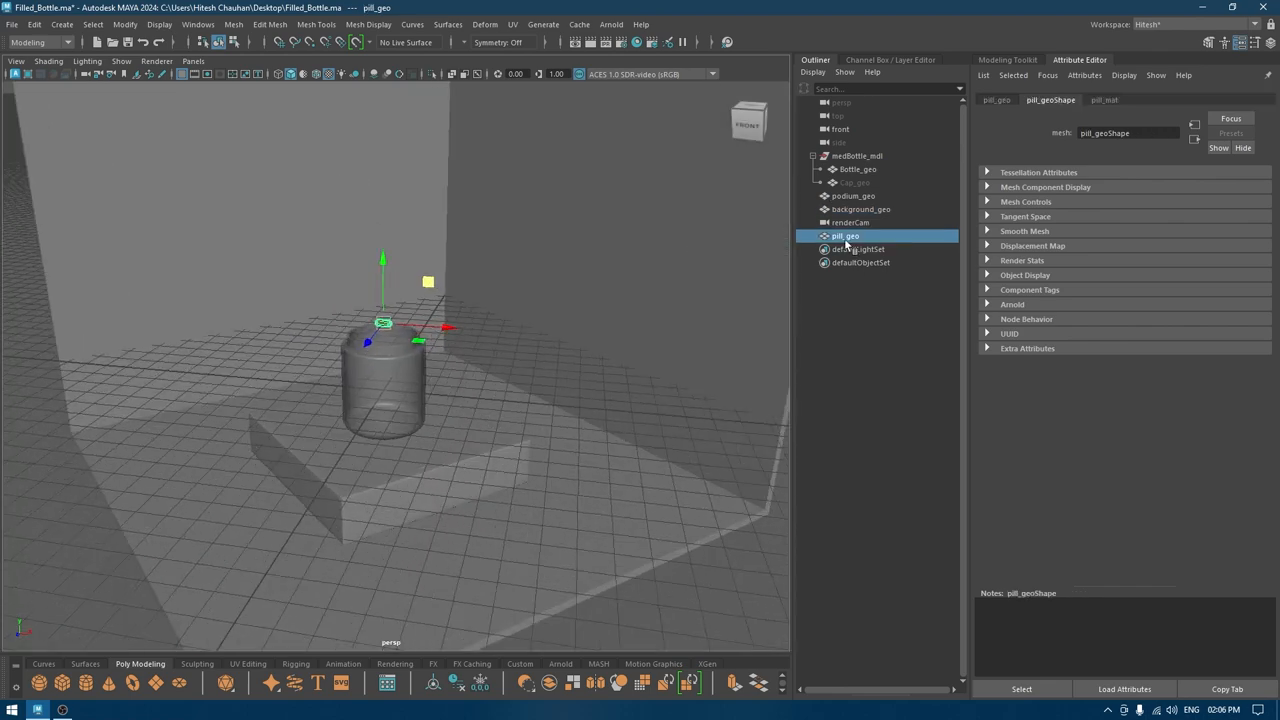
{"action": "left_click", "coordinate": [860, 210]}
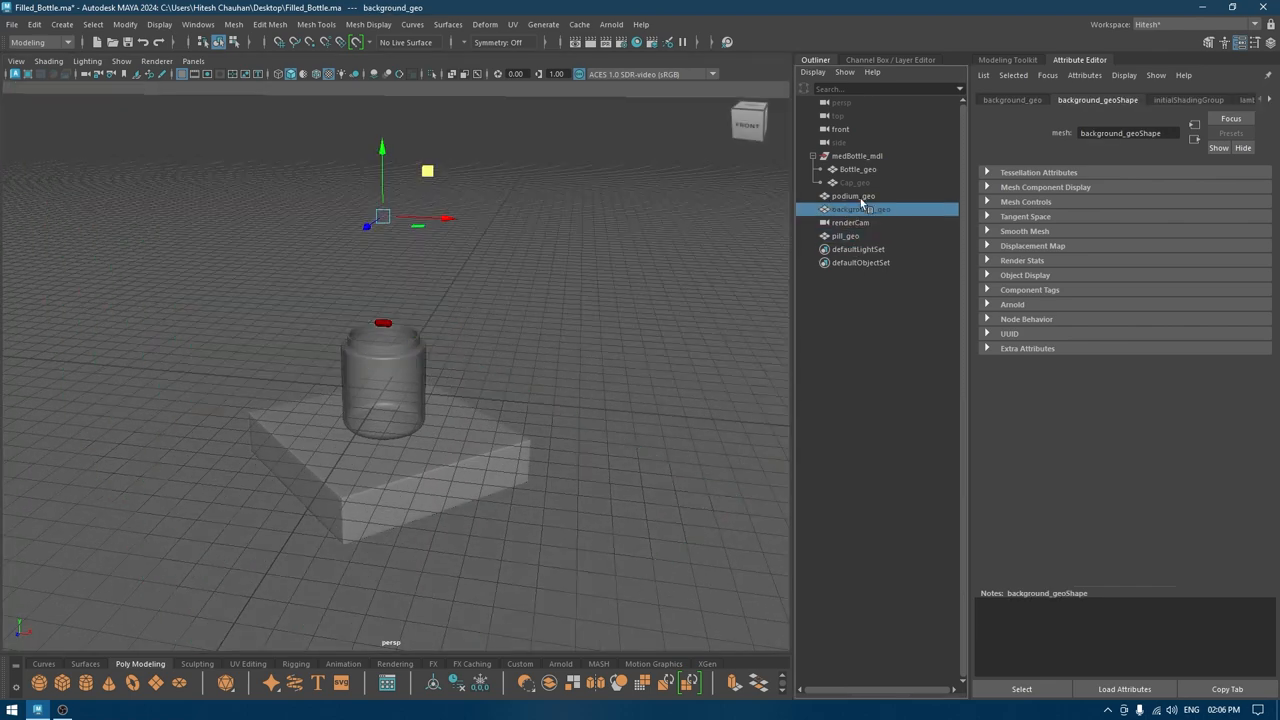
{"action": "left_click", "coordinate": [852, 196]}
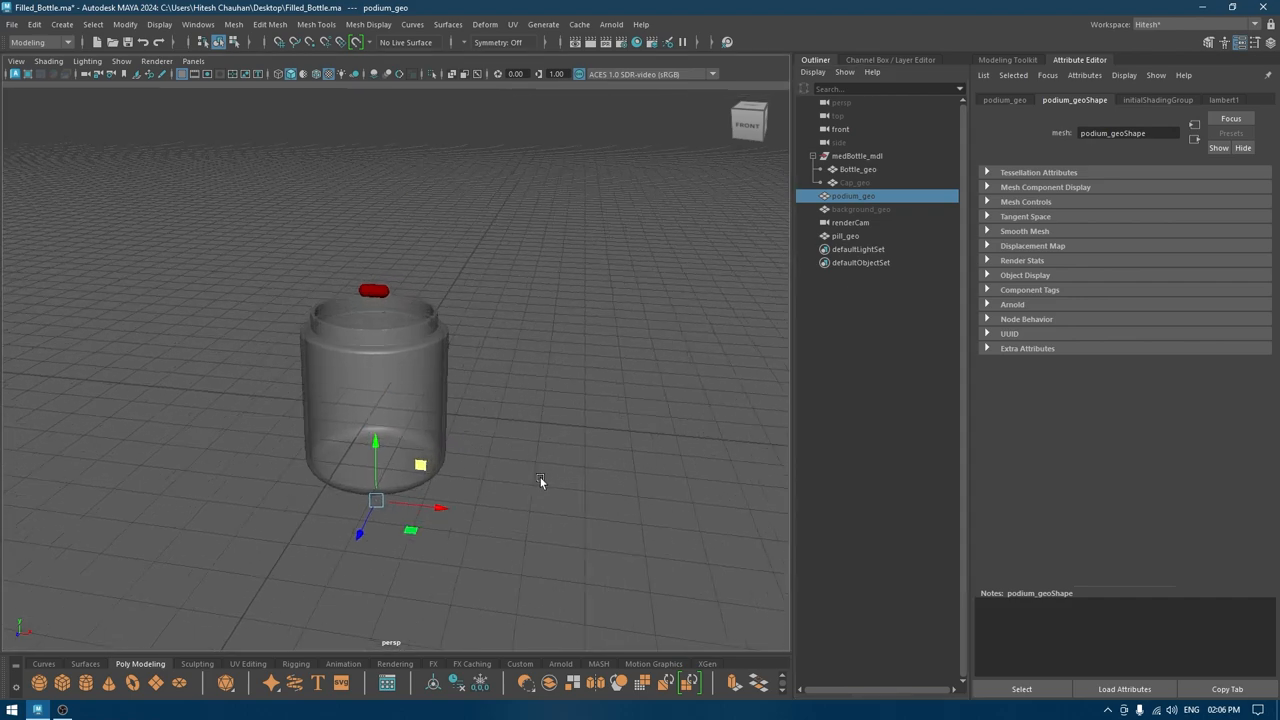
{"action": "left_click", "coordinate": [846, 236]}
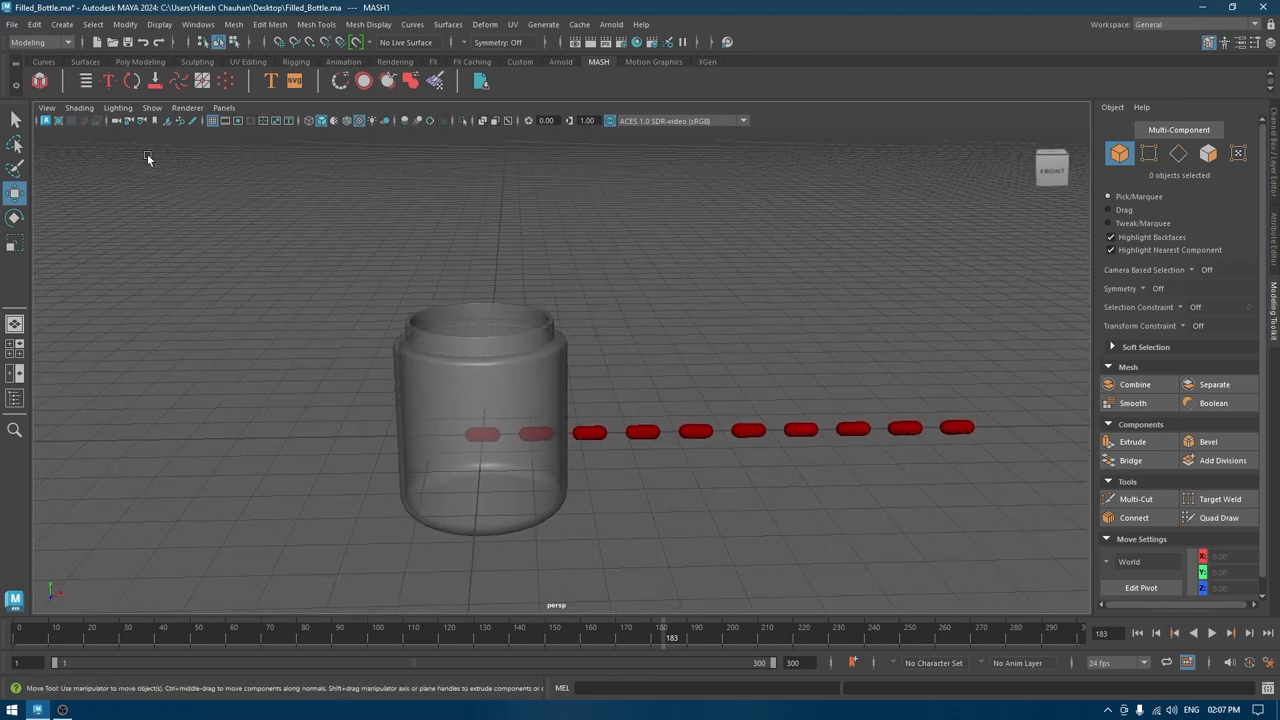
Step: Show MASH1's Distribute settings in the MASH Editor and list node types to add
{"action": "left_click", "coordinate": [86, 80]}
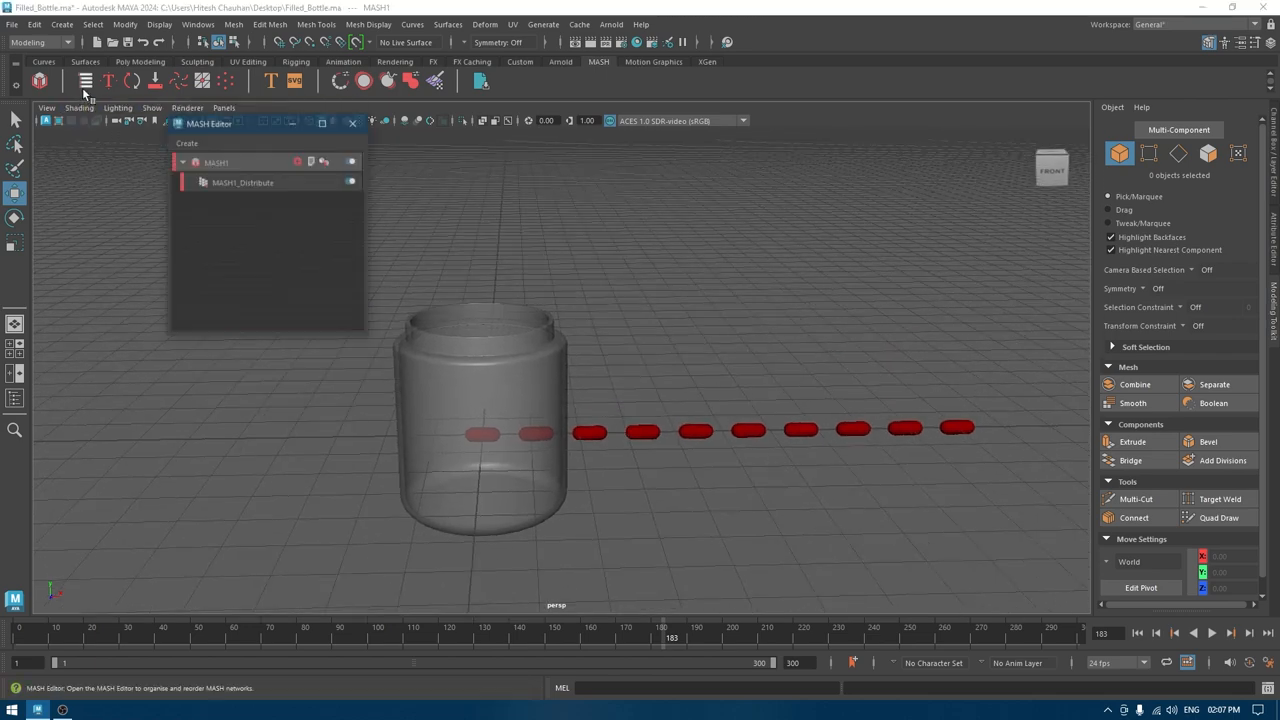
{"action": "left_click", "coordinate": [216, 160]}
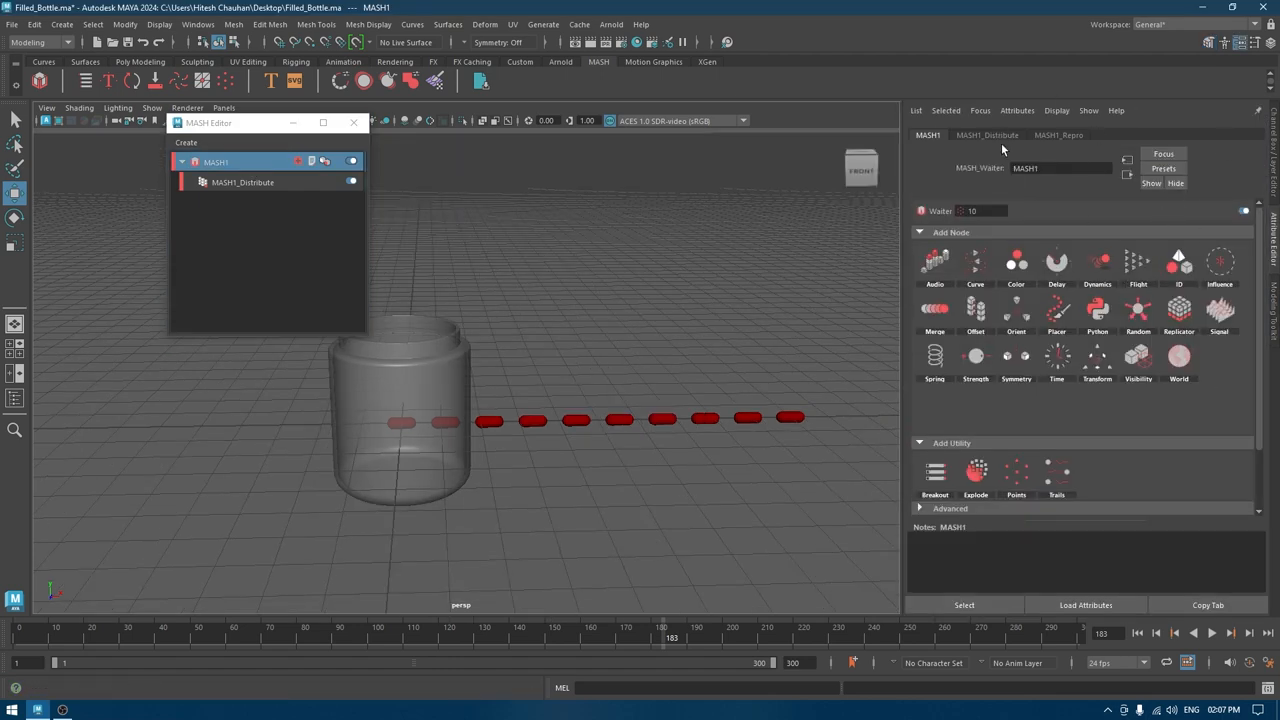
{"action": "left_click", "coordinate": [988, 136]}
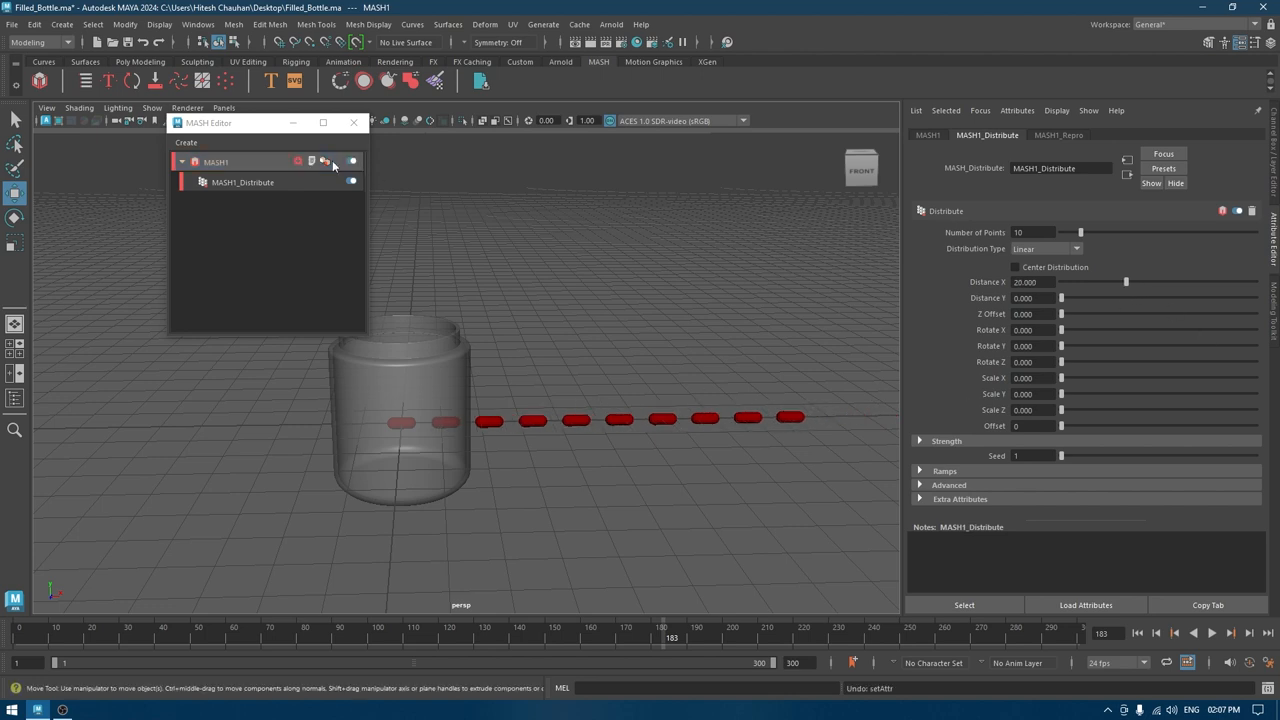
{"action": "left_click", "coordinate": [300, 160]}
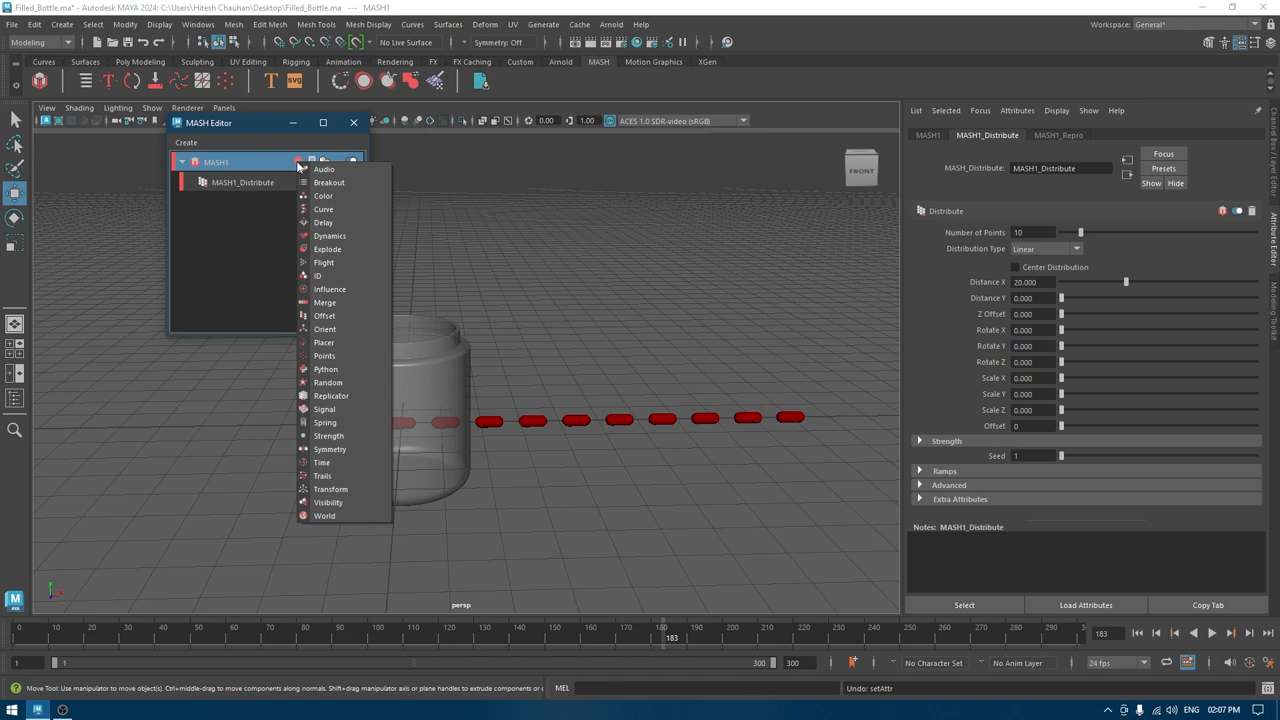
{"action": "mouse_move", "coordinate": [332, 488]}
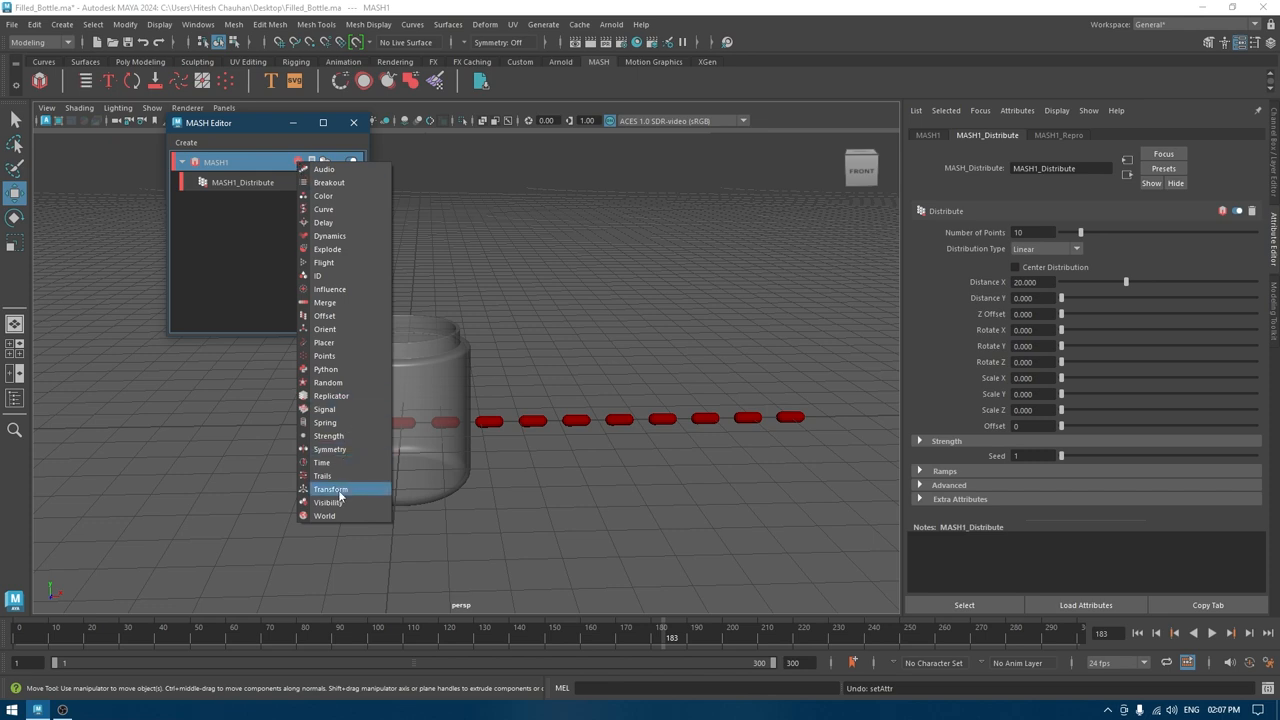
Step: Add a Transform node to MASH1, then return to the MASH1_Distribute node
{"action": "left_click", "coordinate": [330, 488]}
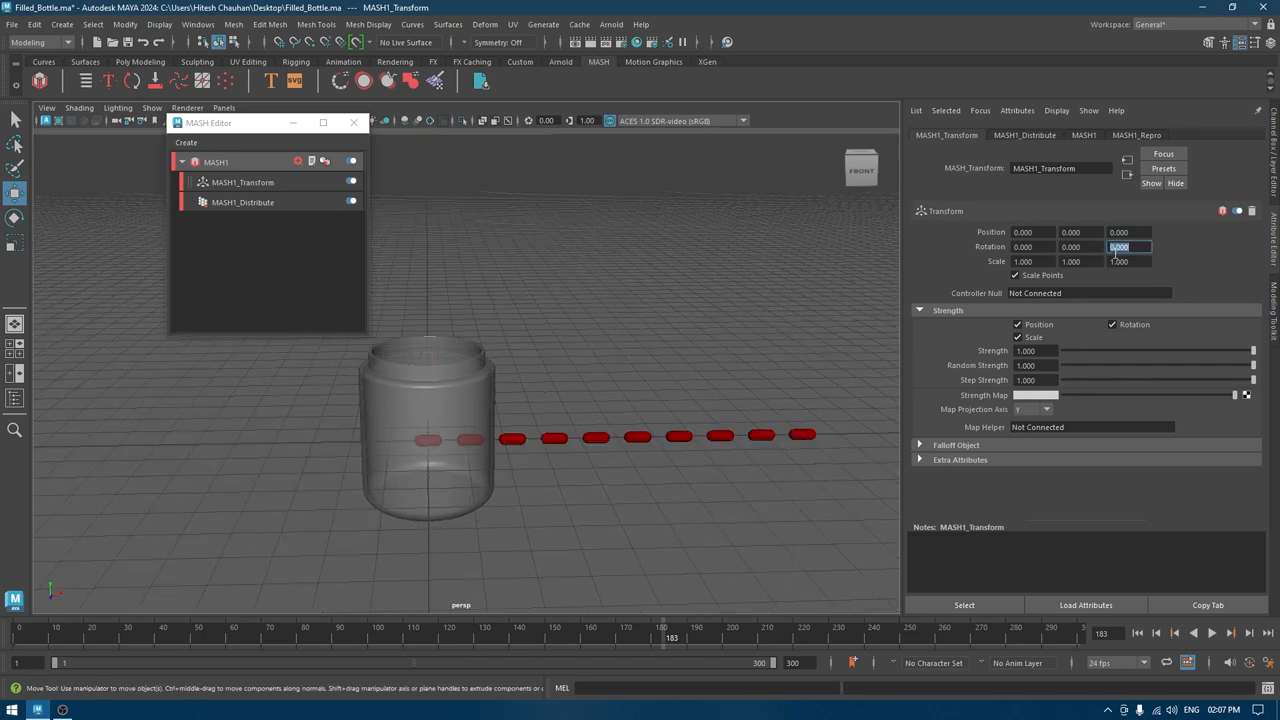
{"action": "left_click", "coordinate": [242, 202]}
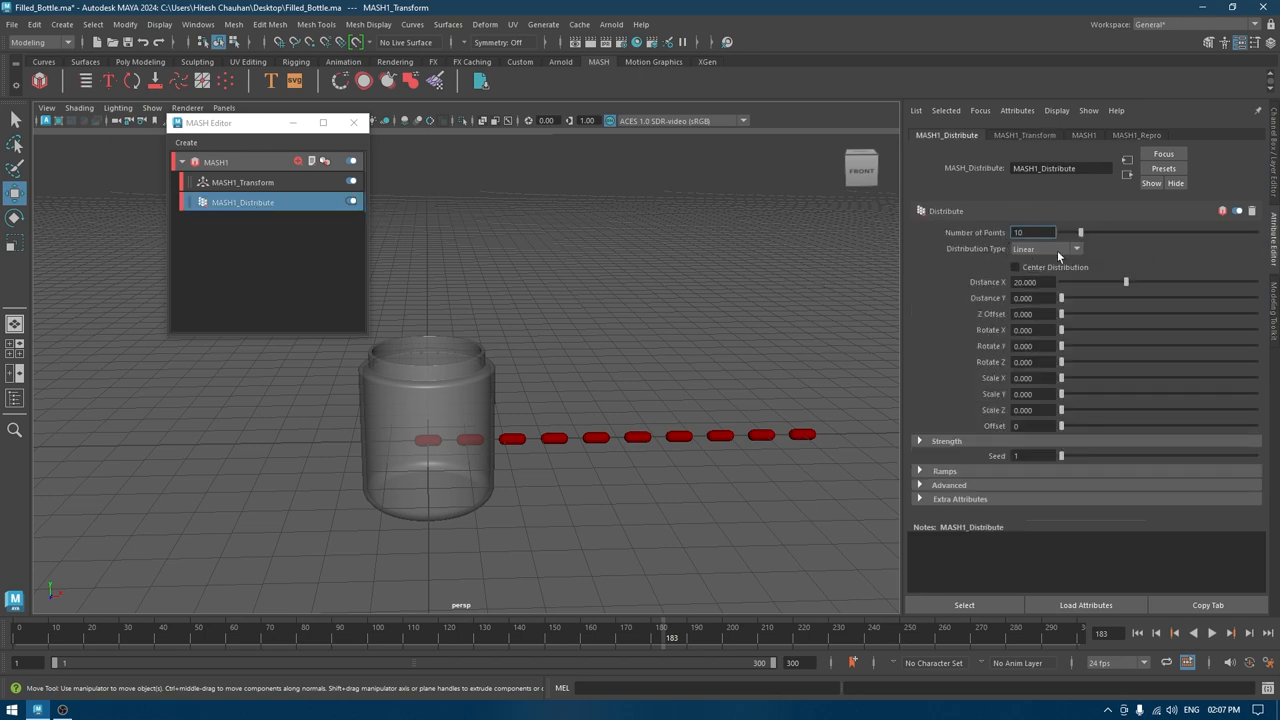
Step: Switch Distribution Type to Grid and raise Grid Y to about 10 for tall pill columns
{"action": "left_click", "coordinate": [1044, 248]}
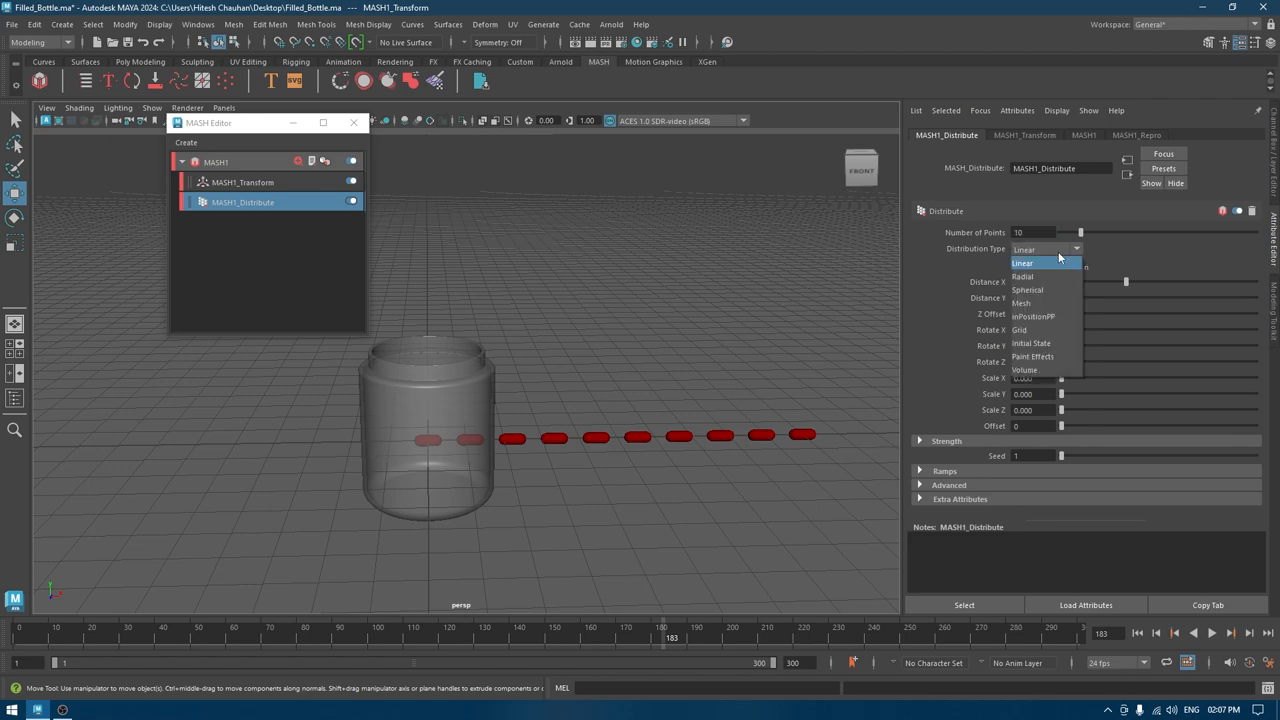
{"action": "left_click", "coordinate": [1020, 330]}
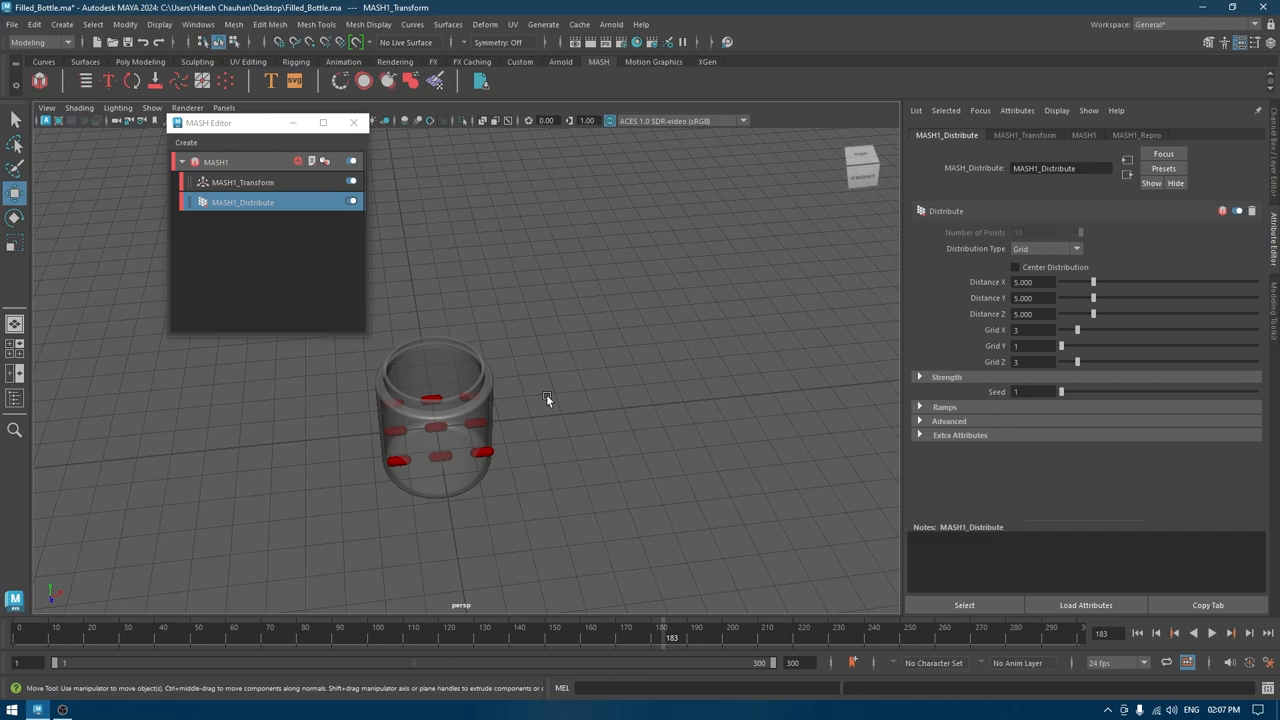
{"action": "left_click_drag", "start_coordinate": [548, 398], "coordinate": [716, 358]}
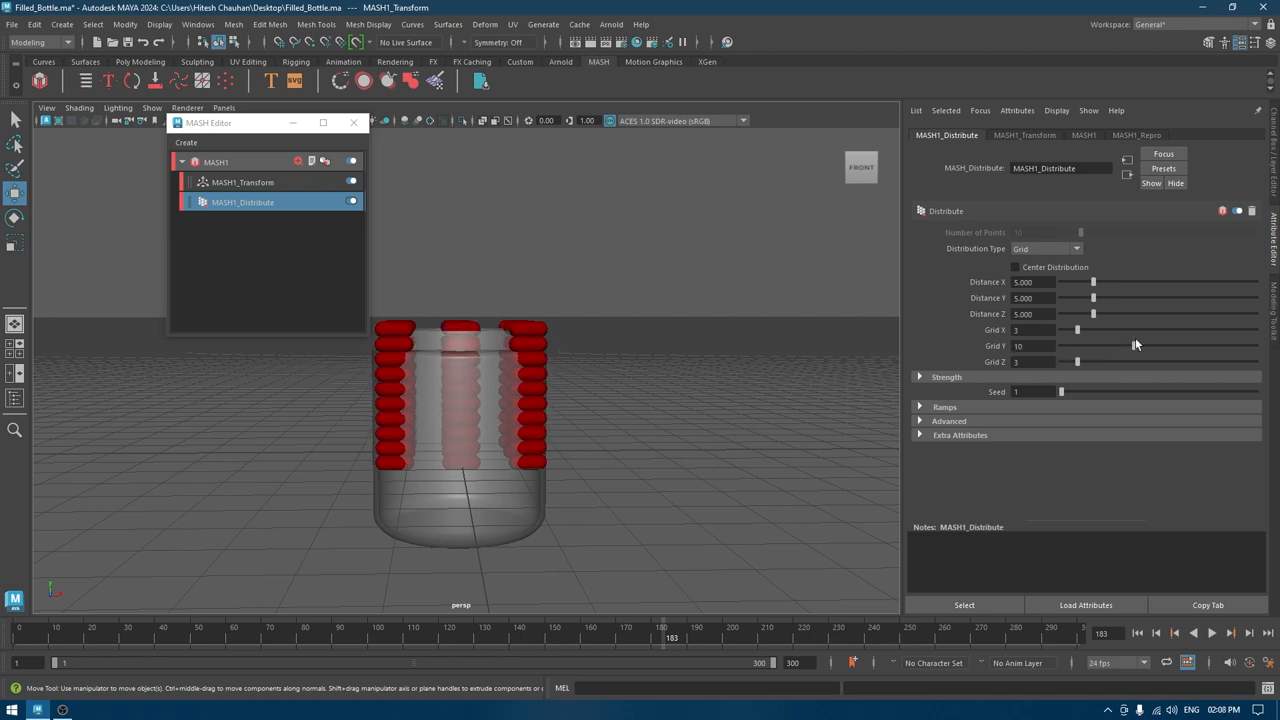
Step: Adjust Grid counts and Distance X/Z so pill columns pack tightly without overlapping
{"action": "left_click_drag", "start_coordinate": [1092, 344], "coordinate": [1144, 344]}
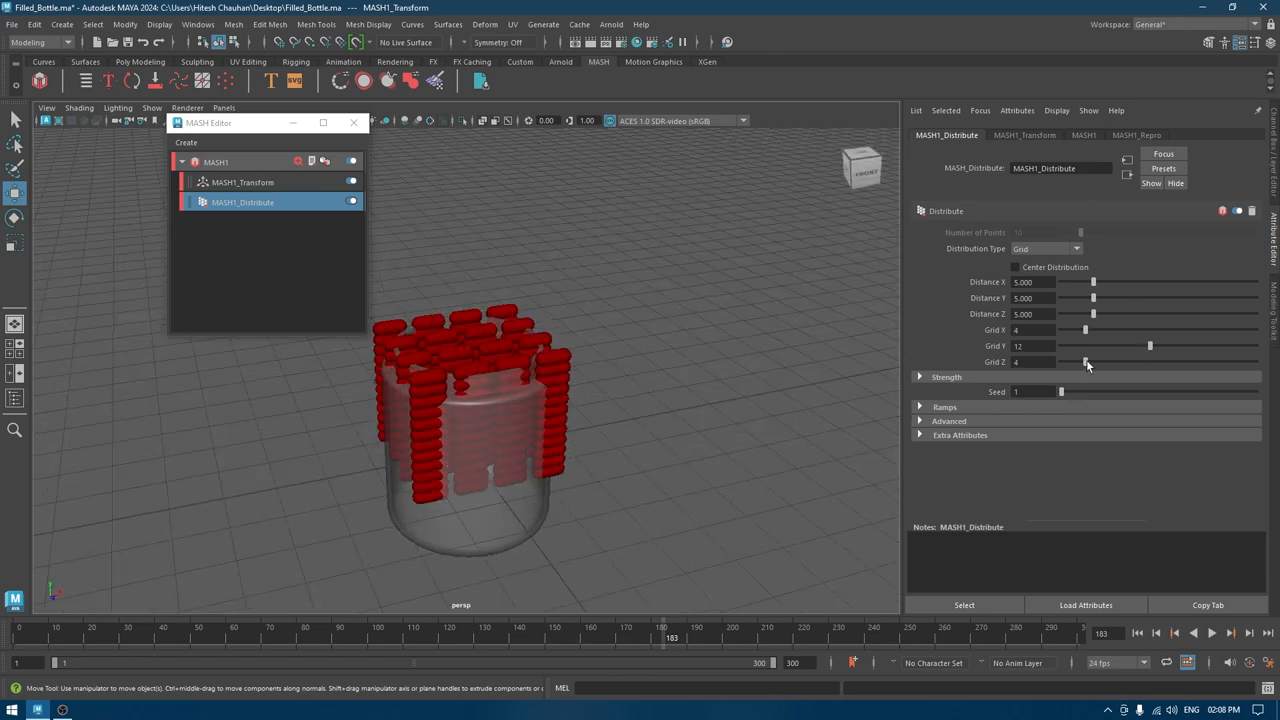
{"action": "left_click_drag", "start_coordinate": [1148, 344], "coordinate": [1216, 344]}
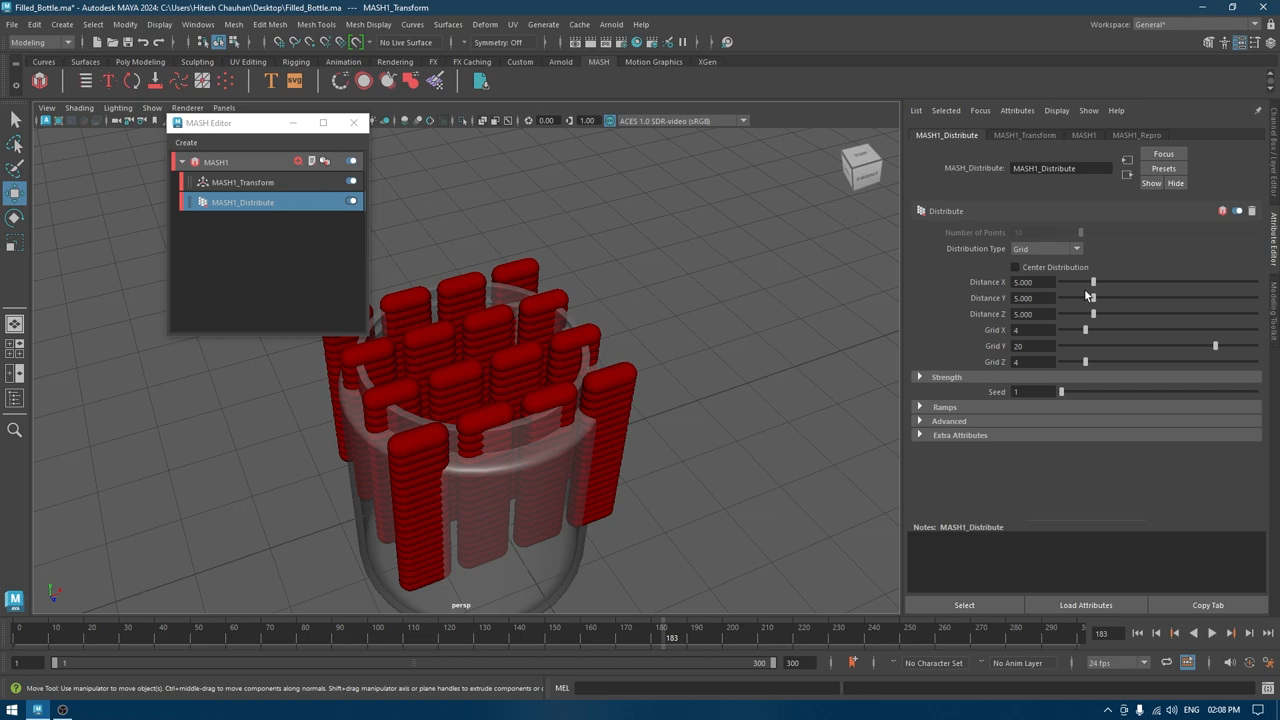
{"action": "mouse_move", "coordinate": [1090, 290]}
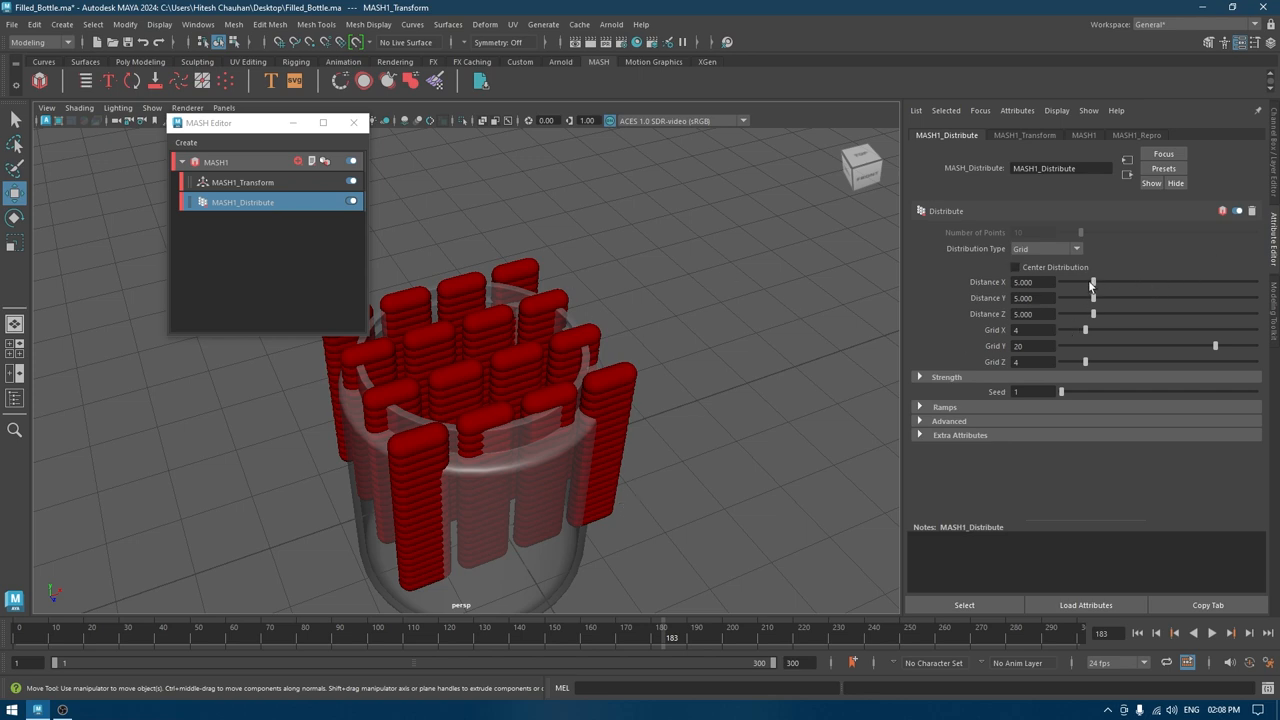
{"action": "left_click_drag", "start_coordinate": [1092, 280], "coordinate": [1088, 280]}
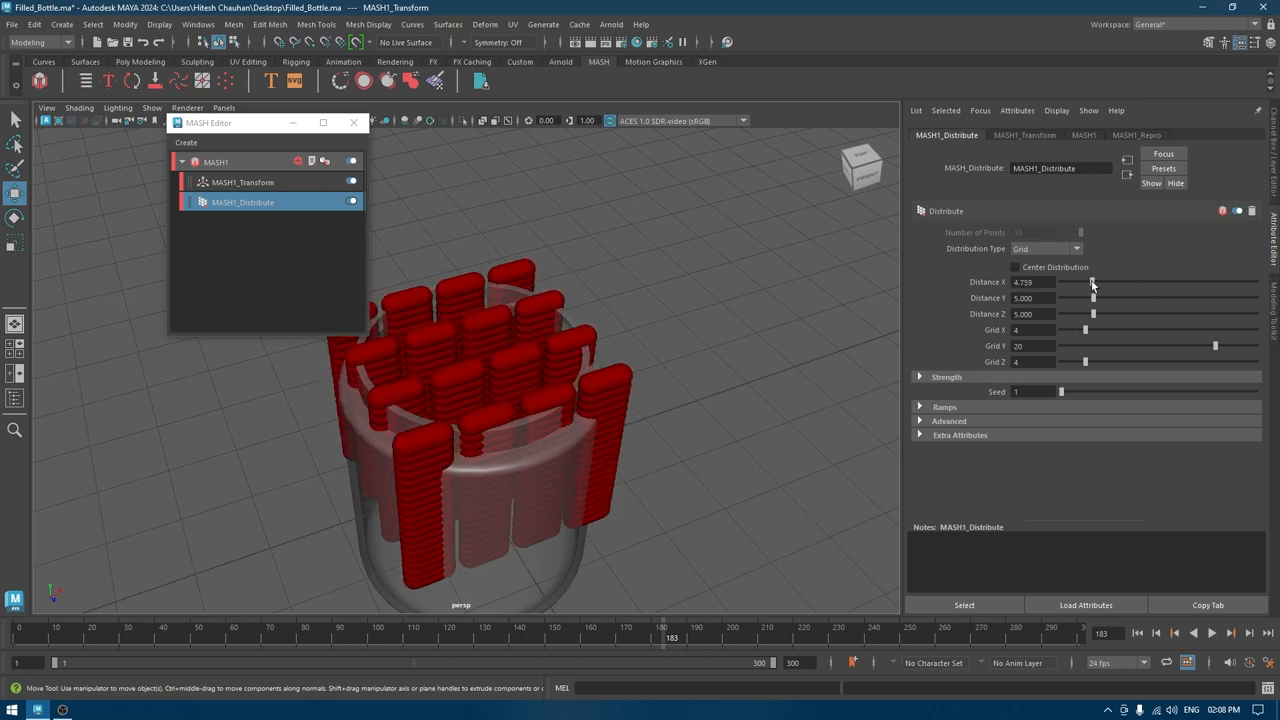
{"action": "left_click_drag", "start_coordinate": [1092, 296], "coordinate": [1096, 296]}
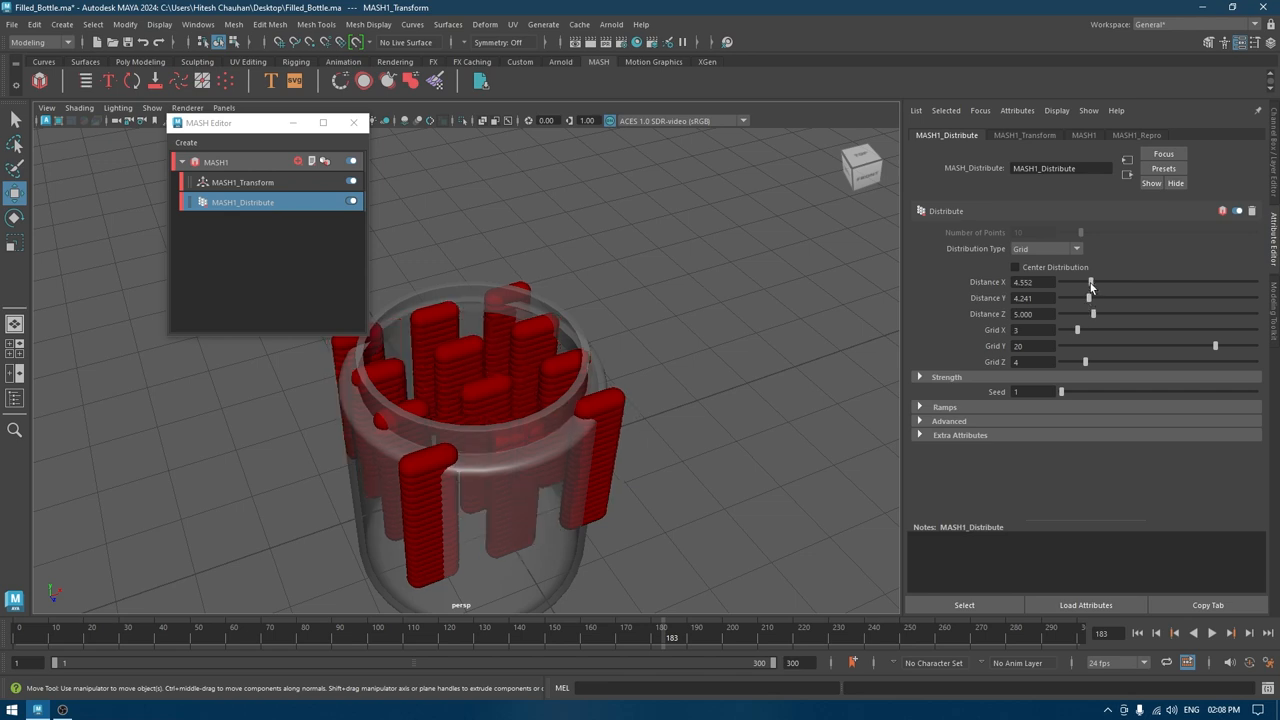
{"action": "left_click_drag", "start_coordinate": [1092, 282], "coordinate": [1082, 282]}
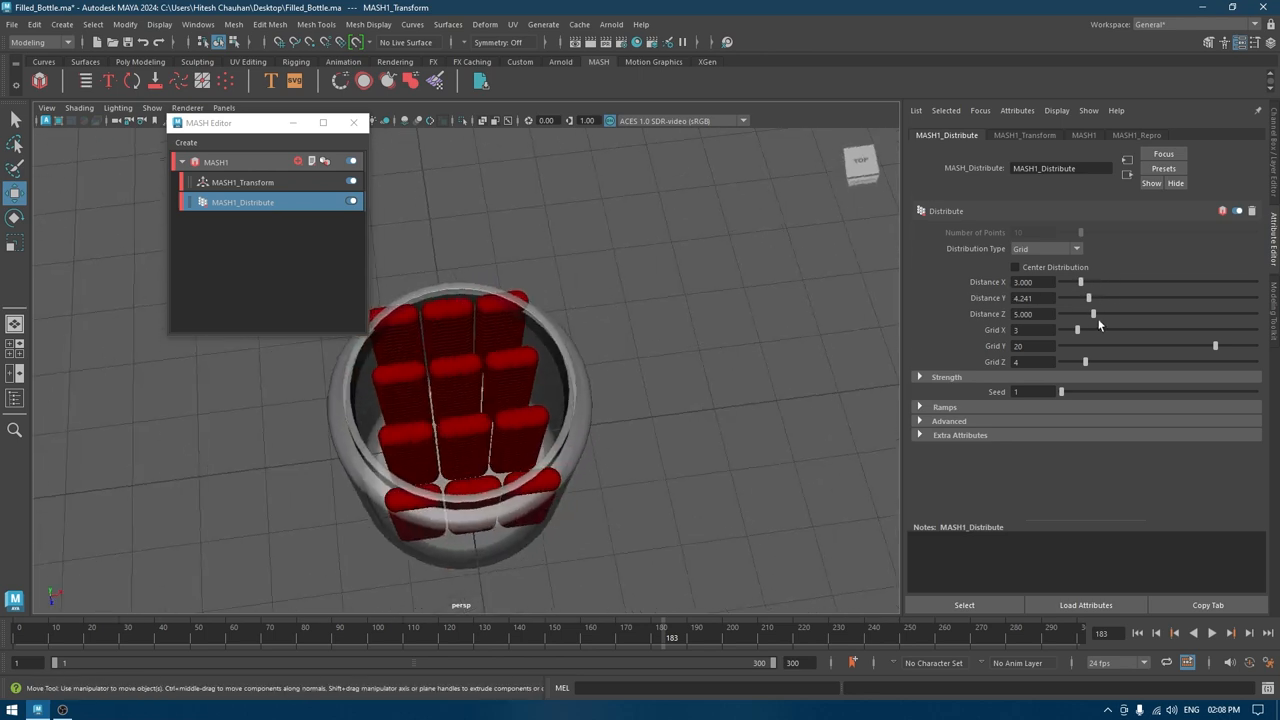
{"action": "left_click_drag", "start_coordinate": [1076, 330], "coordinate": [1068, 330]}
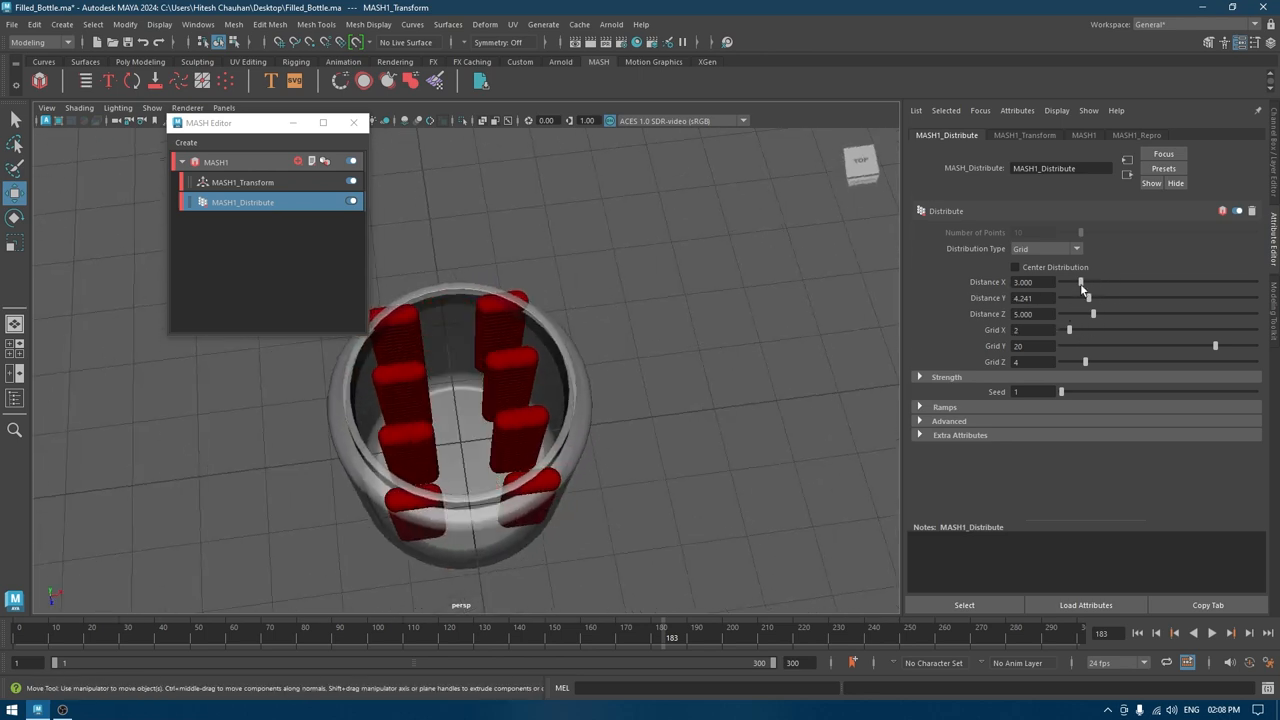
{"action": "left_click_drag", "start_coordinate": [1080, 282], "coordinate": [1068, 282]}
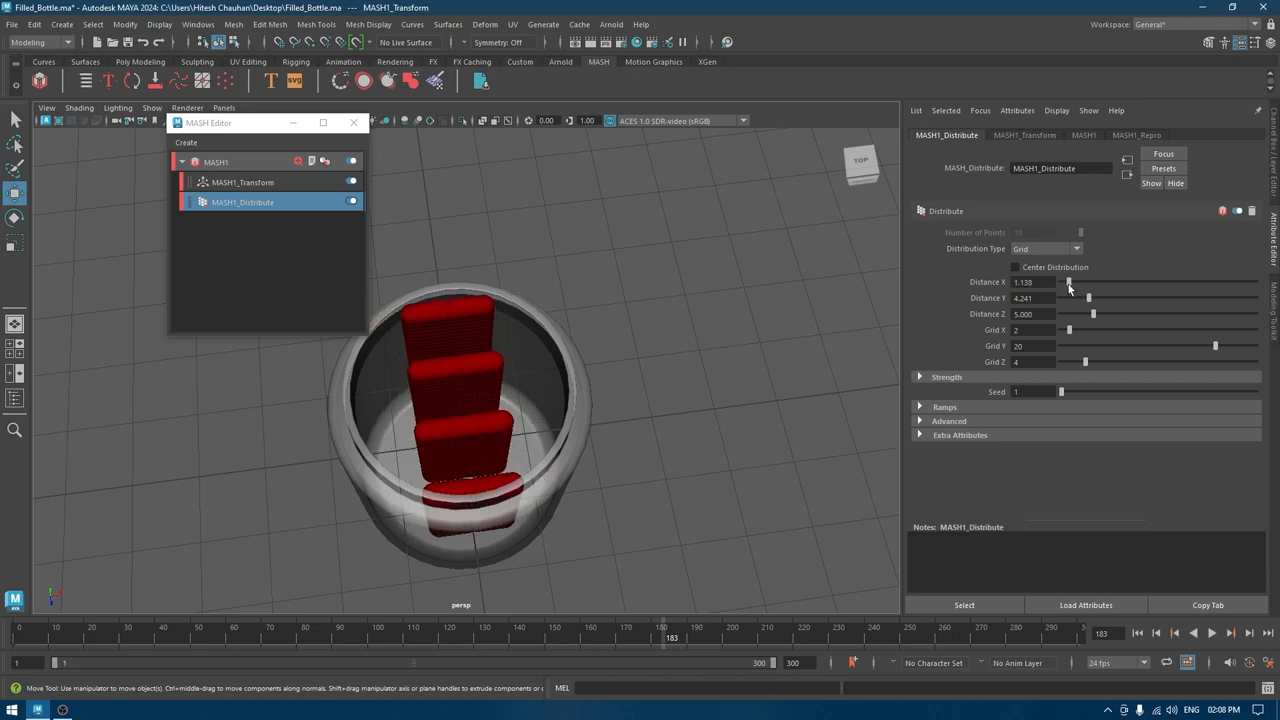
{"action": "left_click_drag", "start_coordinate": [1068, 282], "coordinate": [1088, 282]}
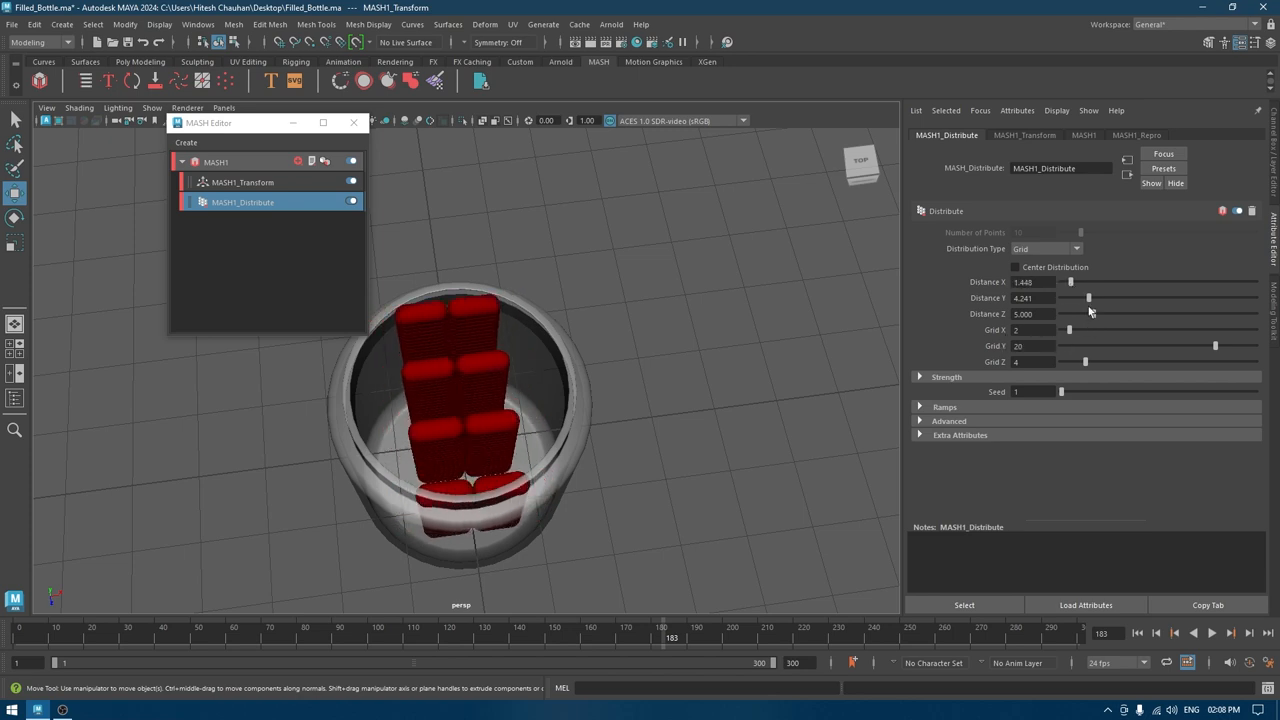
{"action": "left_click_drag", "start_coordinate": [1096, 314], "coordinate": [1090, 314]}
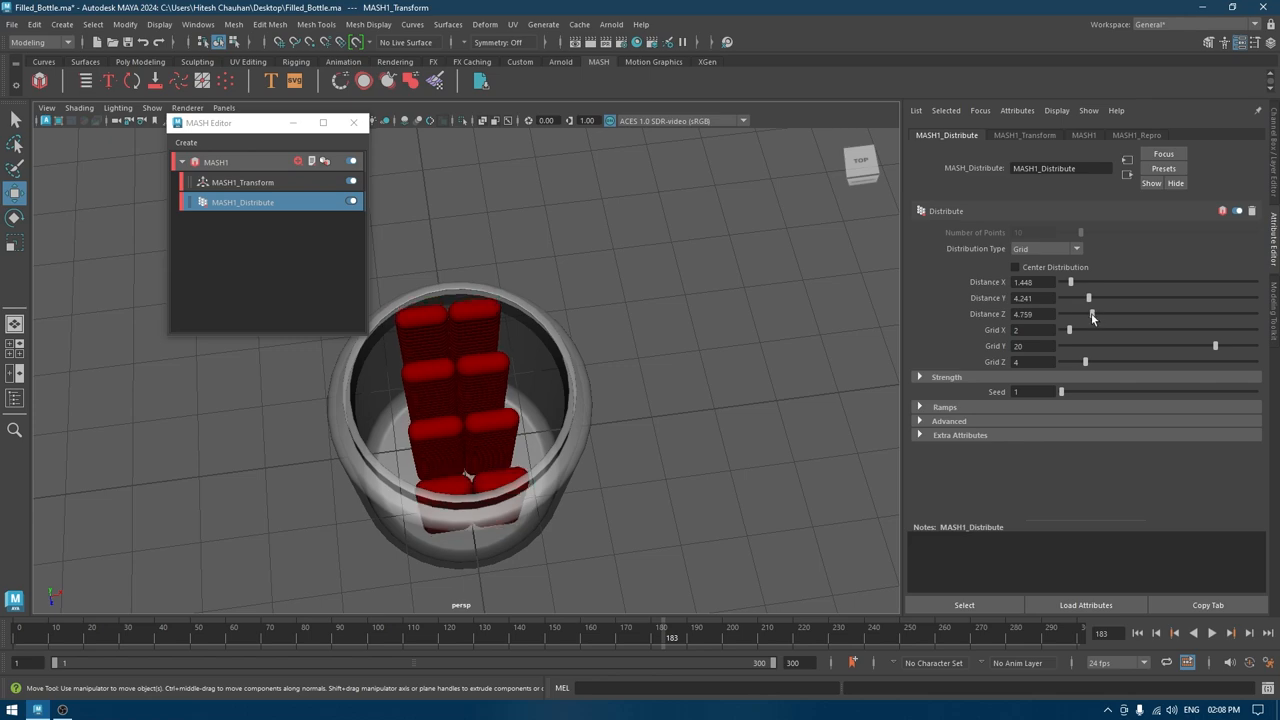
{"action": "left_click_drag", "start_coordinate": [1090, 314], "coordinate": [1070, 314]}
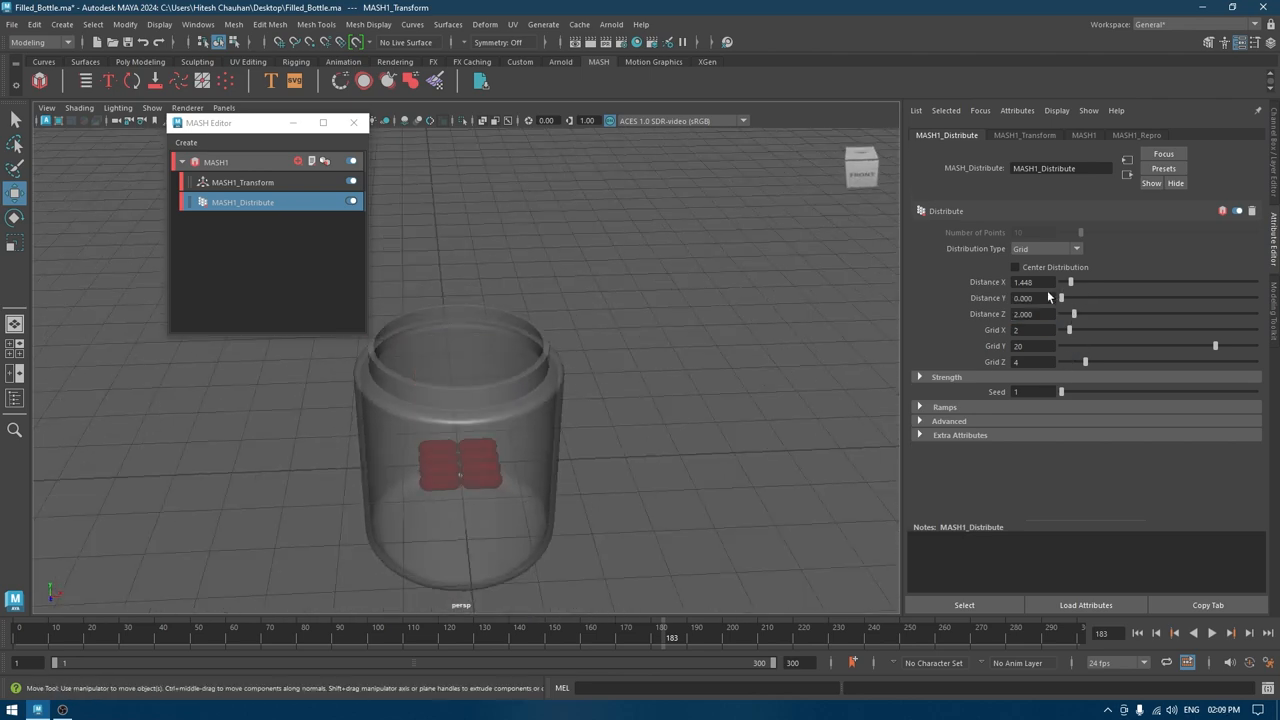
Step: Add pill layers and tune Distance Y into a dense column rising above the bottle rim
{"action": "left_click_drag", "start_coordinate": [1062, 298], "coordinate": [1090, 298]}
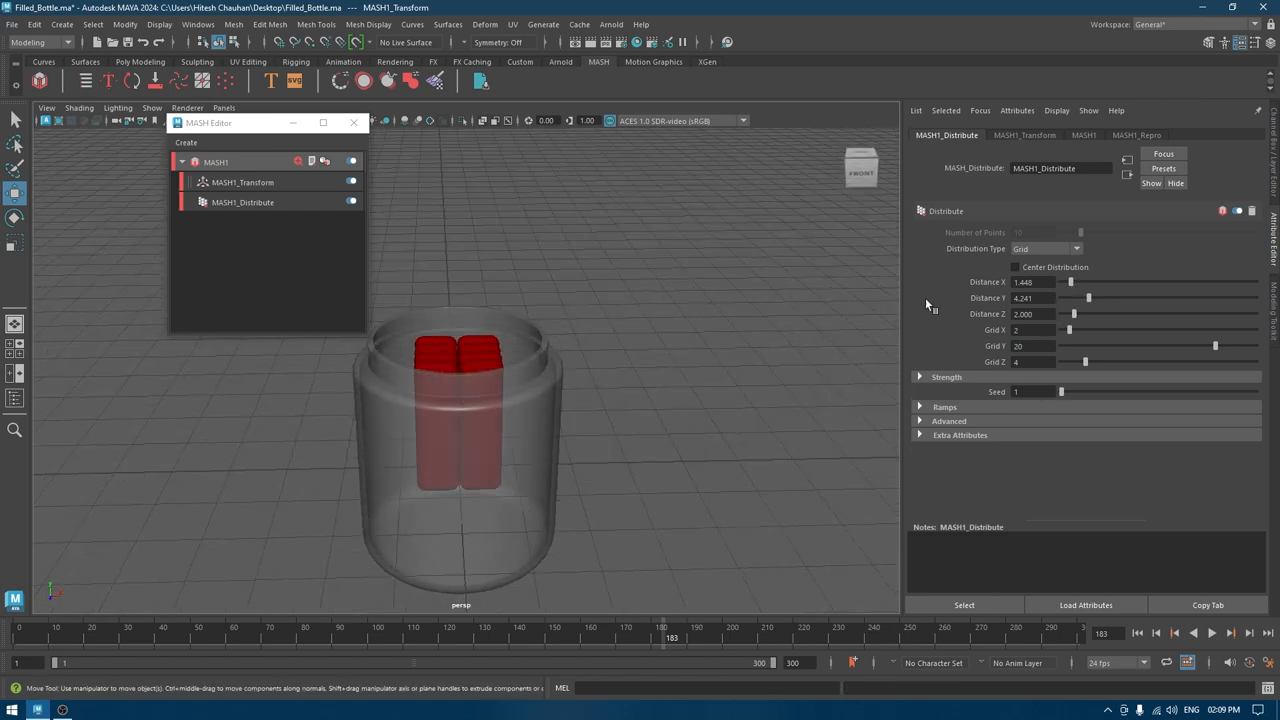
{"action": "mouse_move", "coordinate": [1090, 300]}
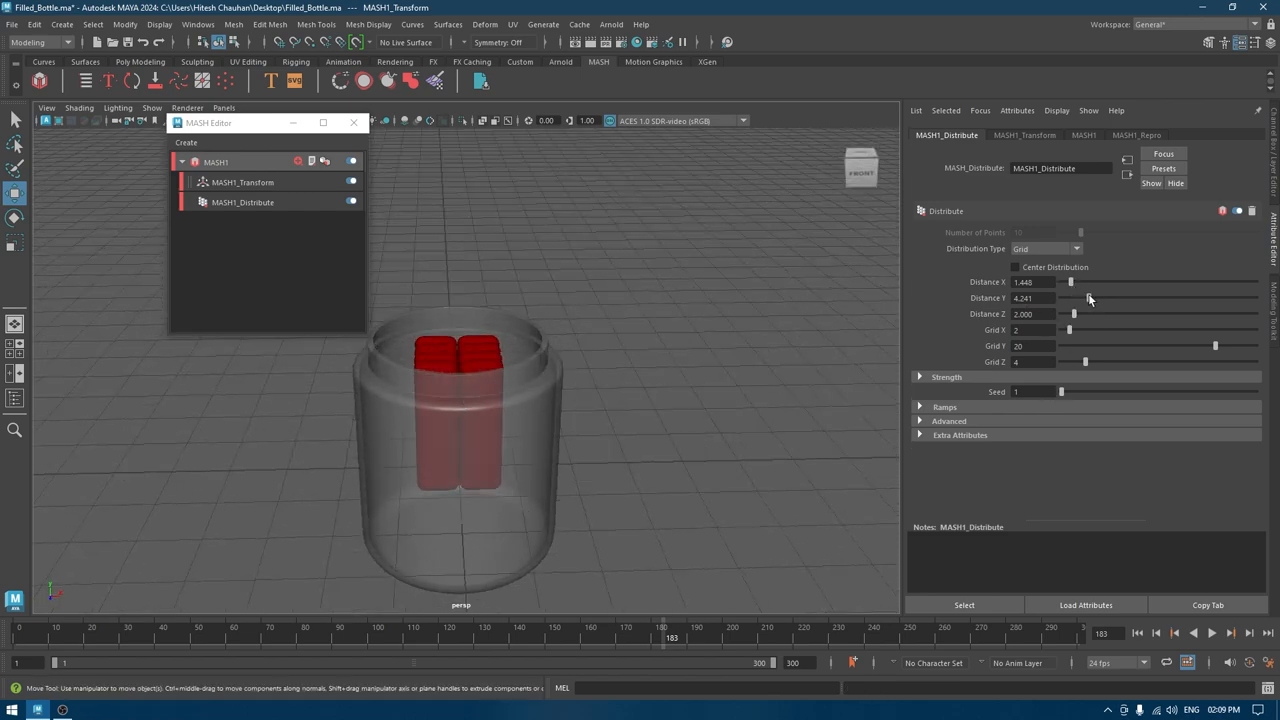
{"action": "left_click_drag", "start_coordinate": [1090, 298], "coordinate": [1150, 298]}
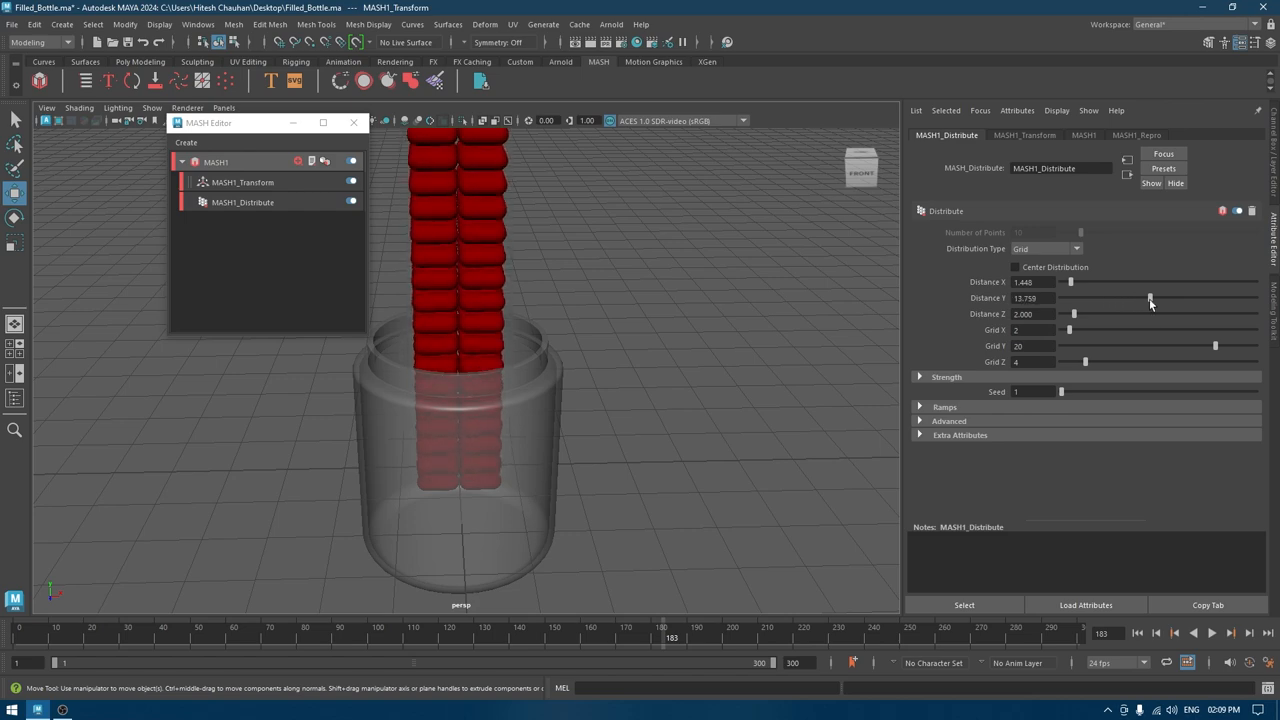
{"action": "left_click_drag", "start_coordinate": [1150, 298], "coordinate": [1222, 298]}
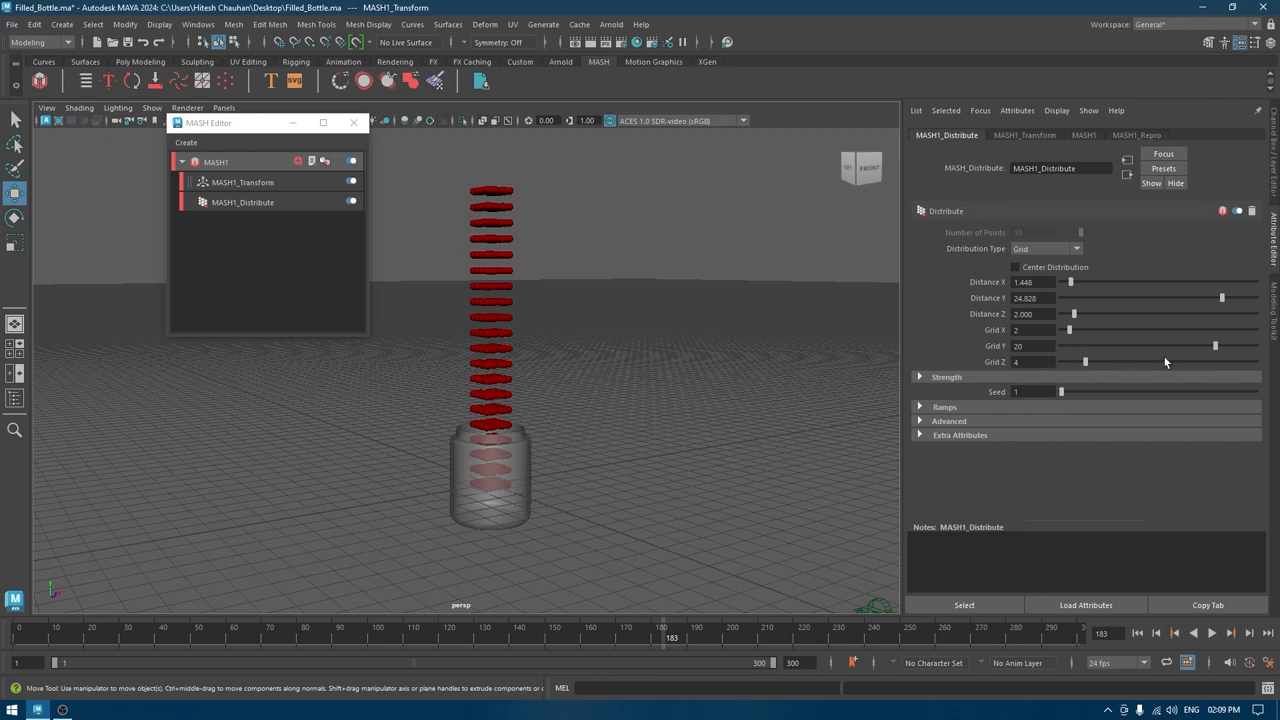
{"action": "left_click_drag", "start_coordinate": [1216, 346], "coordinate": [1224, 346]}
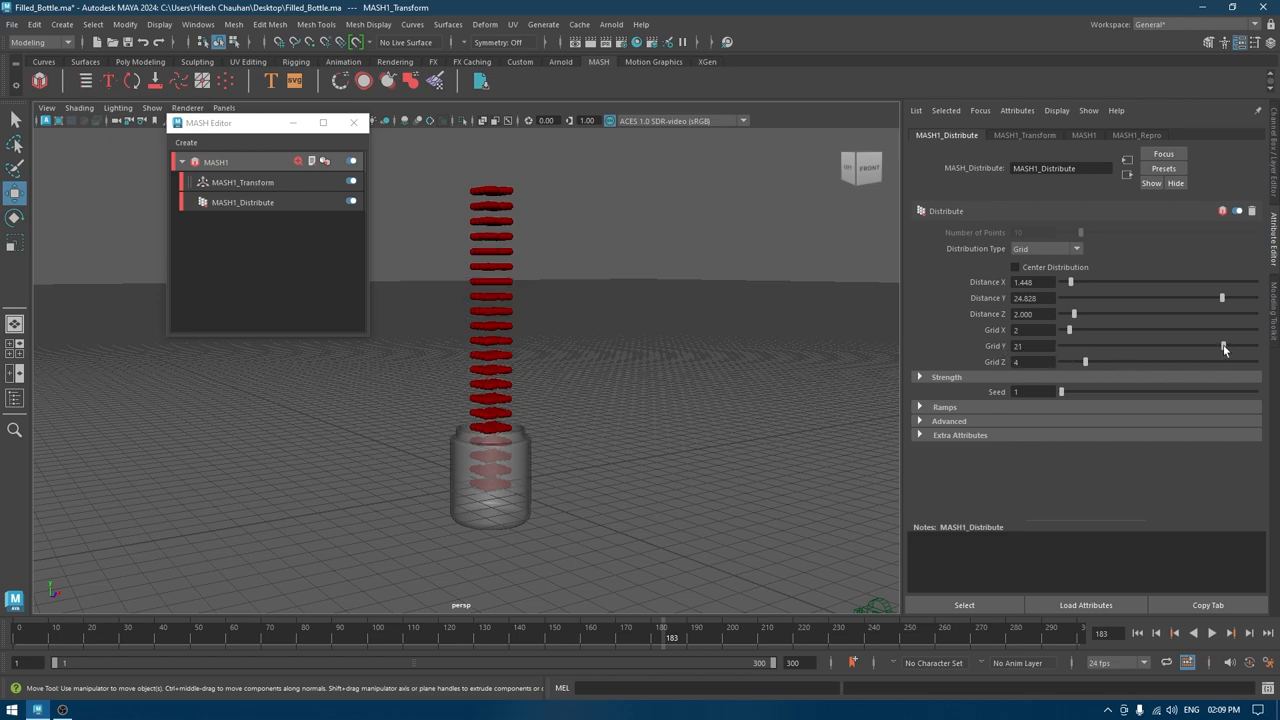
{"action": "left_click_drag", "start_coordinate": [1224, 346], "coordinate": [1240, 346]}
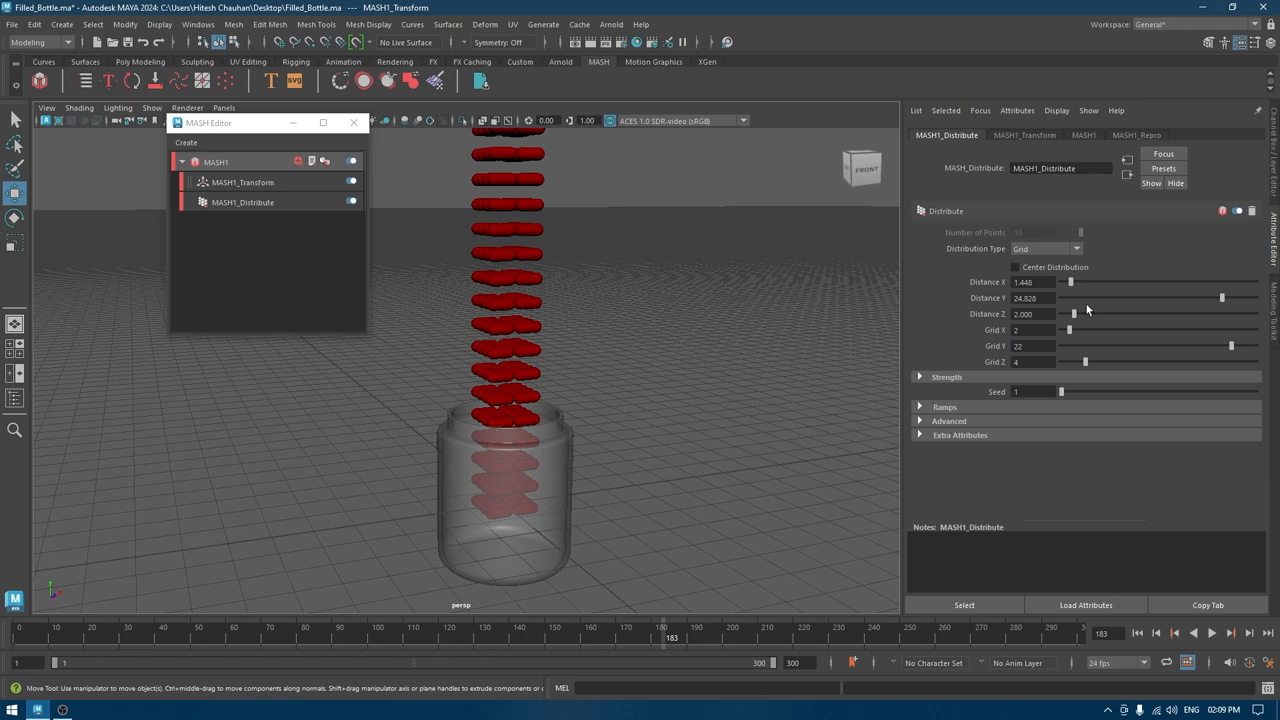
{"action": "left_click_drag", "start_coordinate": [1232, 298], "coordinate": [1212, 298]}
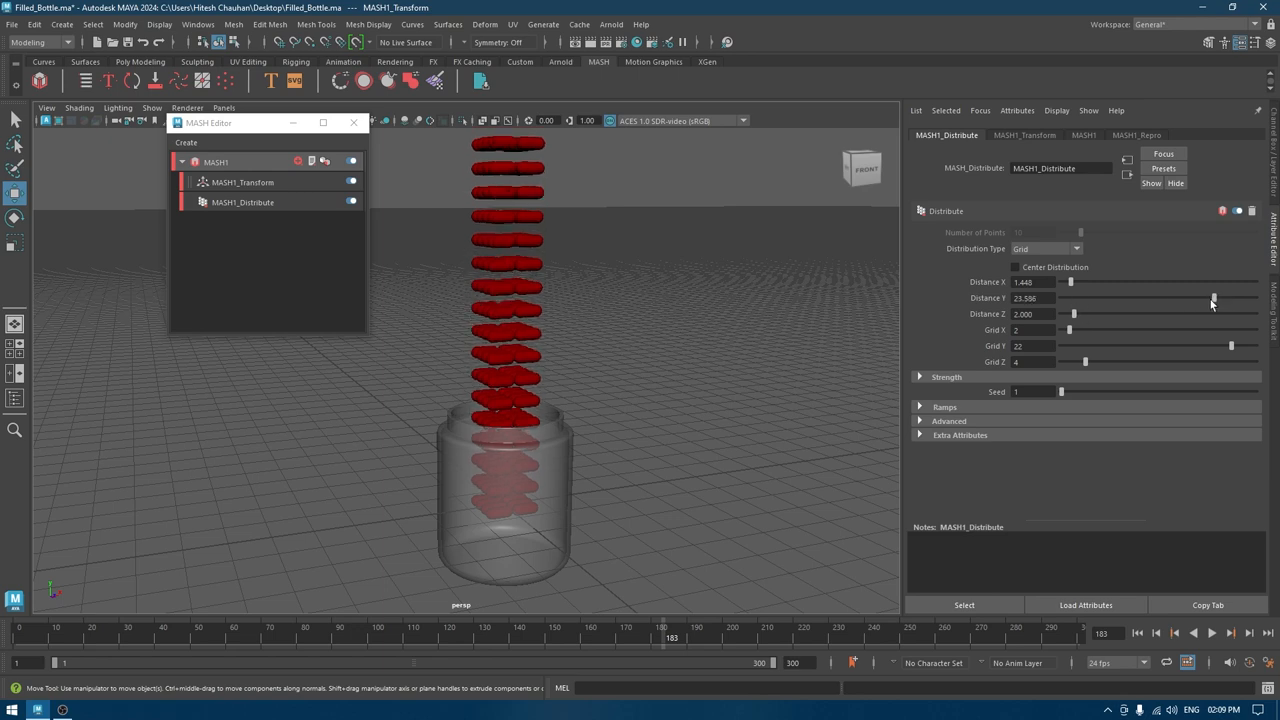
{"action": "left_click_drag", "start_coordinate": [1212, 296], "coordinate": [1176, 296]}
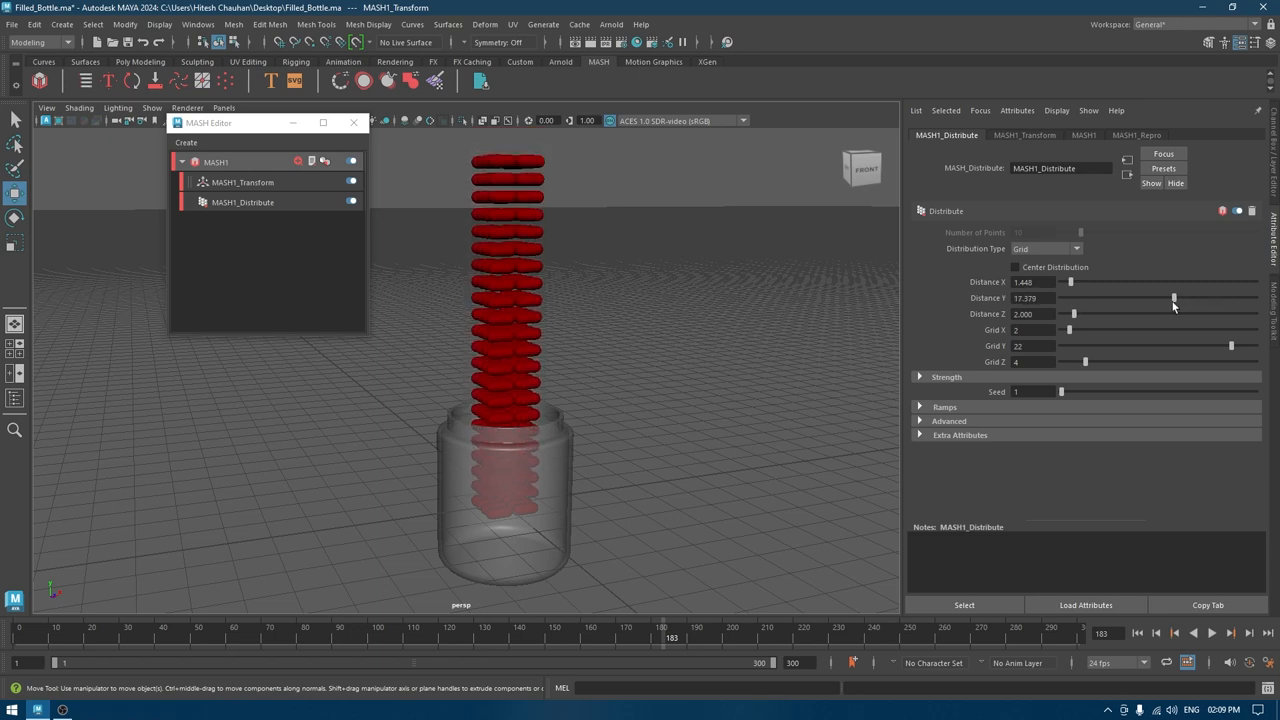
{"action": "left_click_drag", "start_coordinate": [1176, 296], "coordinate": [1148, 296]}
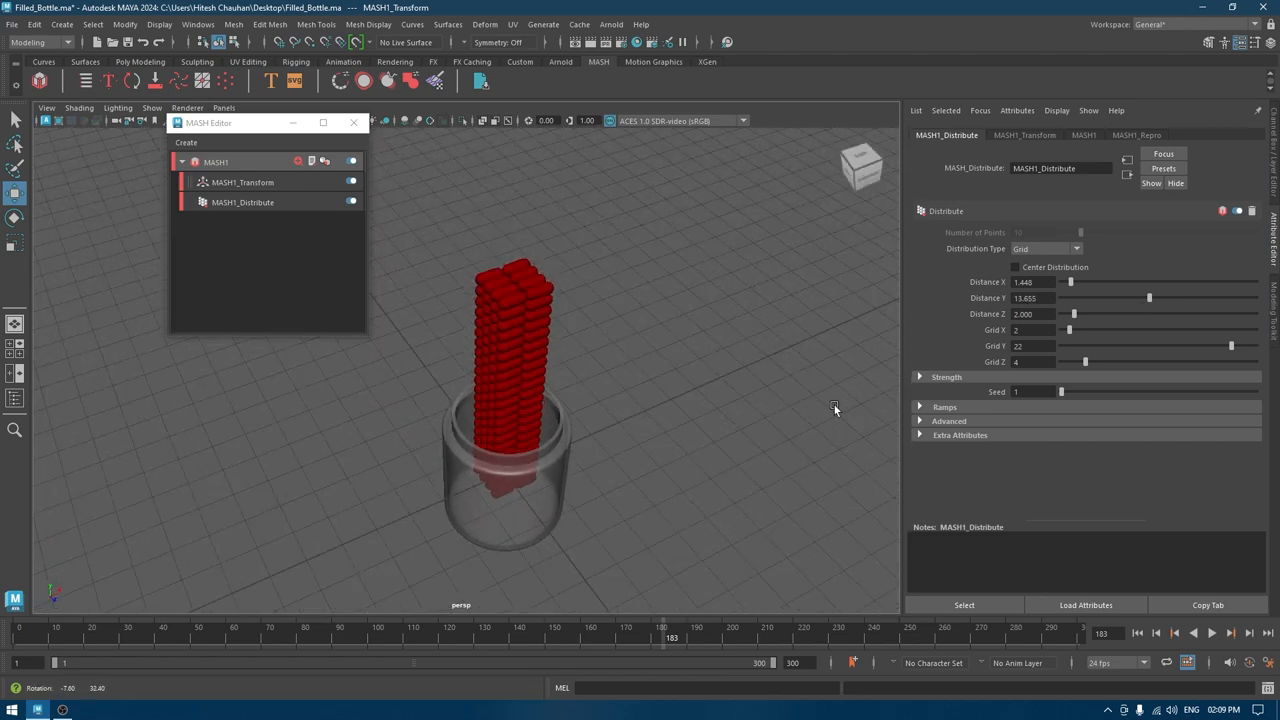
Step: Set the MASH_Transform node's Position Y to 5.000 to lift the pill stack
{"action": "left_click", "coordinate": [242, 182]}
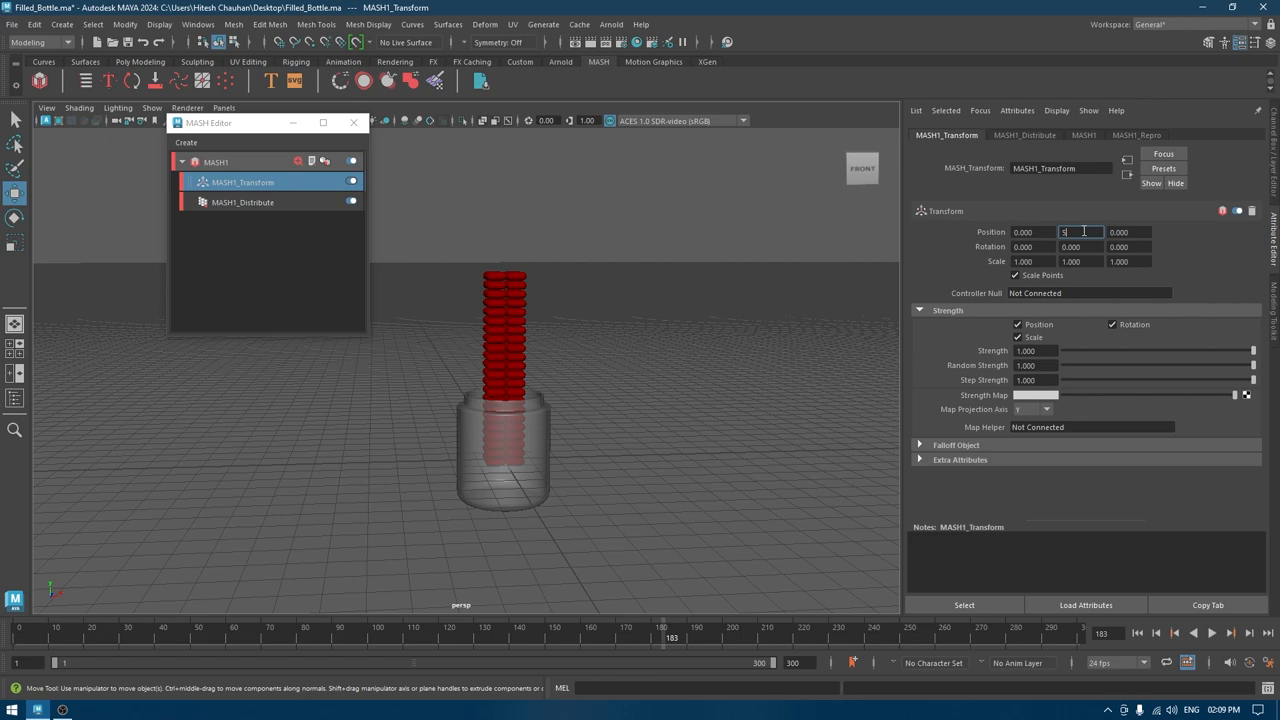
{"action": "type", "text": "5.000"}
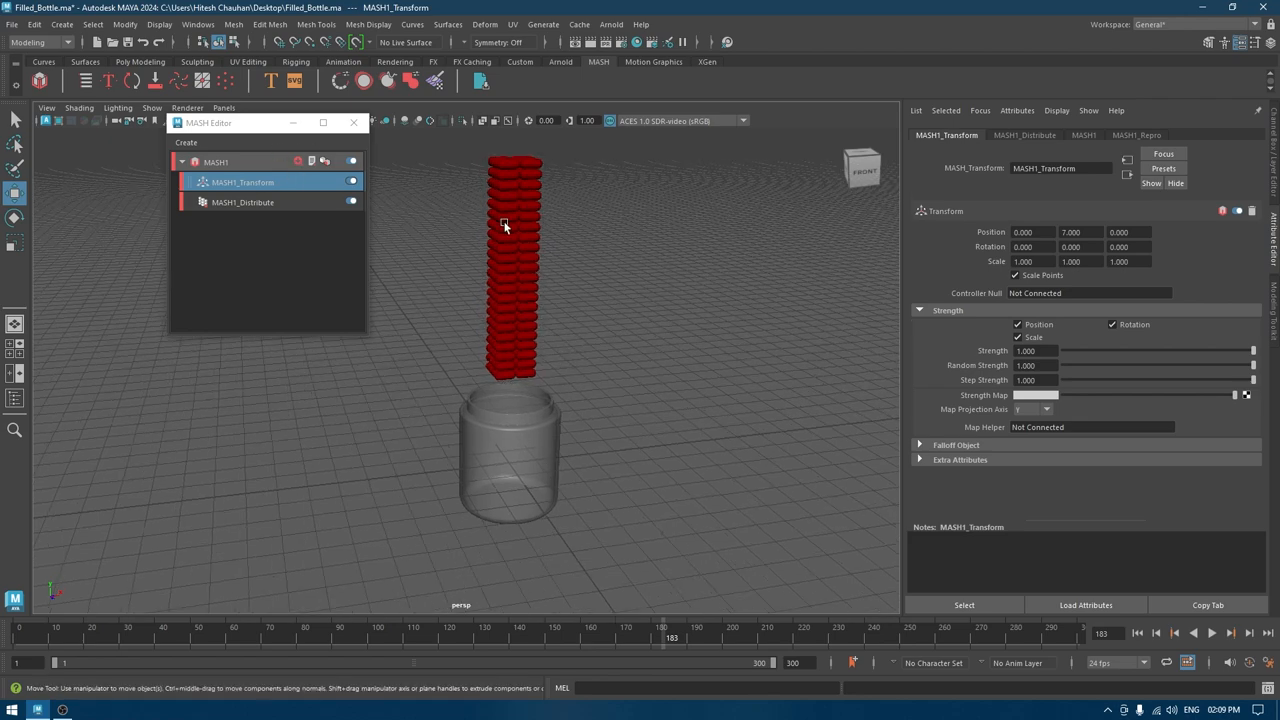
Step: Add a Dynamics node to the pill network and review its physics attributes
{"action": "left_click", "coordinate": [312, 160]}
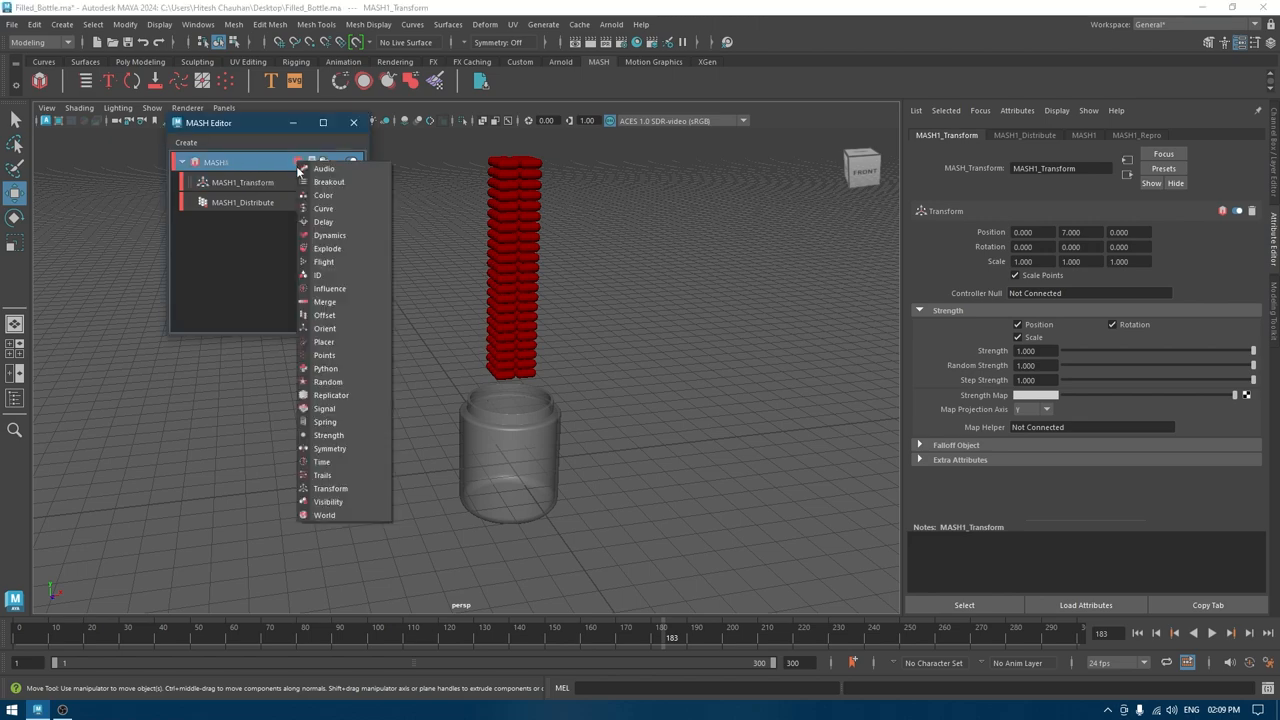
{"action": "left_click", "coordinate": [328, 236]}
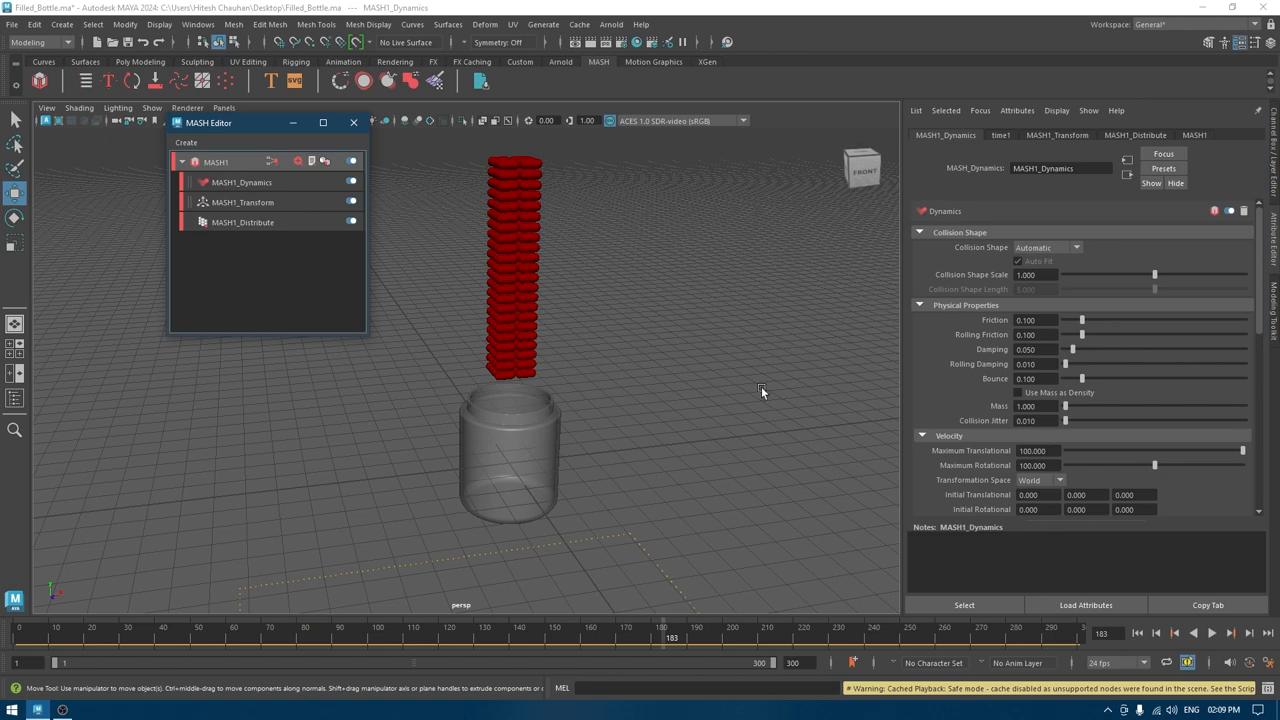
{"action": "mouse_move", "coordinate": [612, 302]}
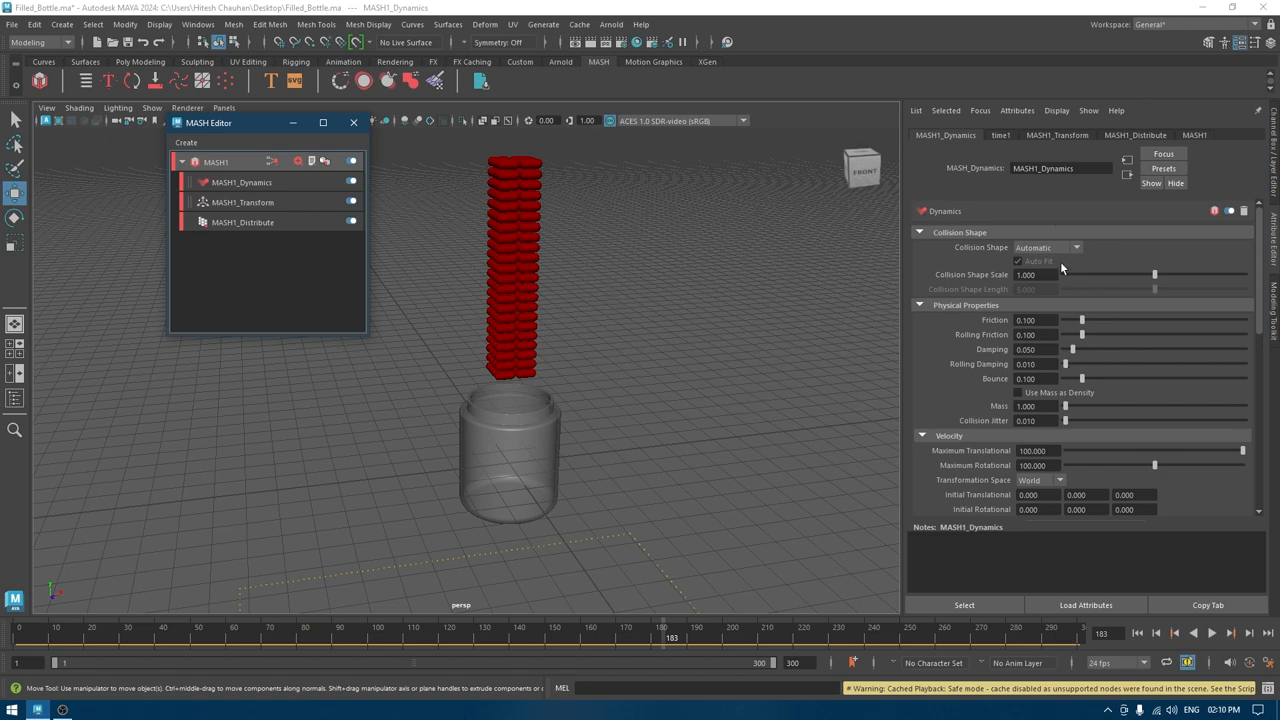
{"action": "scroll", "scroll_direction": "down", "scroll_amount": 3}
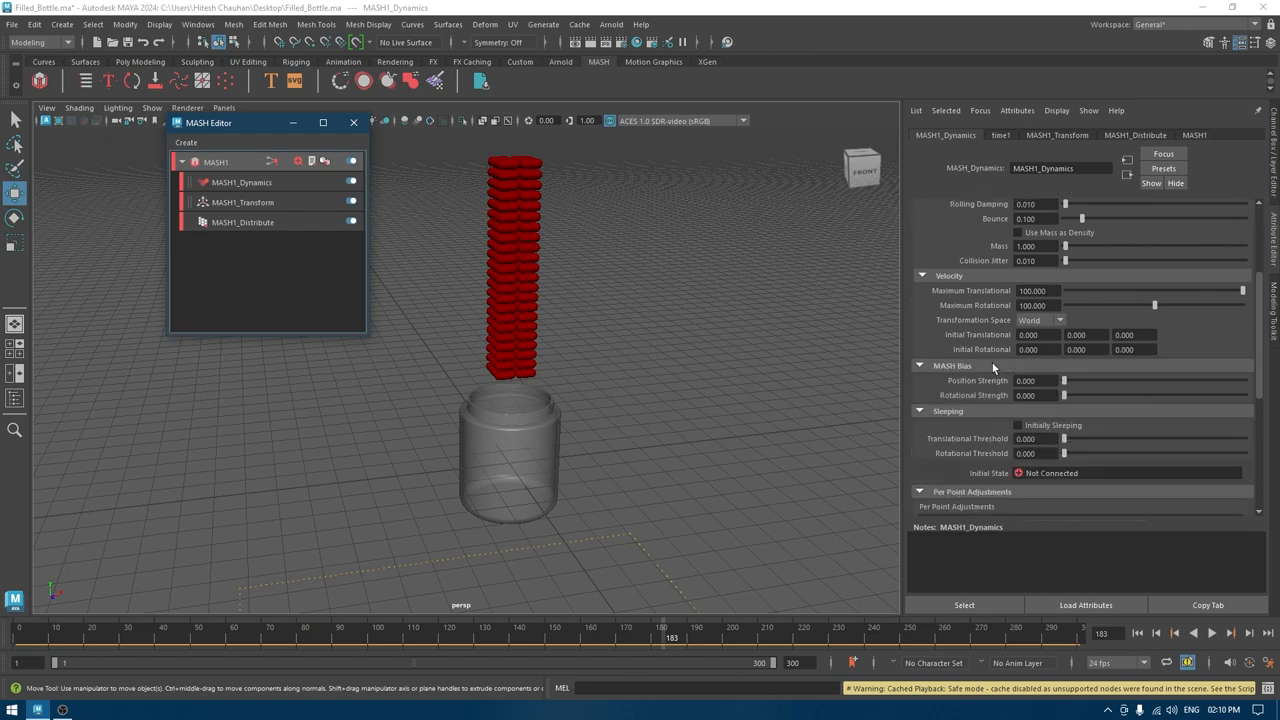
{"action": "mouse_move", "coordinate": [516, 380]}
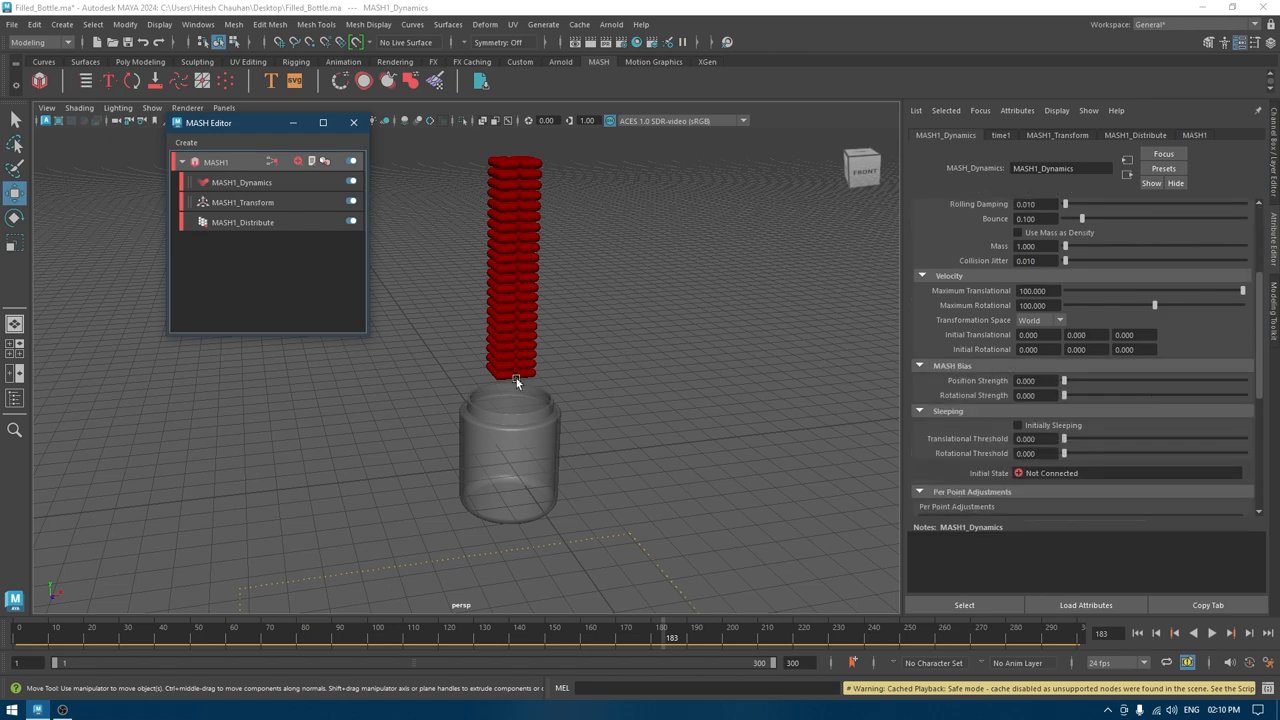
{"action": "scroll", "scroll_direction": "down", "scroll_amount": 3}
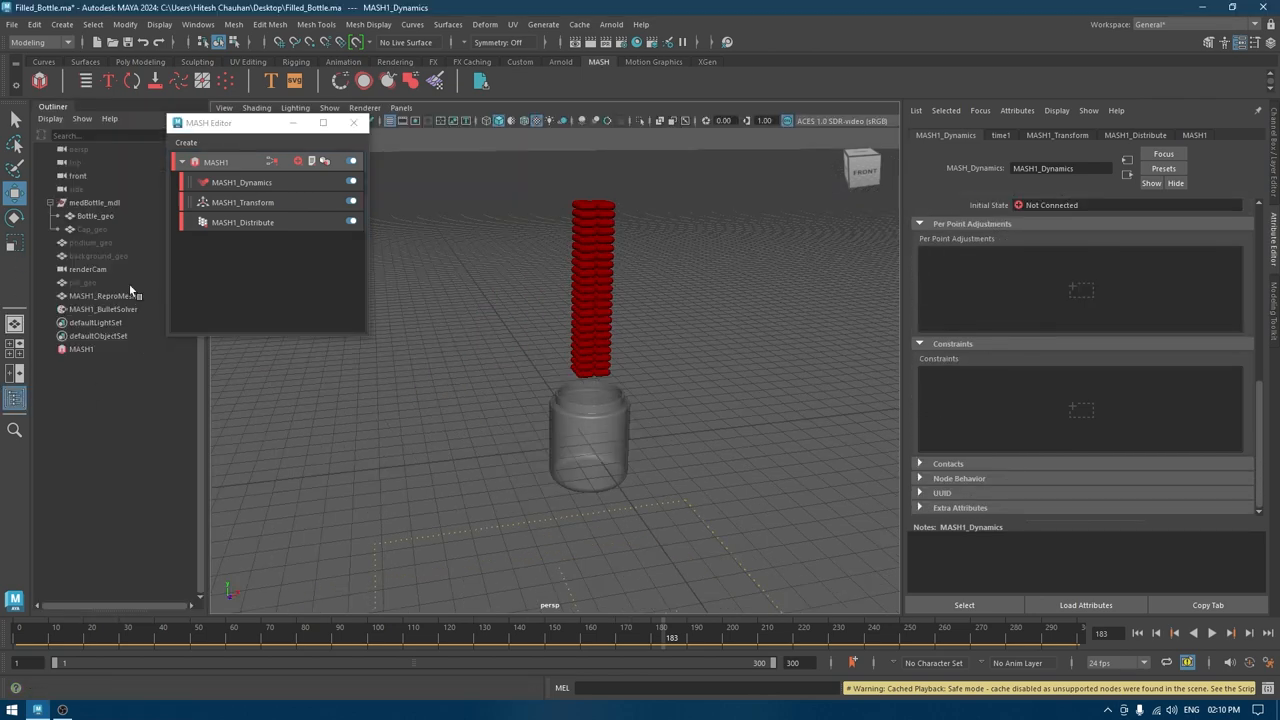
Step: Select the Bullet solver and add Bottle_geoShape to its Collider Objects
{"action": "left_click", "coordinate": [104, 308]}
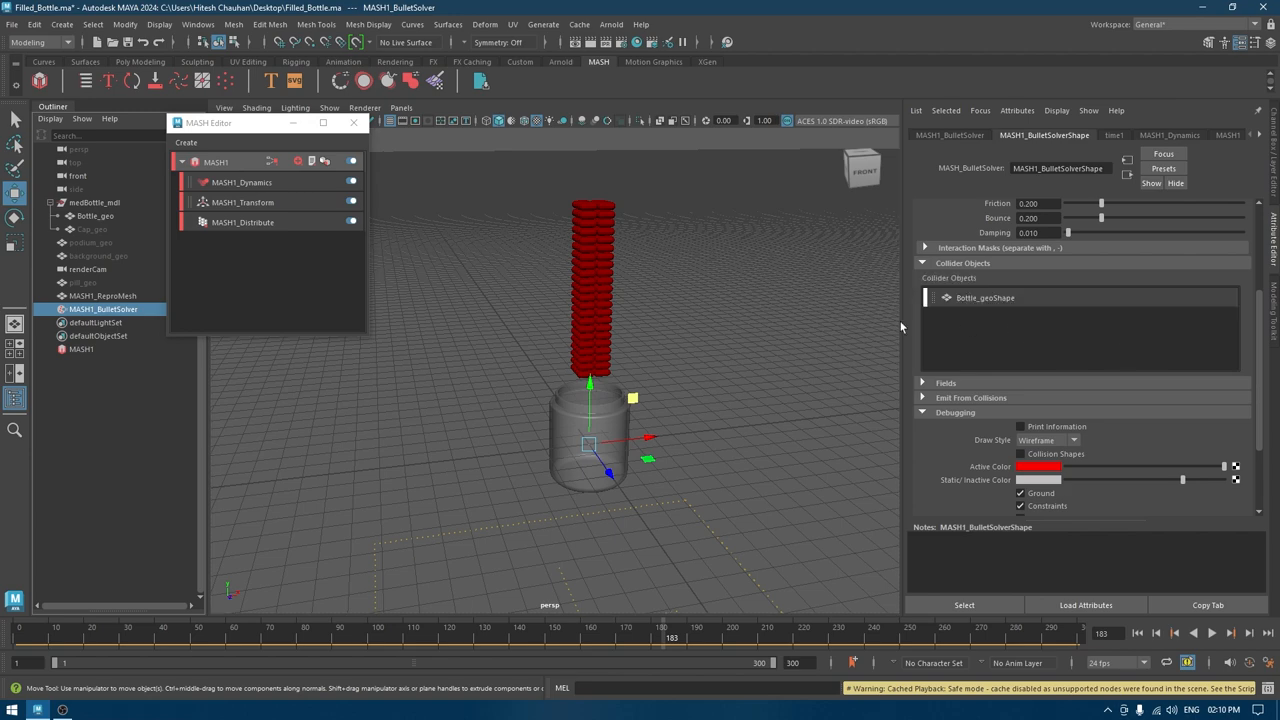
{"action": "mouse_move", "coordinate": [772, 280]}
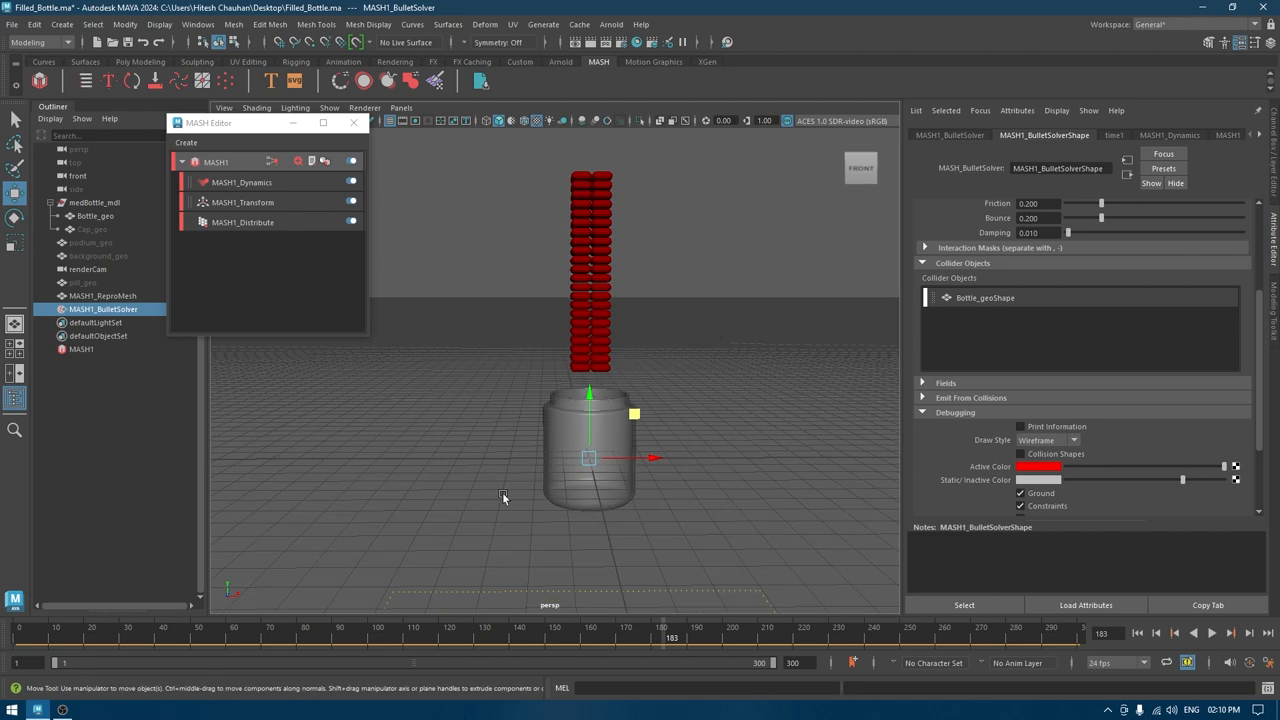
{"action": "mouse_move", "coordinate": [576, 486]}
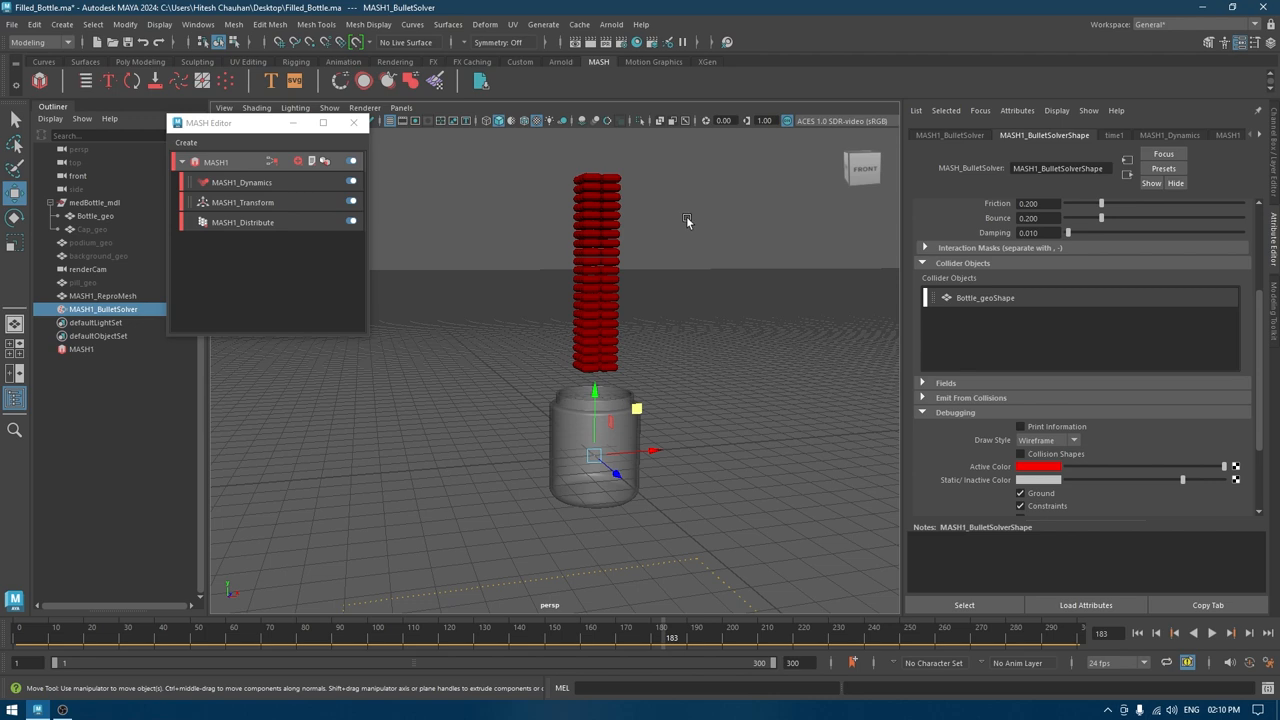
{"action": "mouse_move", "coordinate": [814, 504]}
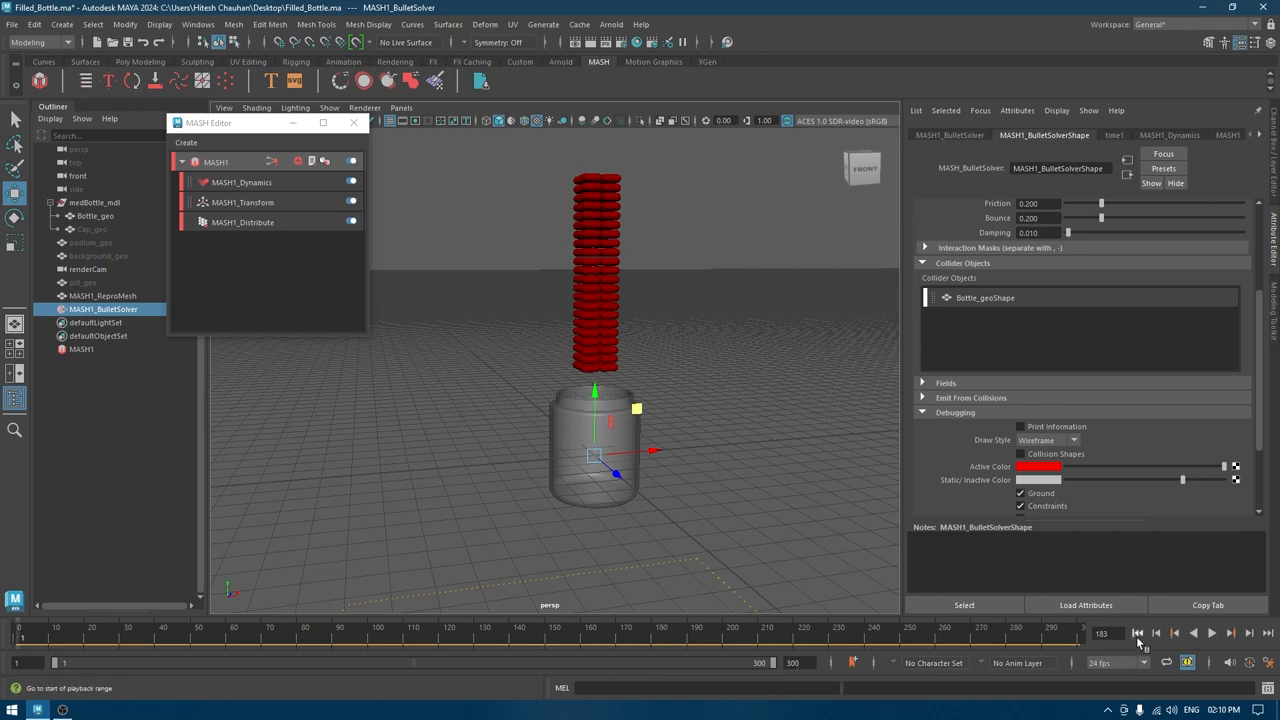
Step: Rewind to frame 1, run the Bullet simulation, and stop once the pills settle in the bottle
{"action": "left_click", "coordinate": [1192, 632]}
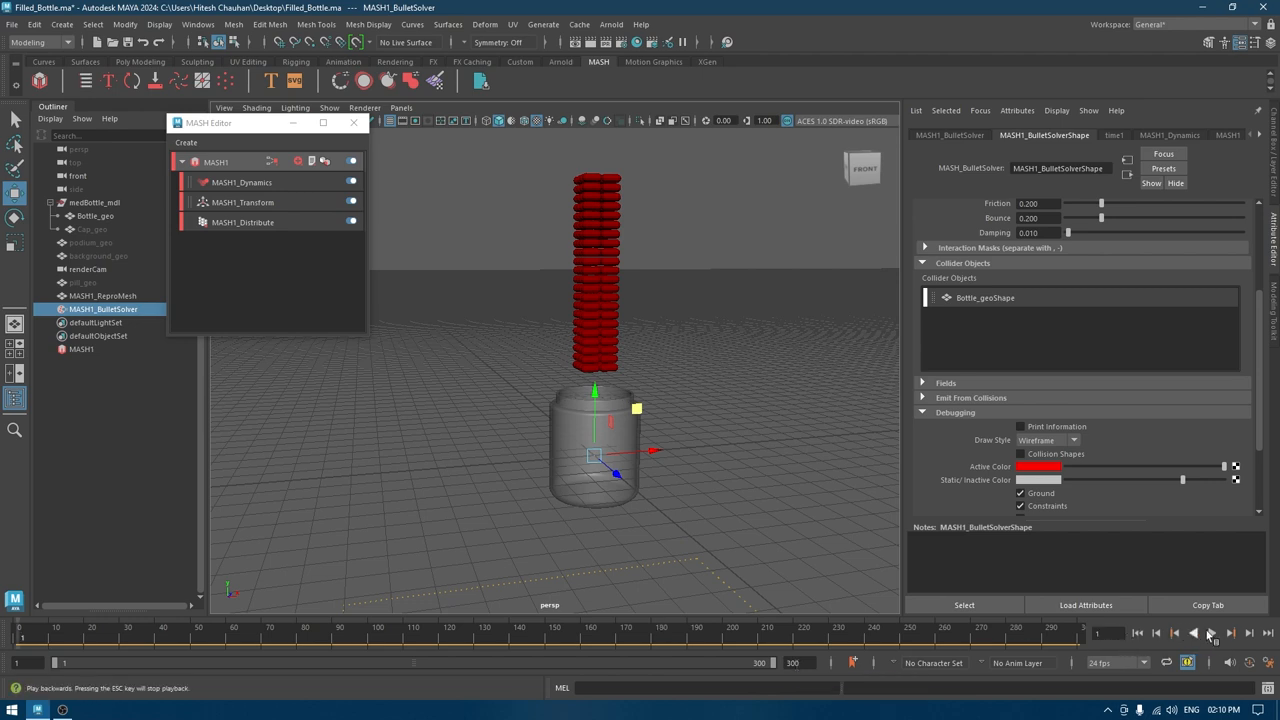
{"action": "left_click", "coordinate": [1212, 632]}
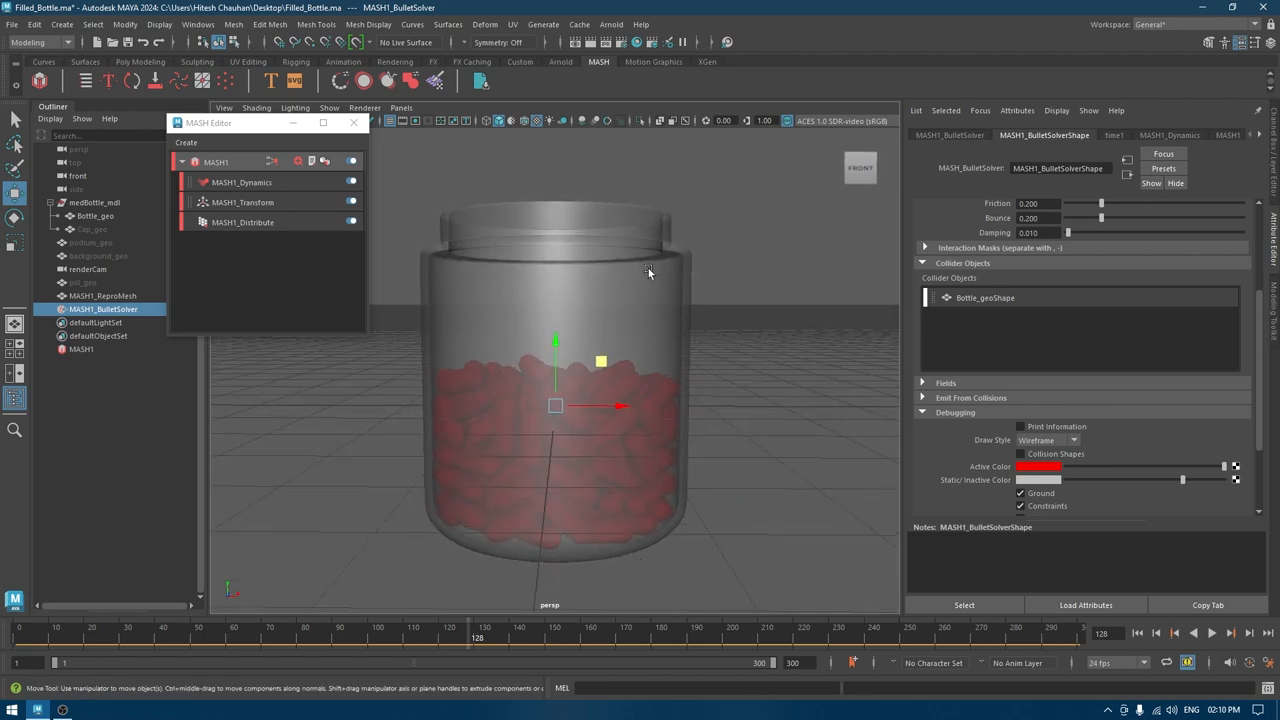
{"action": "left_click", "coordinate": [96, 216]}
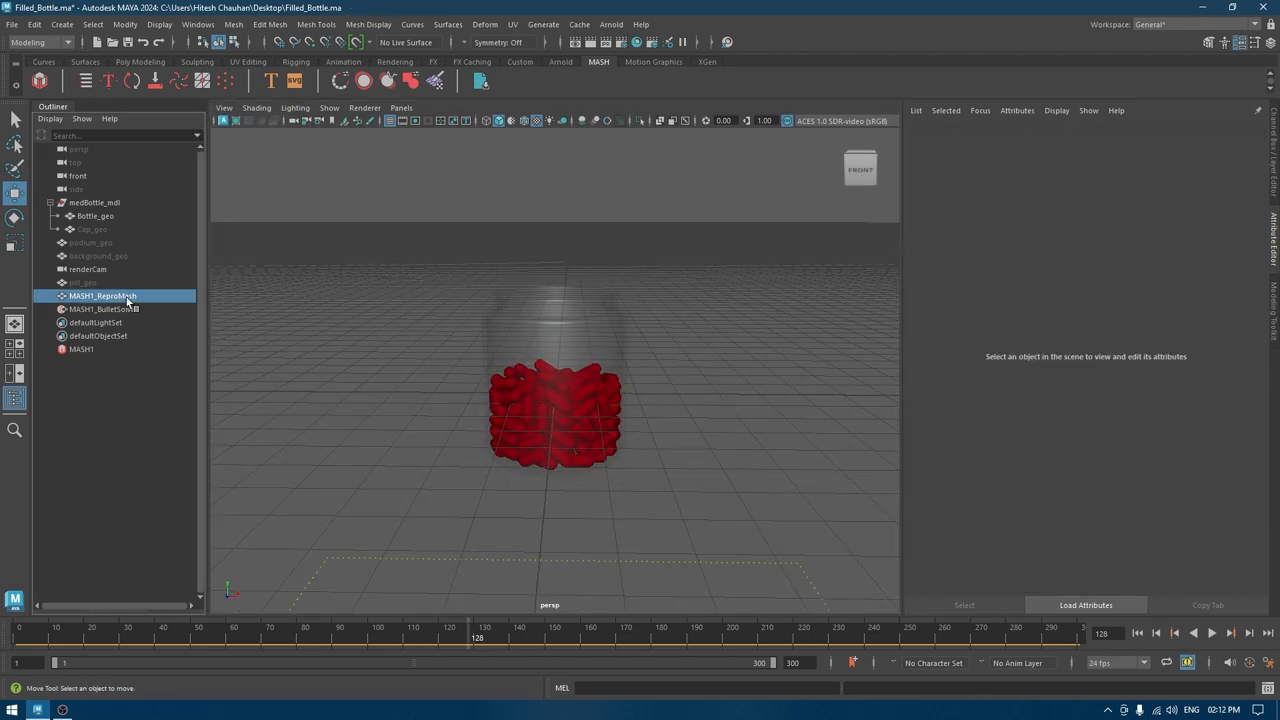
Step: Delete MASH1_BulletSolver keeping the settled repro mesh, then unhide podium_geo and background_geo
{"action": "left_click", "coordinate": [34, 24]}
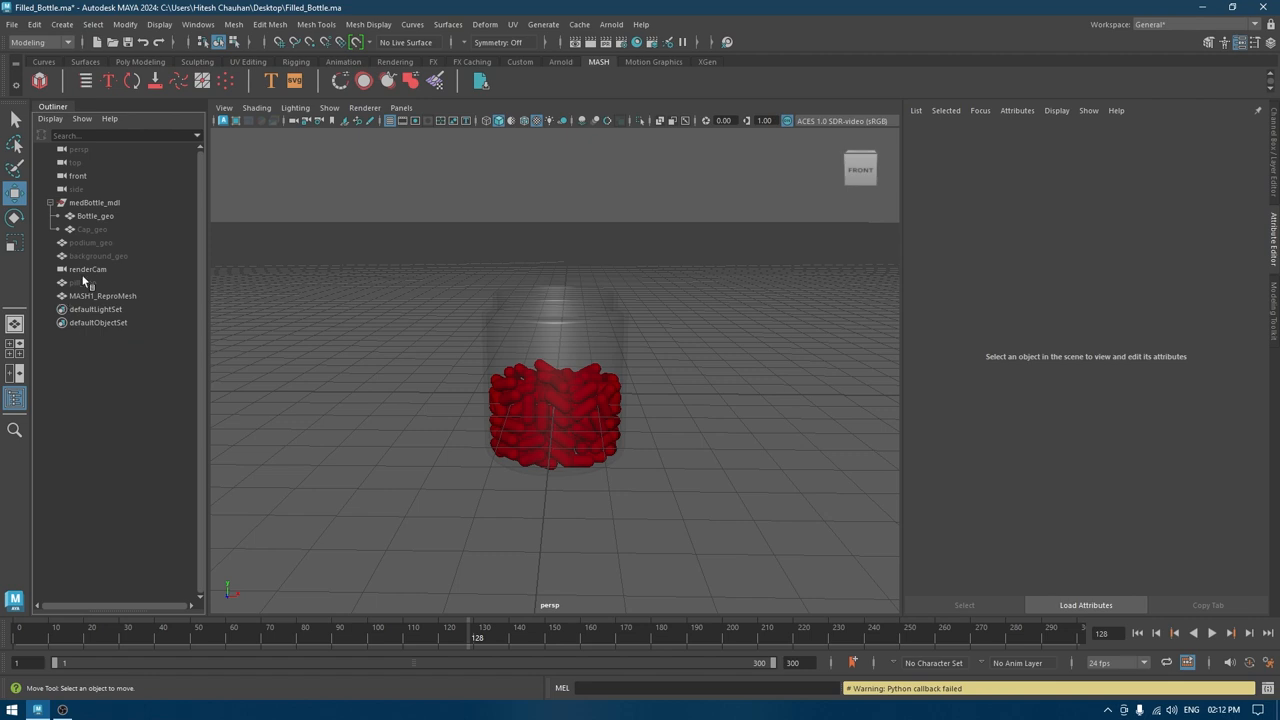
{"action": "mouse_move", "coordinate": [90, 284]}
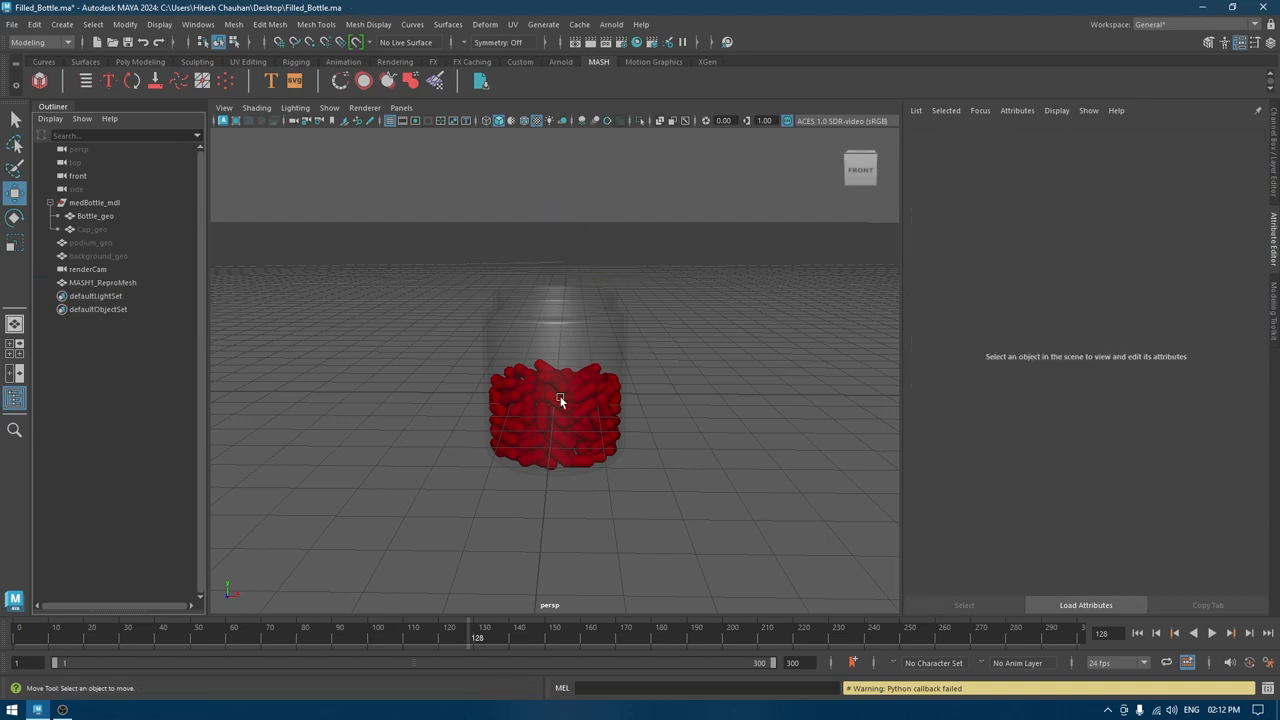
{"action": "left_click", "coordinate": [102, 282]}
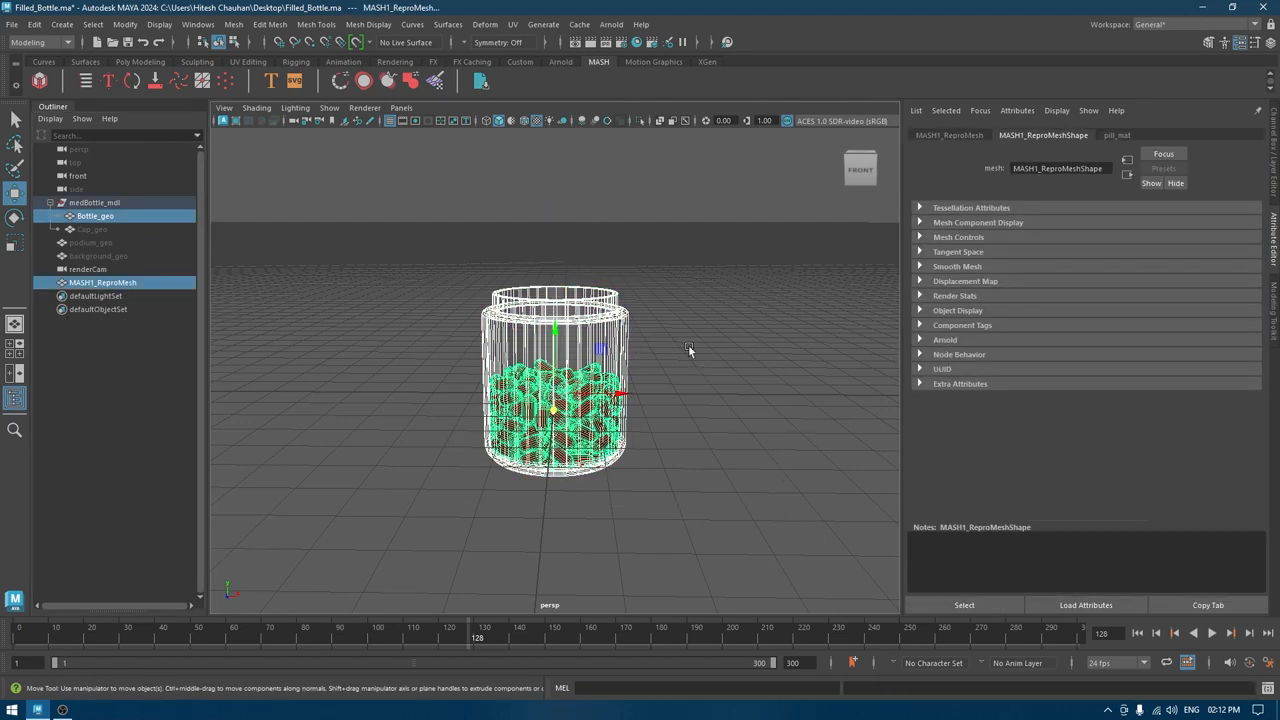
{"action": "left_click", "coordinate": [90, 242]}
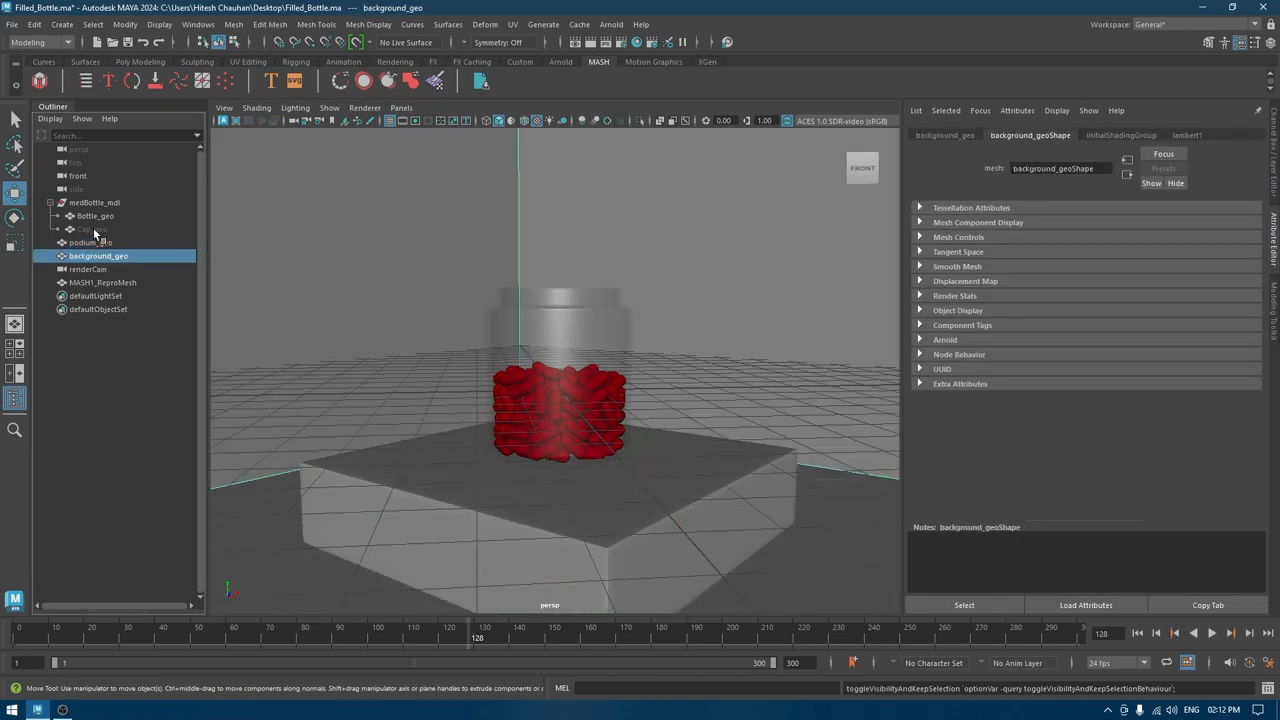
Step: Assign a new aiStandardSurface to podium and background and rename it background_mat
{"action": "left_click", "coordinate": [92, 228]}
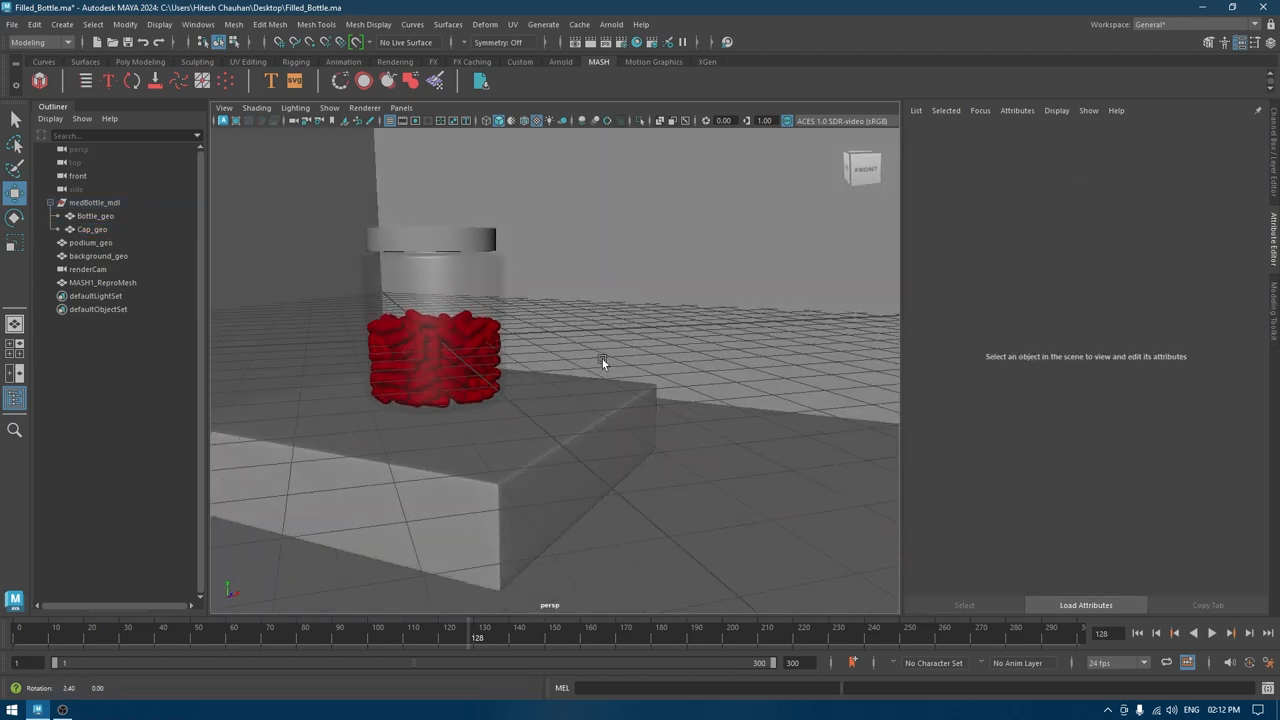
{"action": "left_click", "coordinate": [98, 256]}
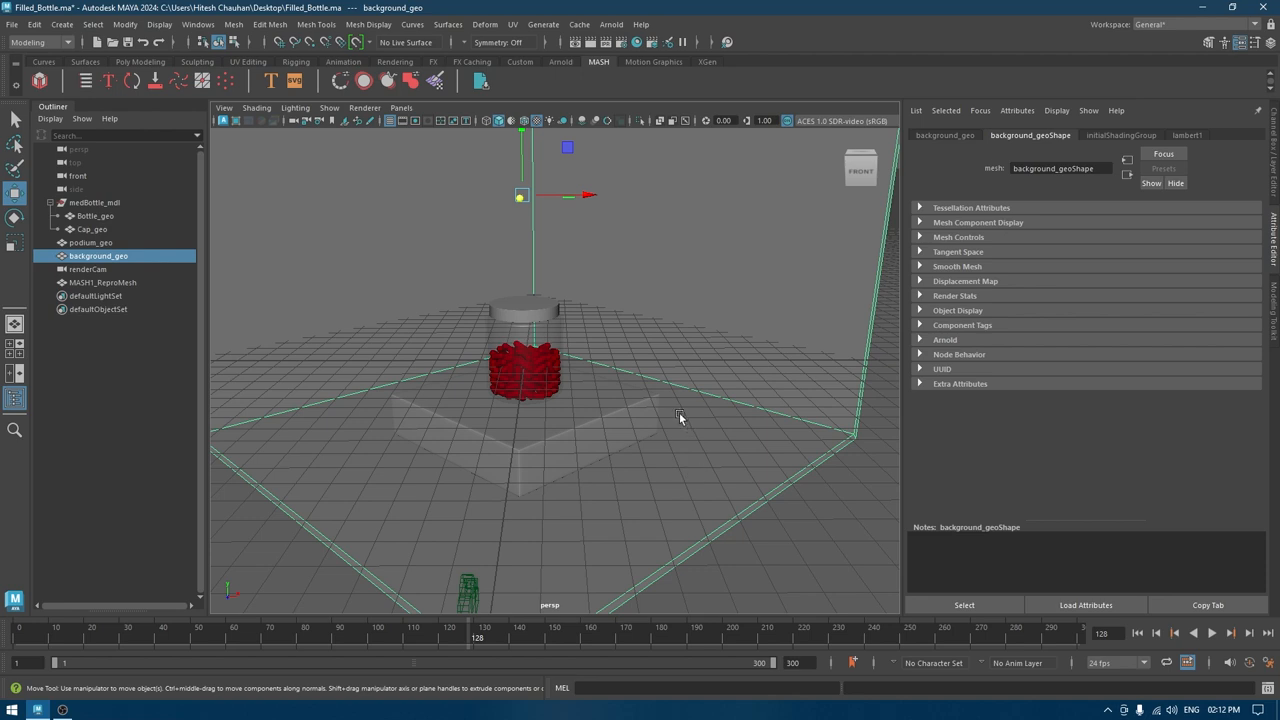
{"action": "right_click", "coordinate": [520, 440]}
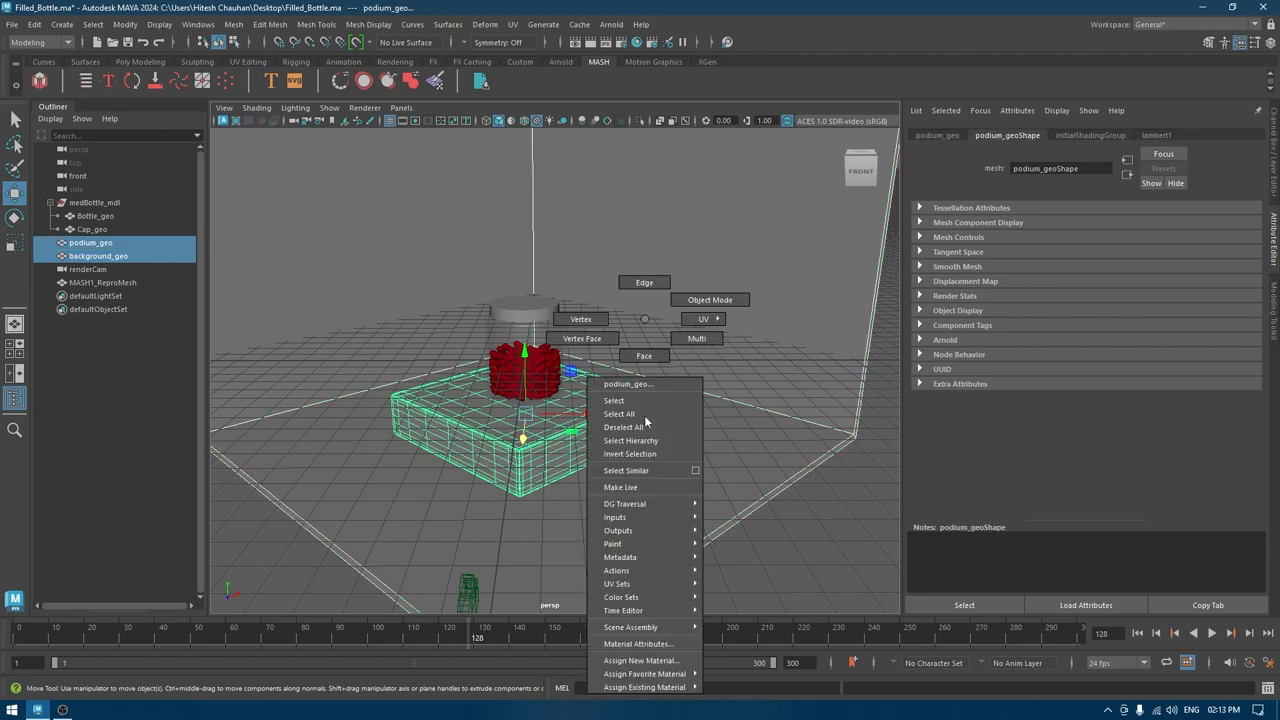
{"action": "left_click", "coordinate": [642, 660]}
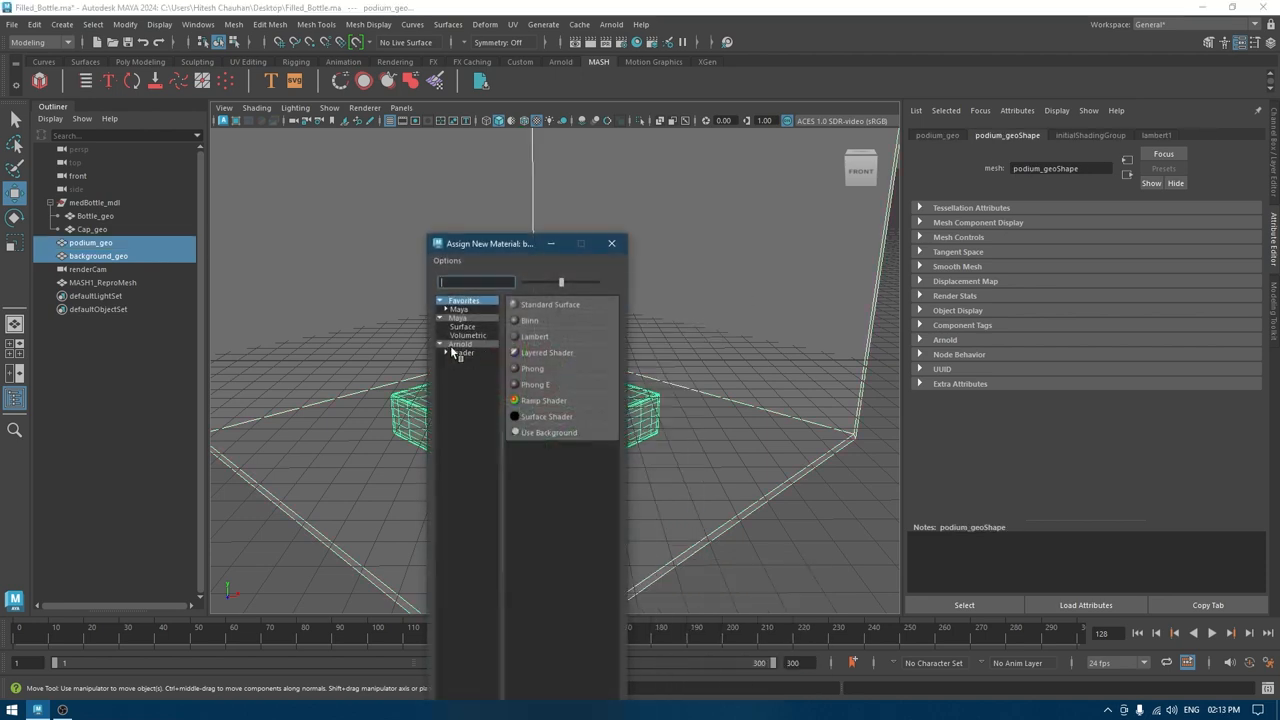
{"action": "left_click", "coordinate": [460, 344]}
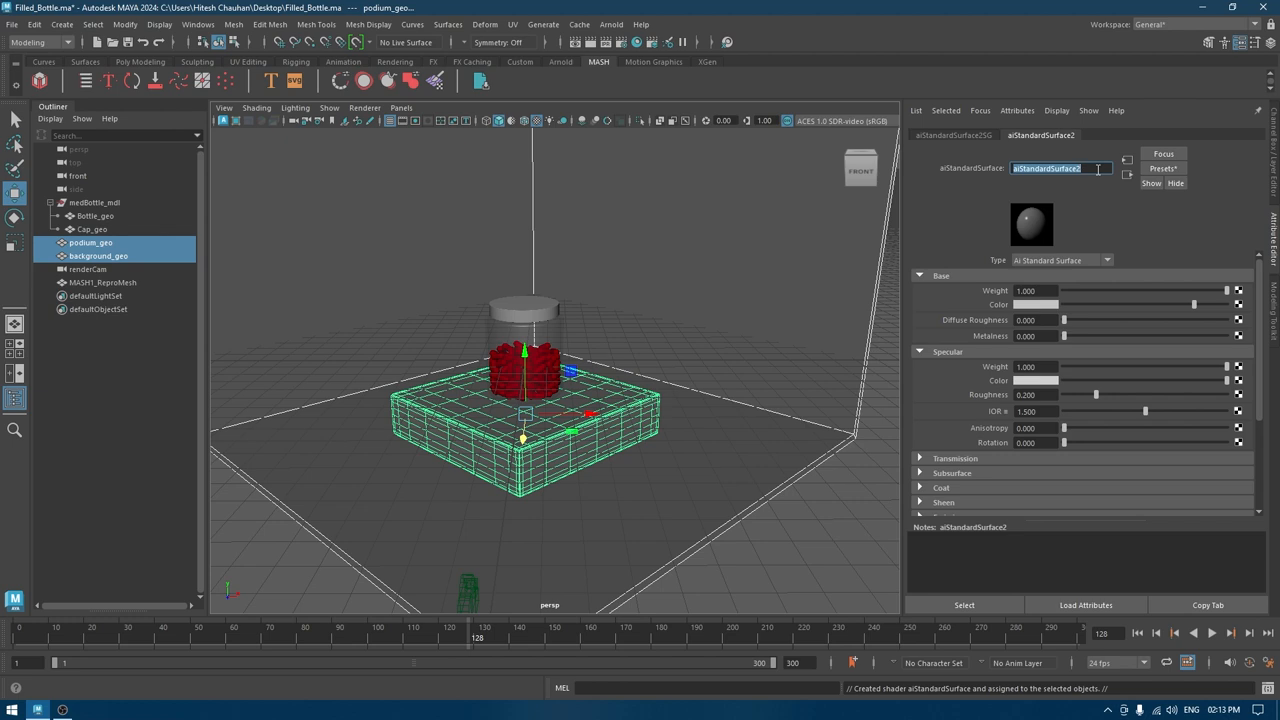
{"action": "type", "text": "background"}
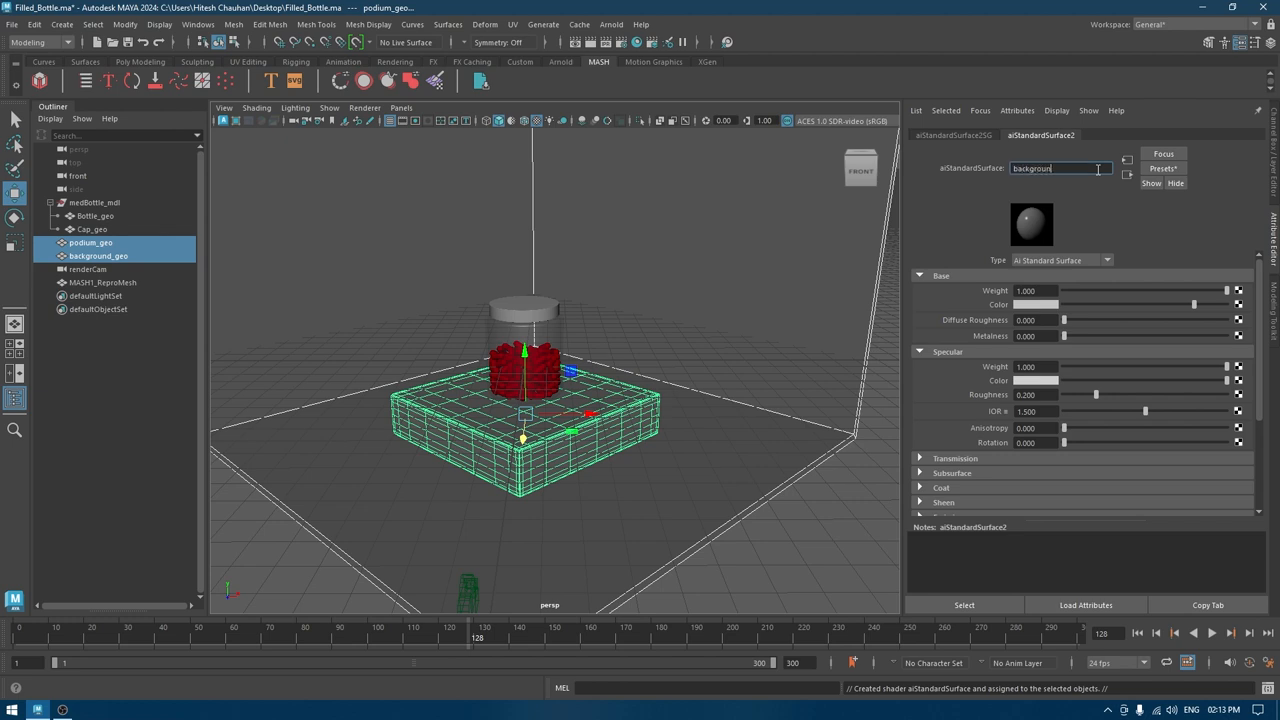
{"action": "type", "text": "background_ma"}
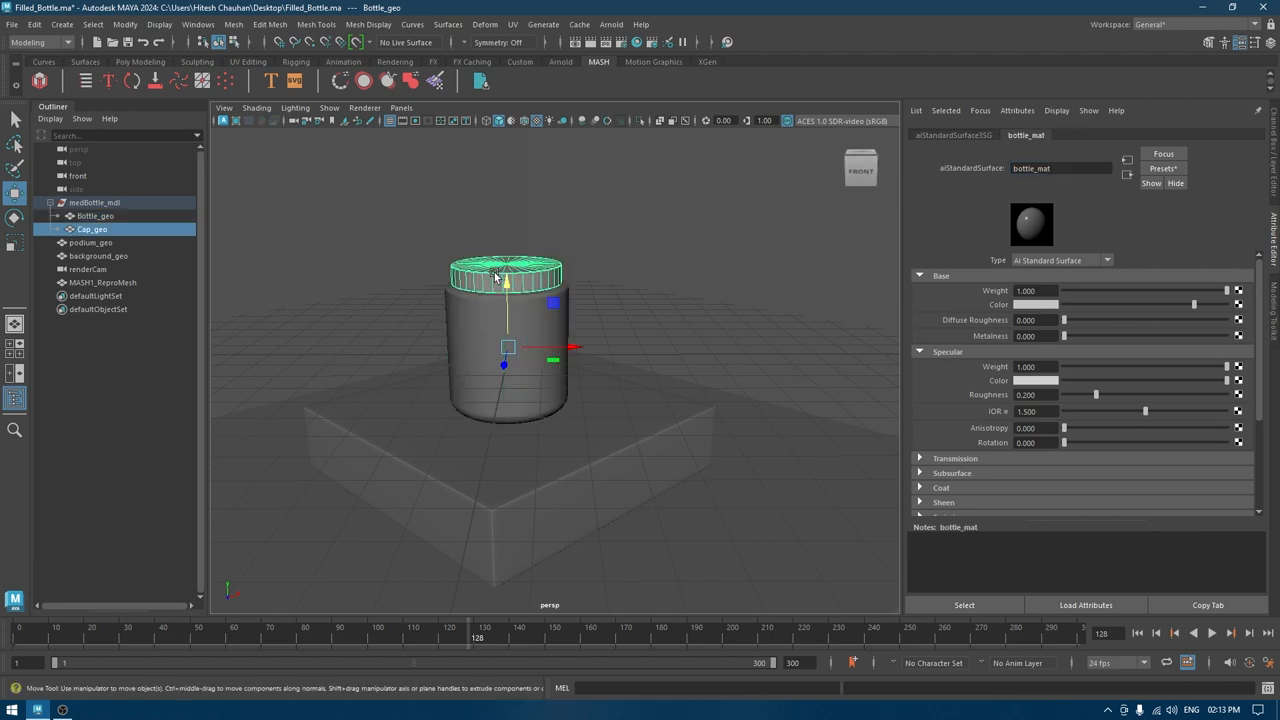
Step: Assign a new aiStandardSurface to Cap_geo and rename it cap_mat
{"action": "right_click", "coordinate": [510, 276]}
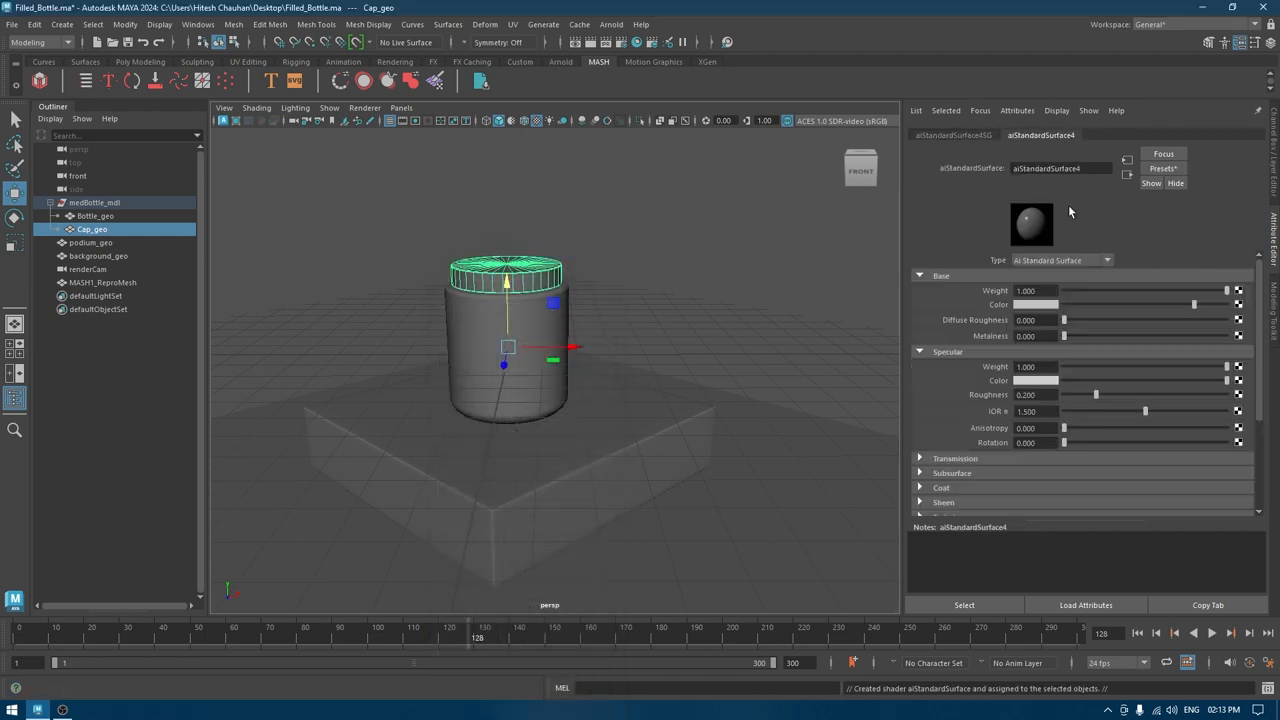
{"action": "type", "text": "cap"}
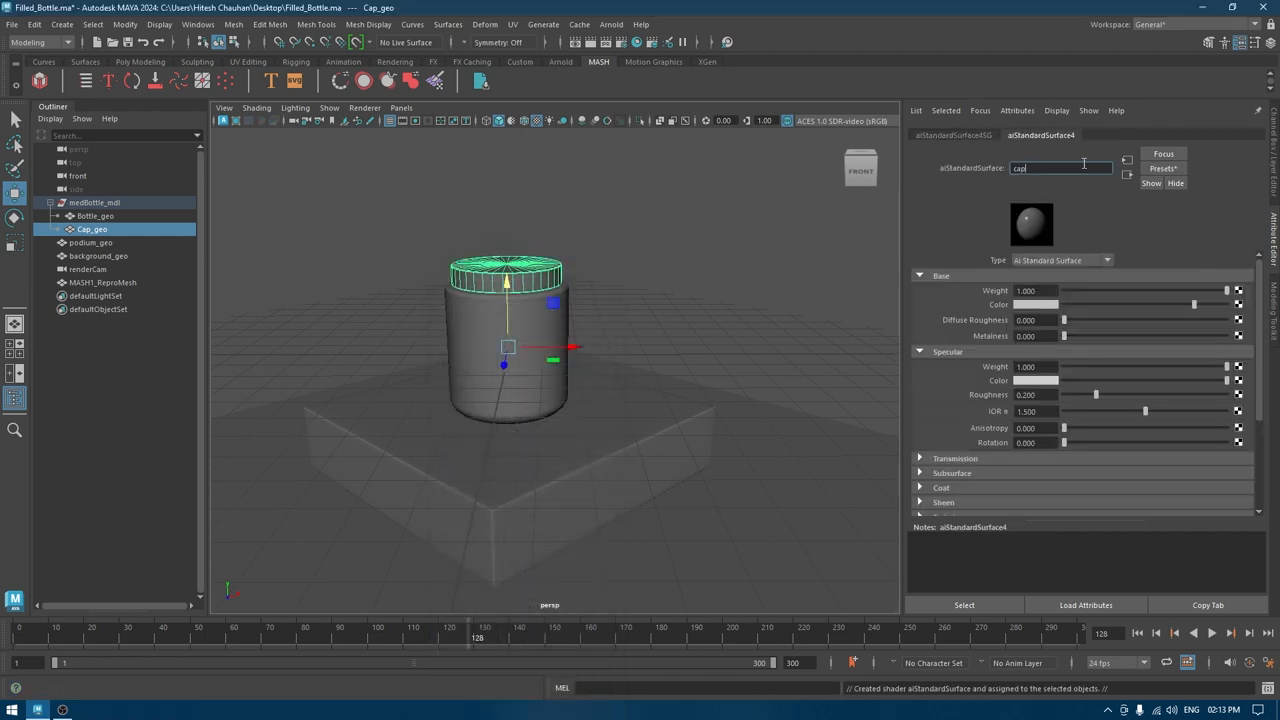
{"action": "type", "text": "cap_mat"}
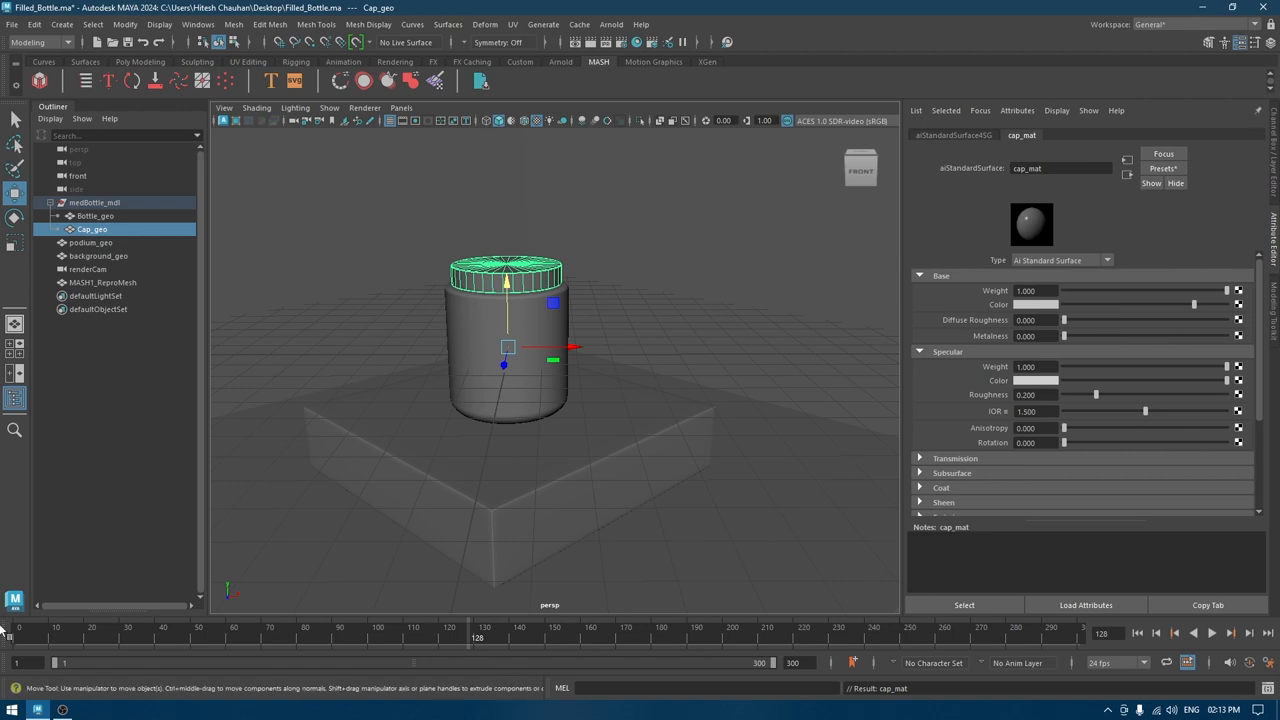
{"action": "left_click", "coordinate": [102, 282]}
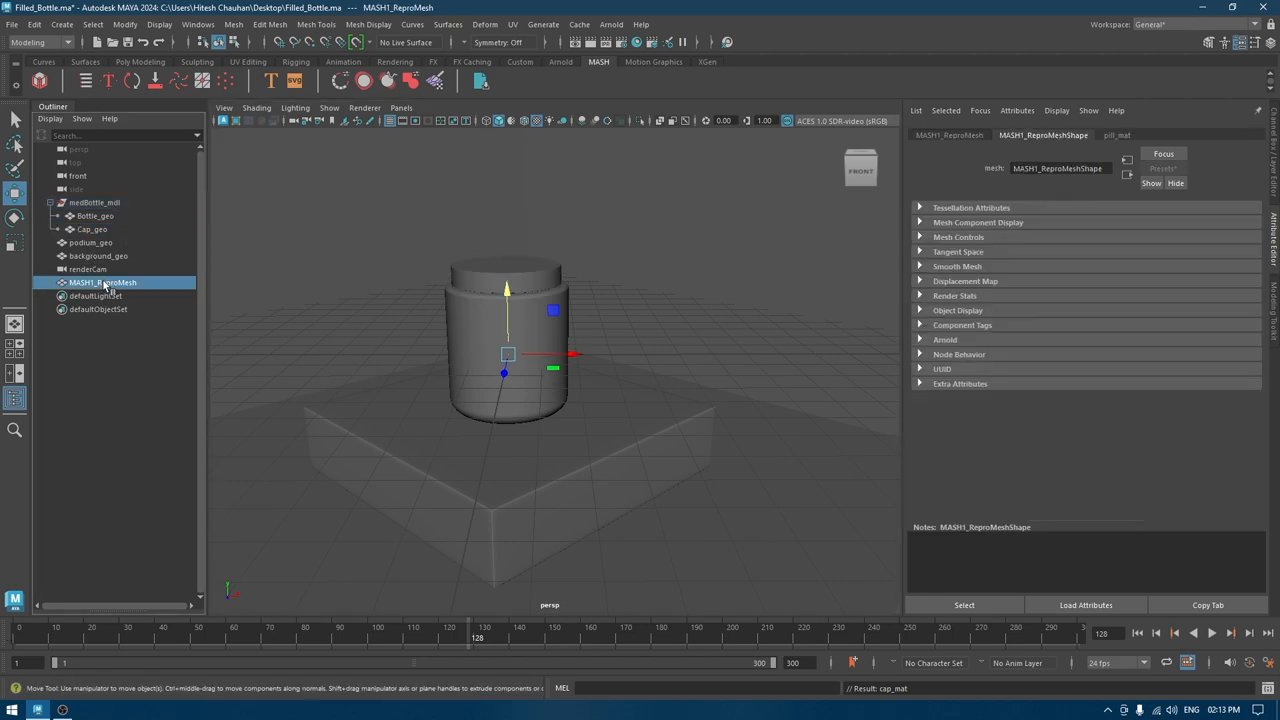
Step: In wireframe view, assign a red aiStandardSurface named pill_mat to MASH1_ReproMesh
{"action": "key", "text": "4"}
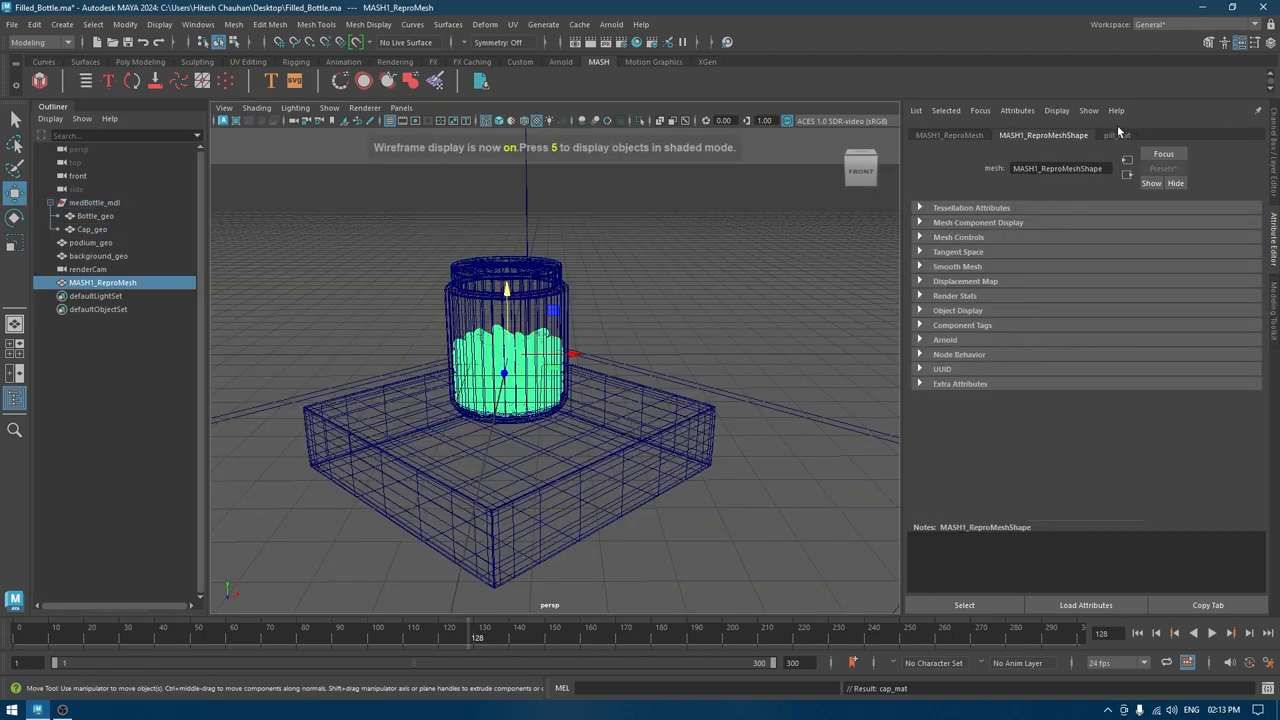
{"action": "right_click", "coordinate": [504, 370]}
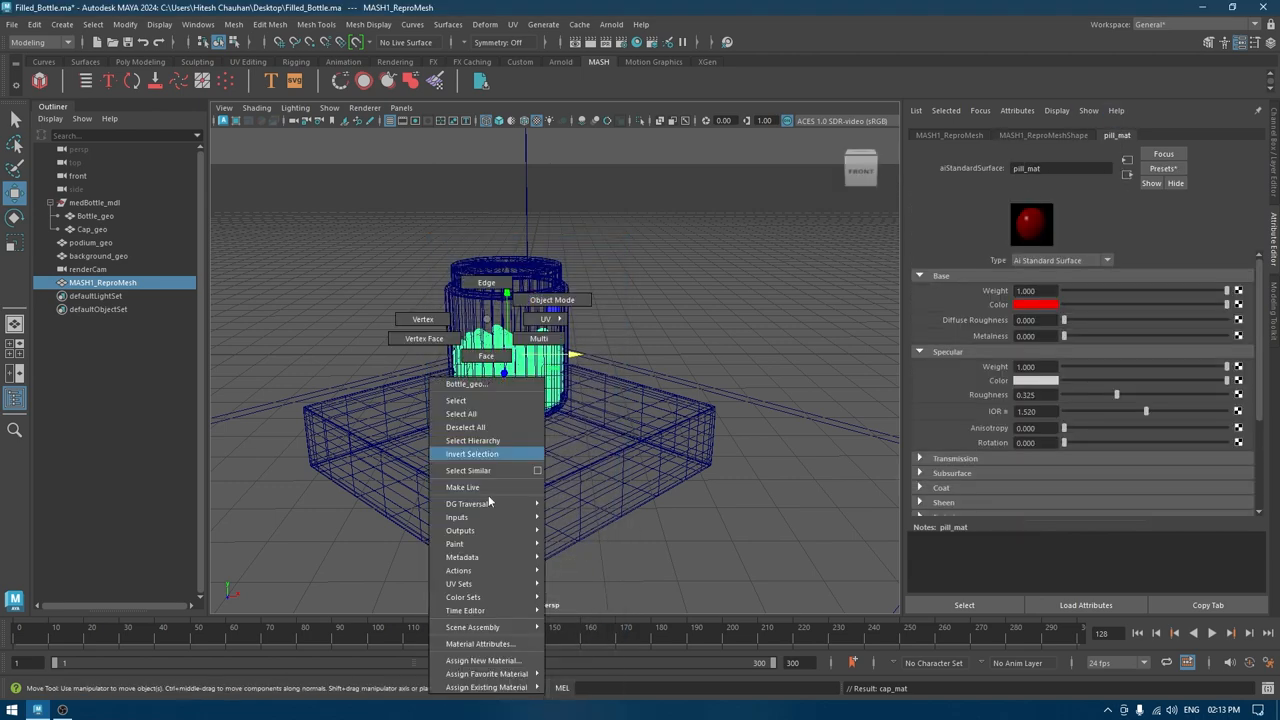
{"action": "left_click", "coordinate": [484, 660]}
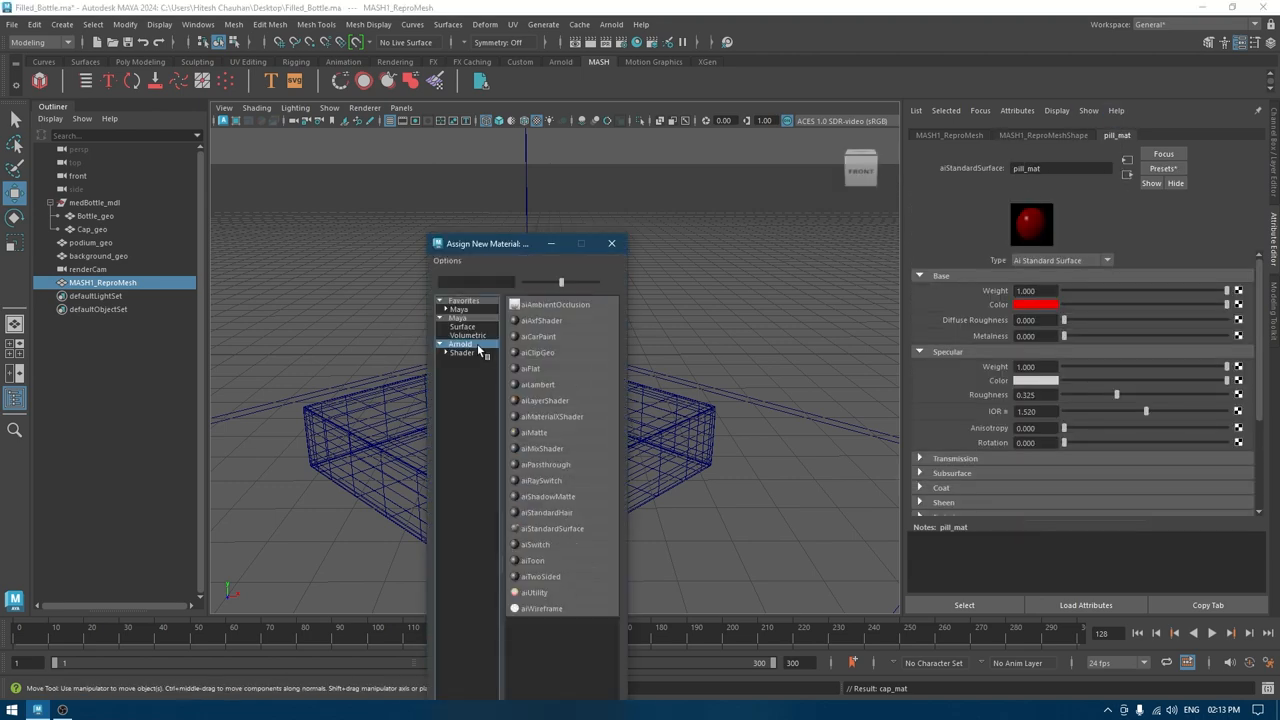
{"action": "left_click", "coordinate": [552, 528]}
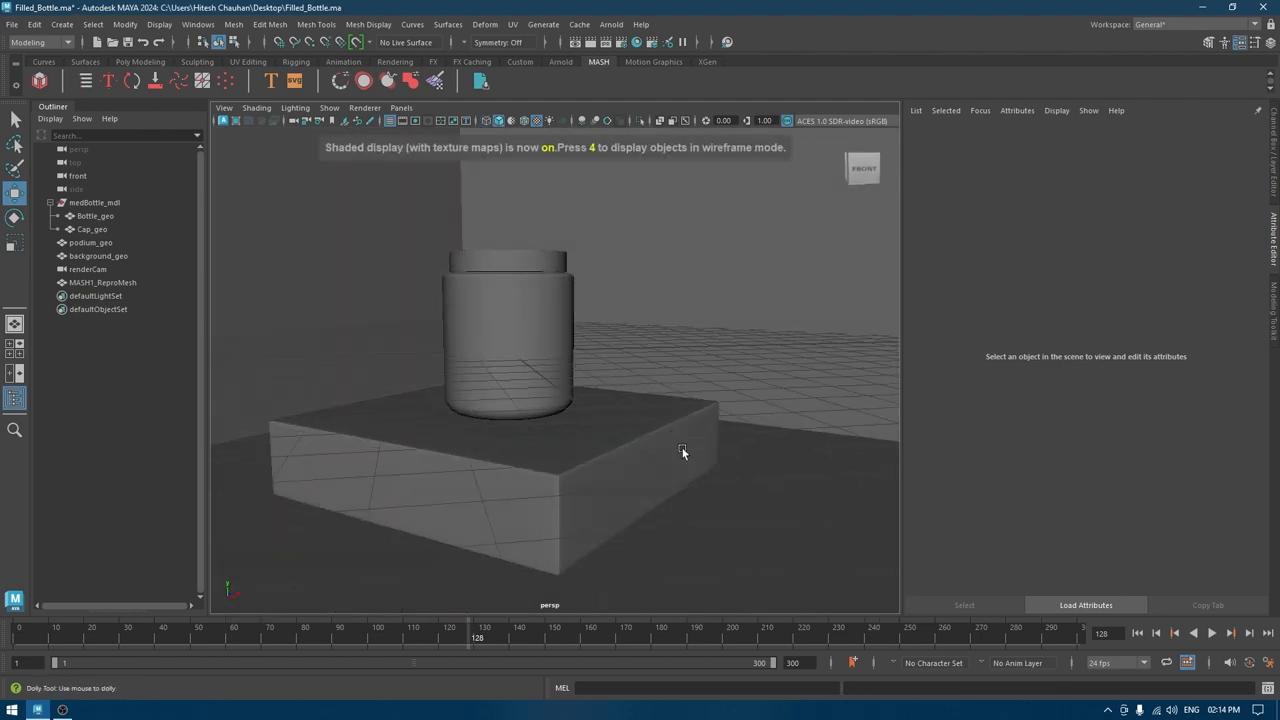
Step: Switch Maya to a different workspace layout from the Workspace dropdown
{"action": "left_click", "coordinate": [98, 256]}
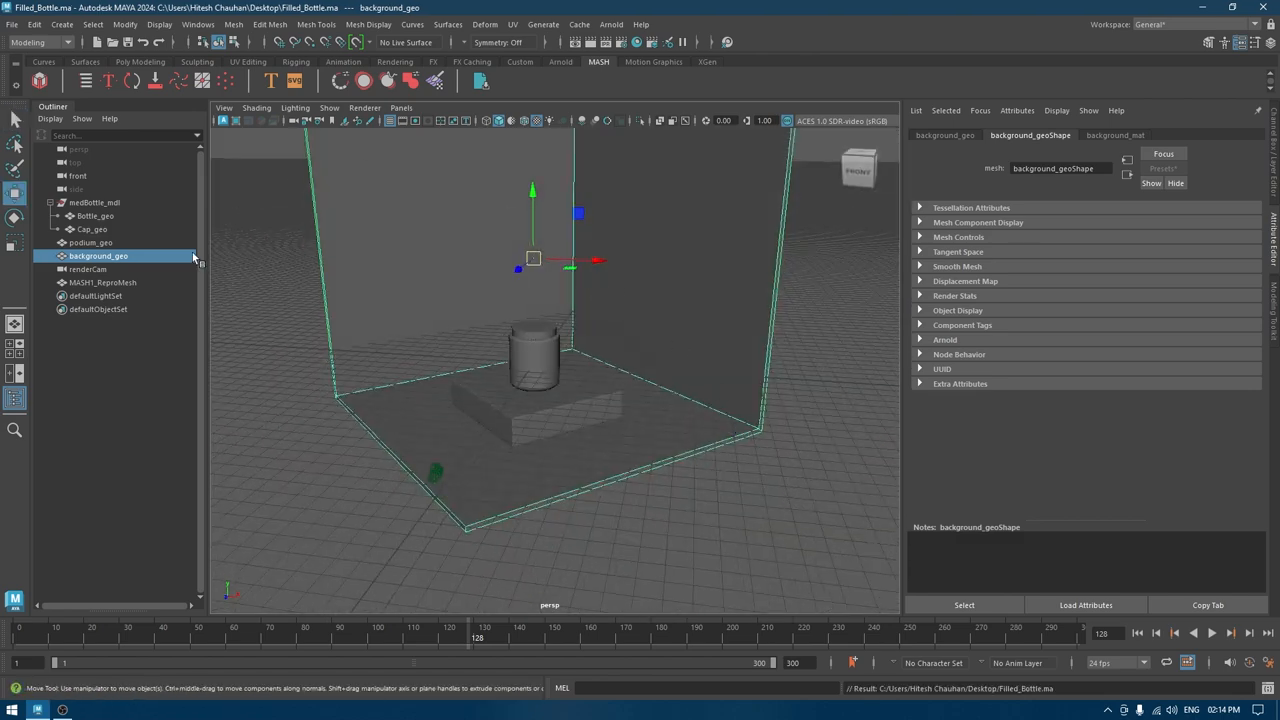
{"action": "left_click", "coordinate": [1150, 24]}
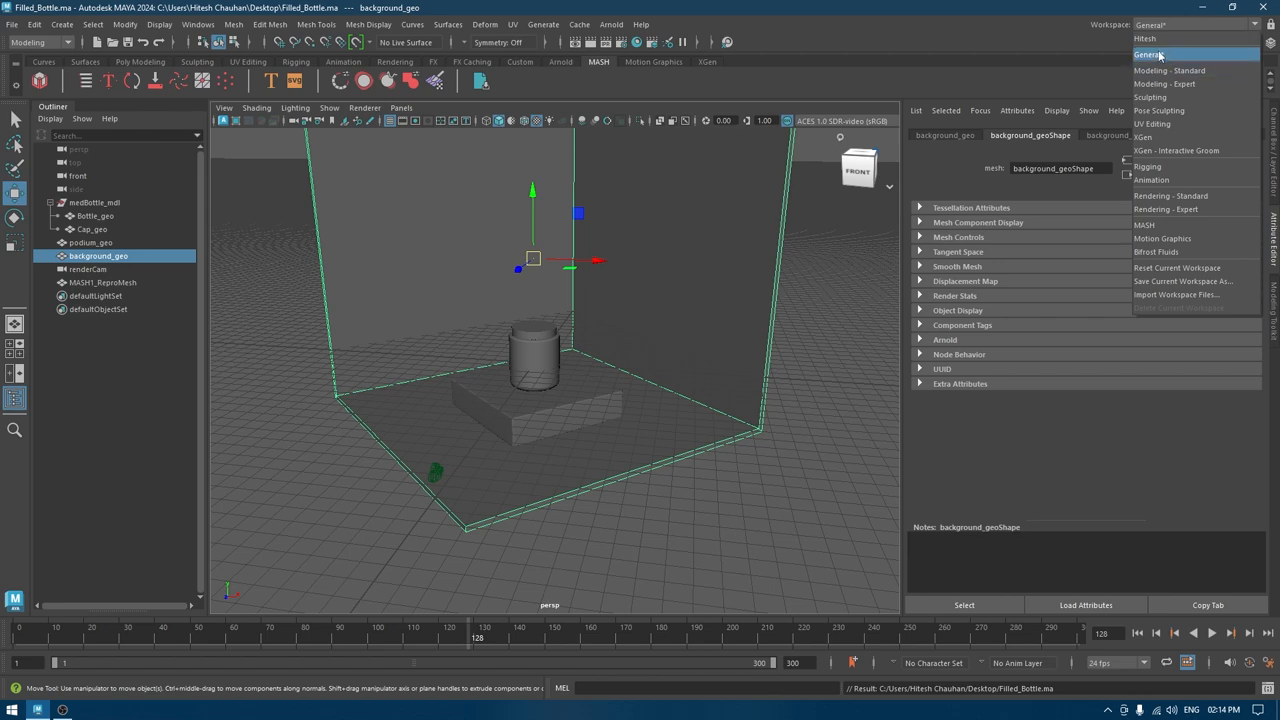
{"action": "left_click", "coordinate": [1146, 38]}
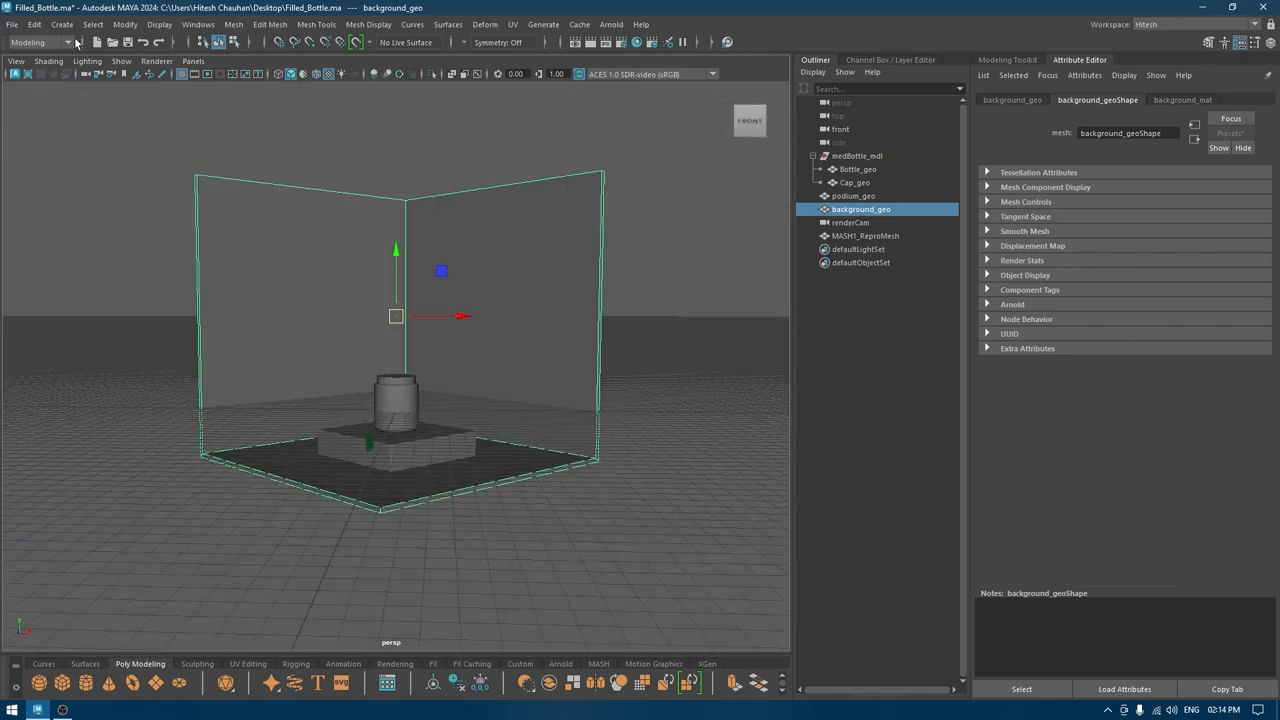
Step: Check the framing through renderCam, then return to the free perspective view
{"action": "left_click", "coordinate": [192, 60]}
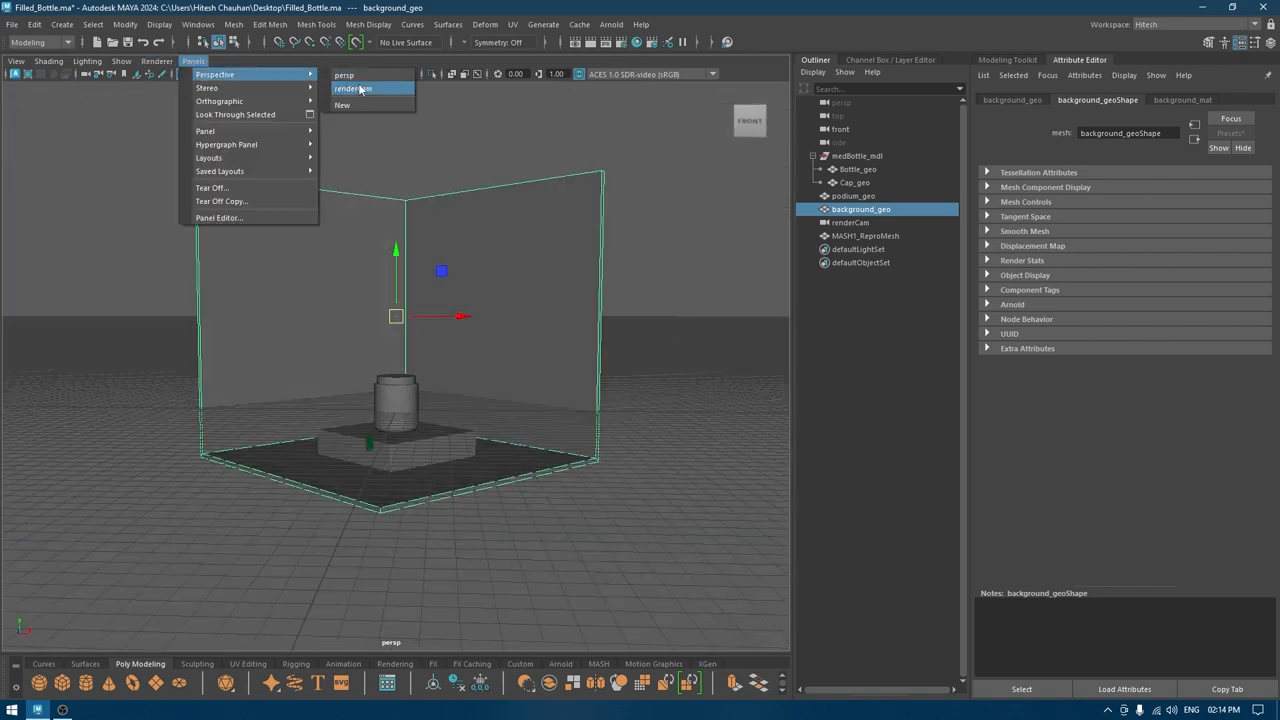
{"action": "left_click", "coordinate": [352, 88]}
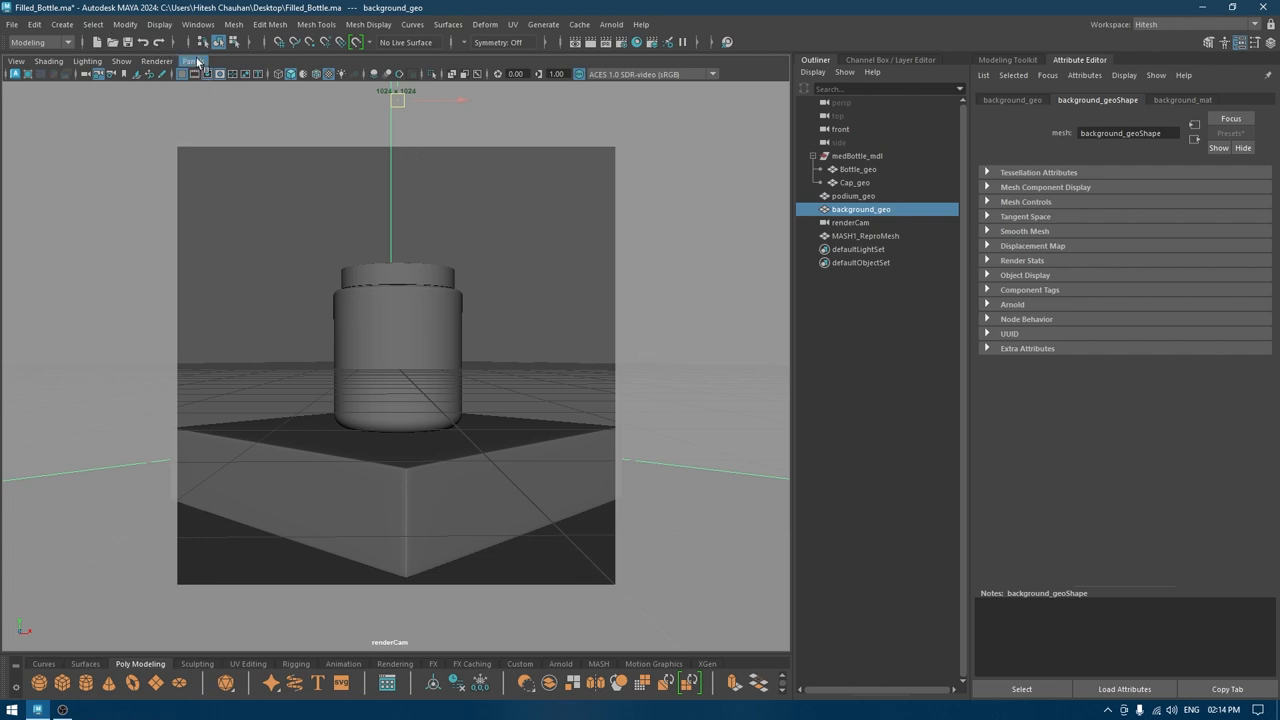
{"action": "left_click", "coordinate": [192, 60]}
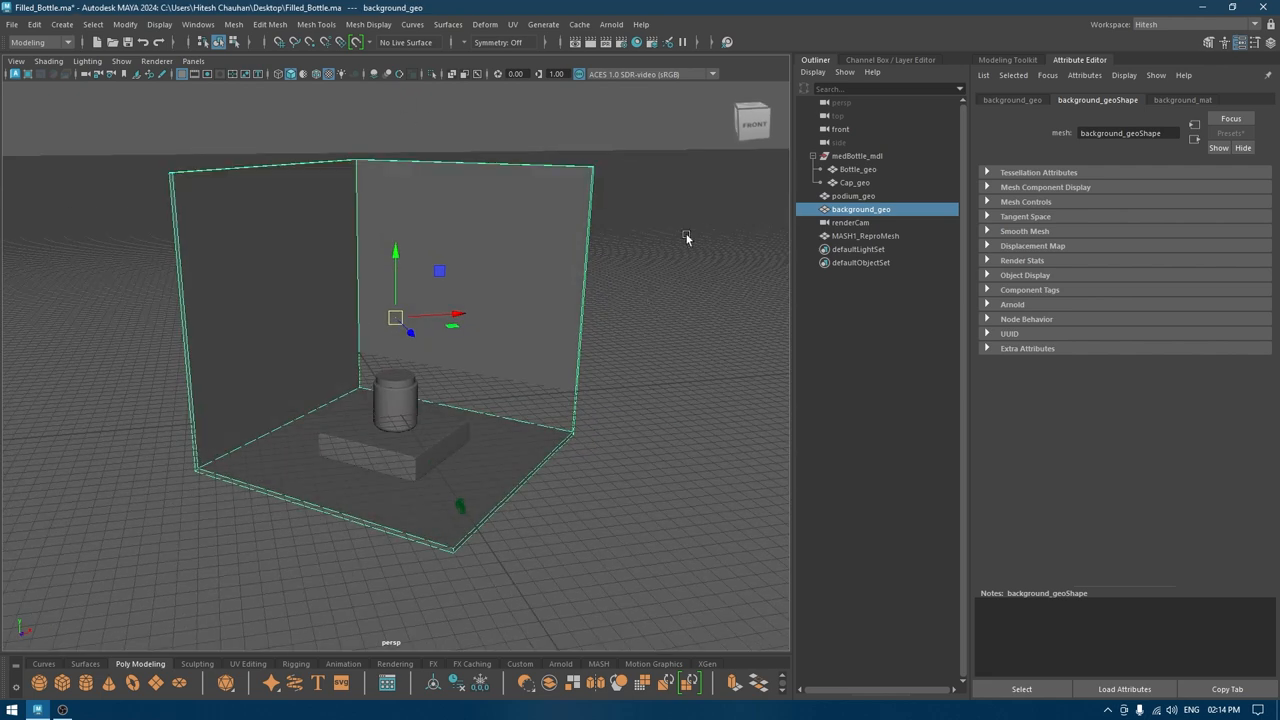
{"action": "left_click", "coordinate": [612, 24]}
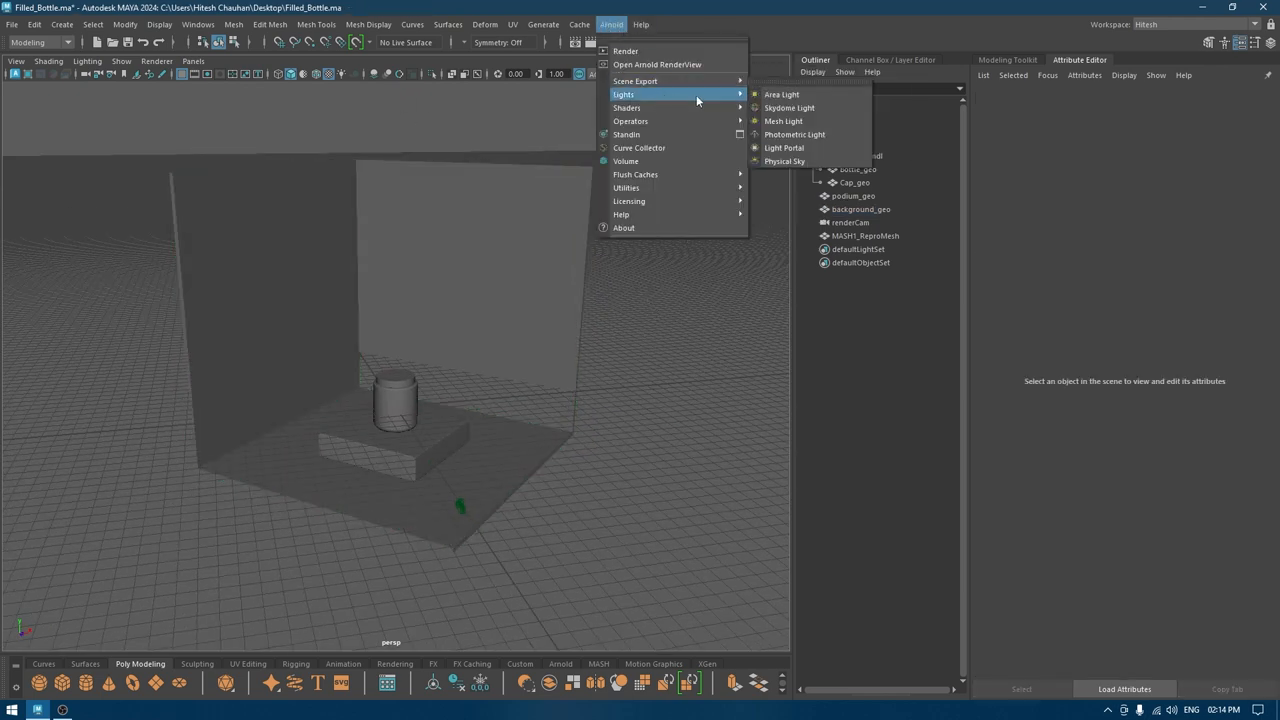
Step: Create an Arnold area light above the podium and review the Render Settings Common tab
{"action": "left_click", "coordinate": [780, 94]}
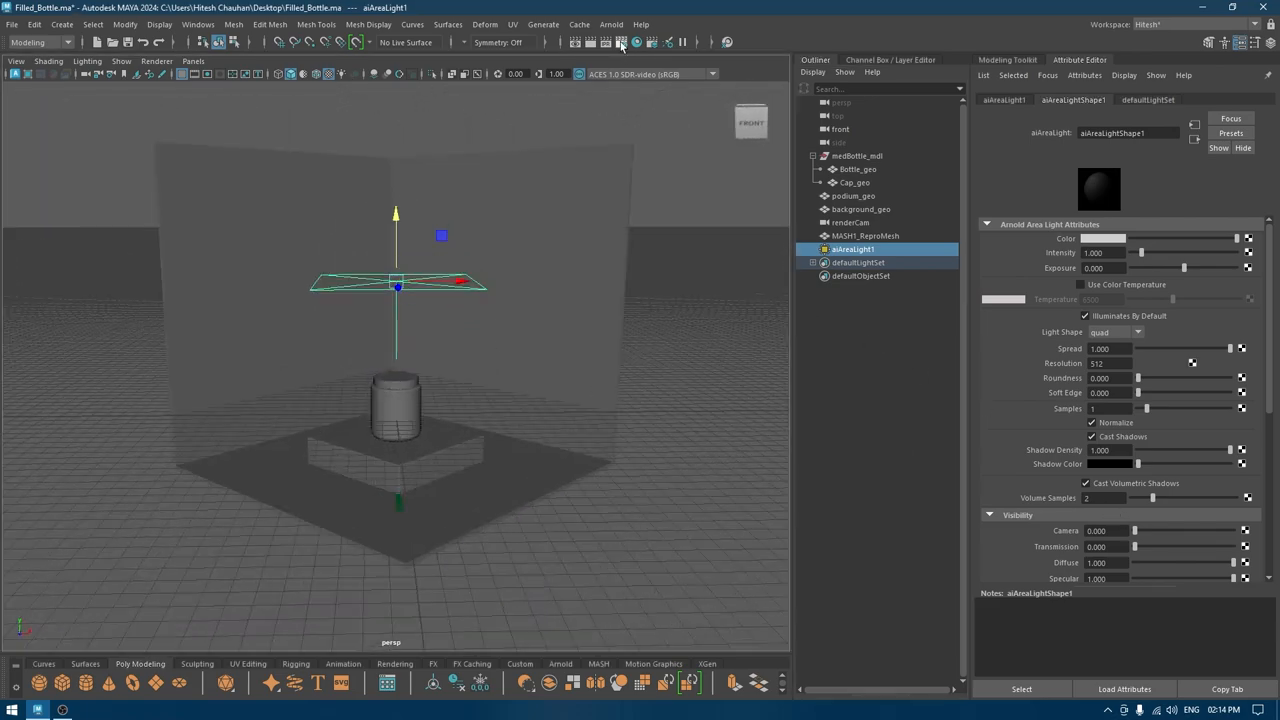
{"action": "left_click", "coordinate": [652, 42]}
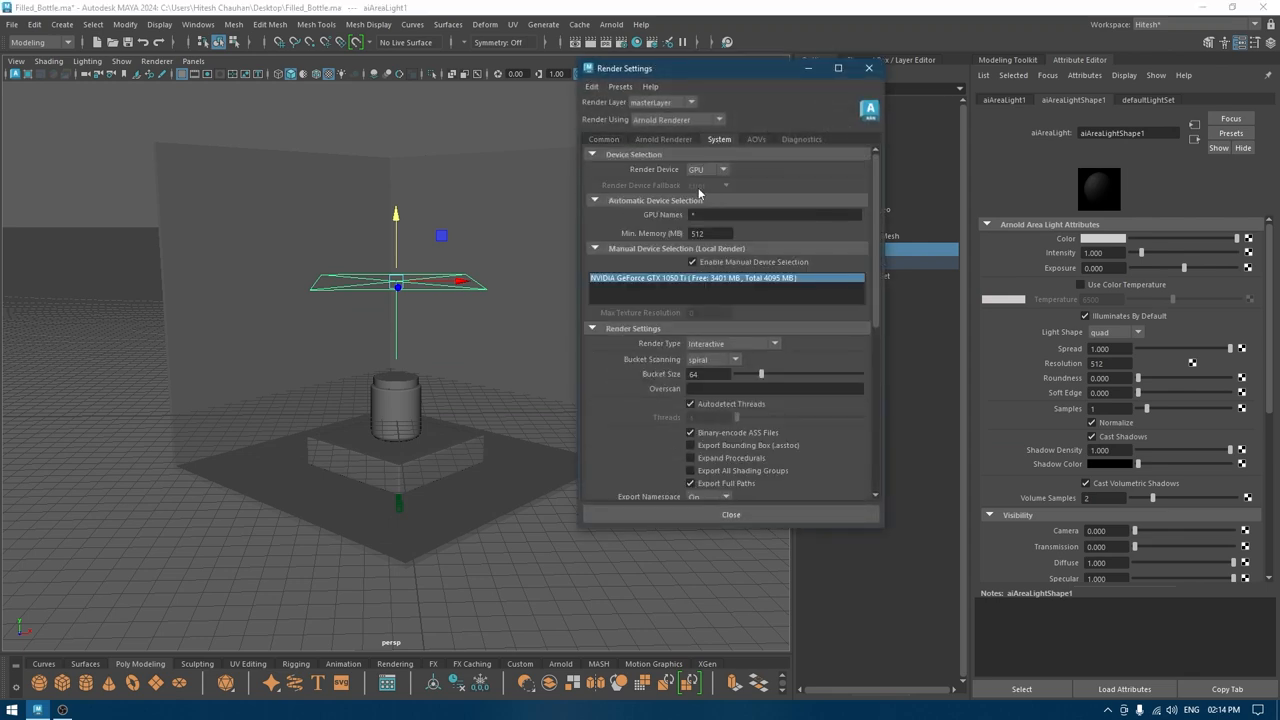
{"action": "left_click", "coordinate": [604, 140]}
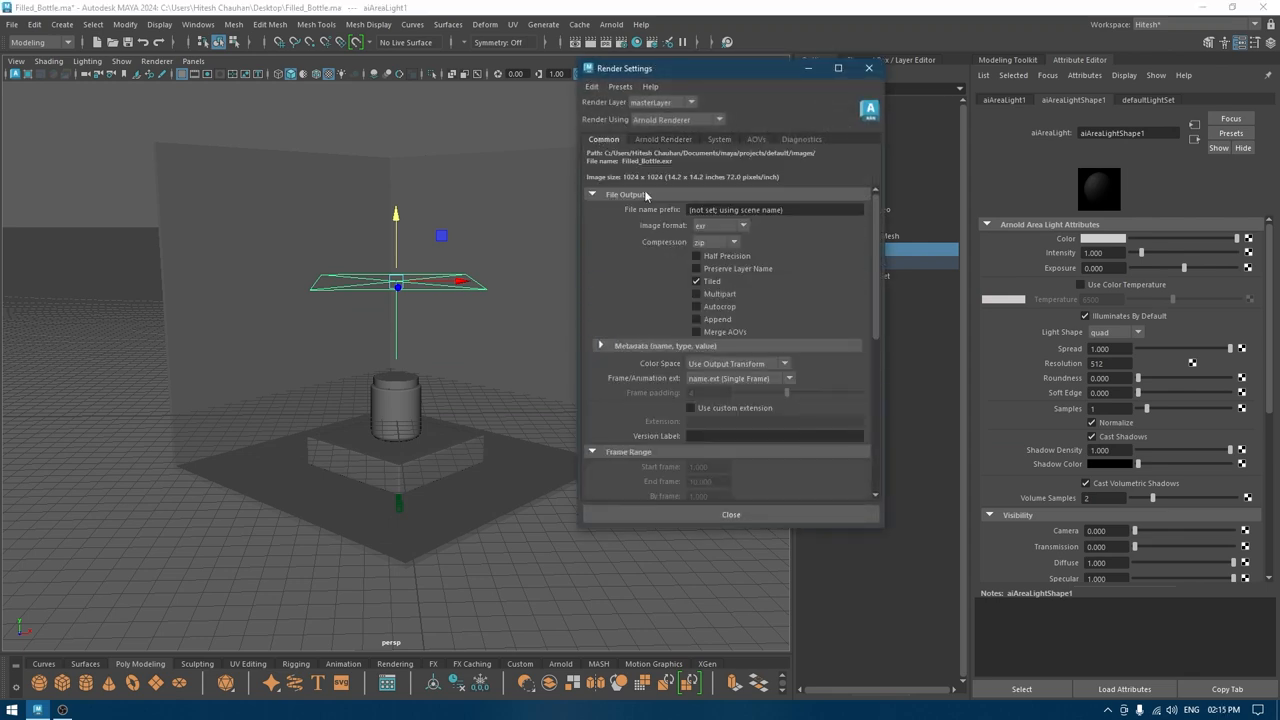
{"action": "scroll", "scroll_direction": "down", "scroll_amount": 3}
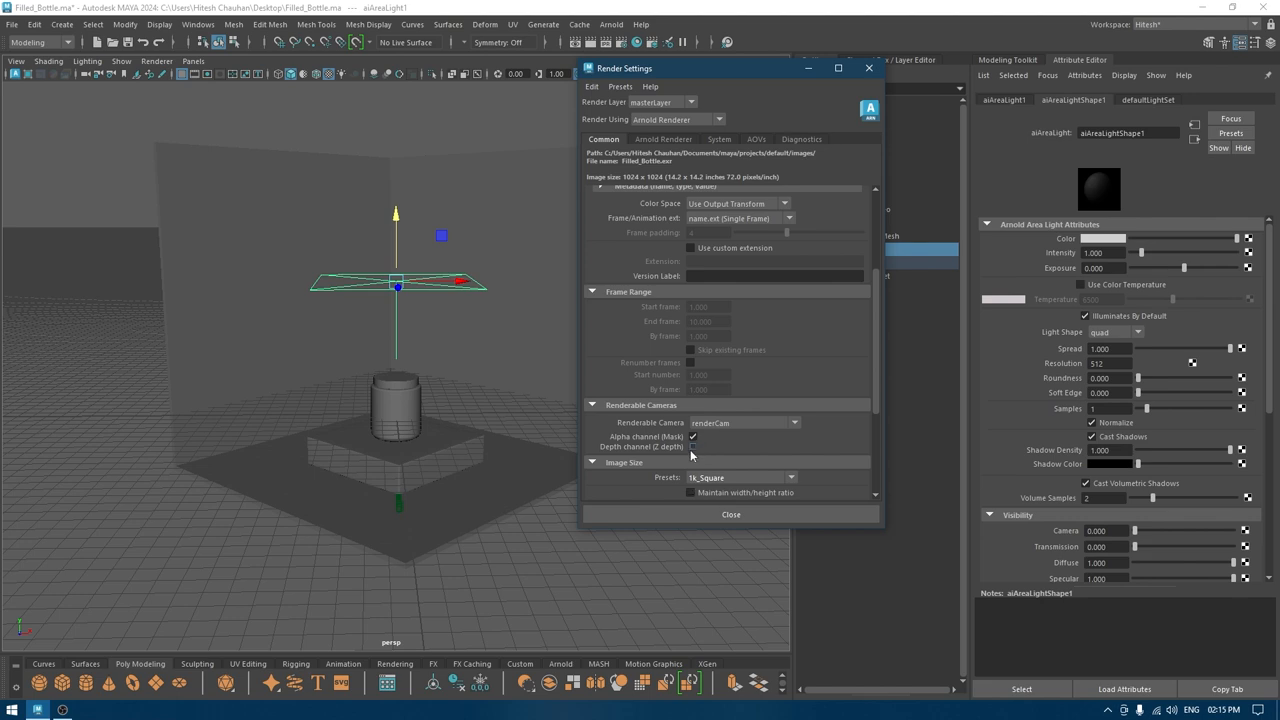
{"action": "left_click", "coordinate": [730, 514]}
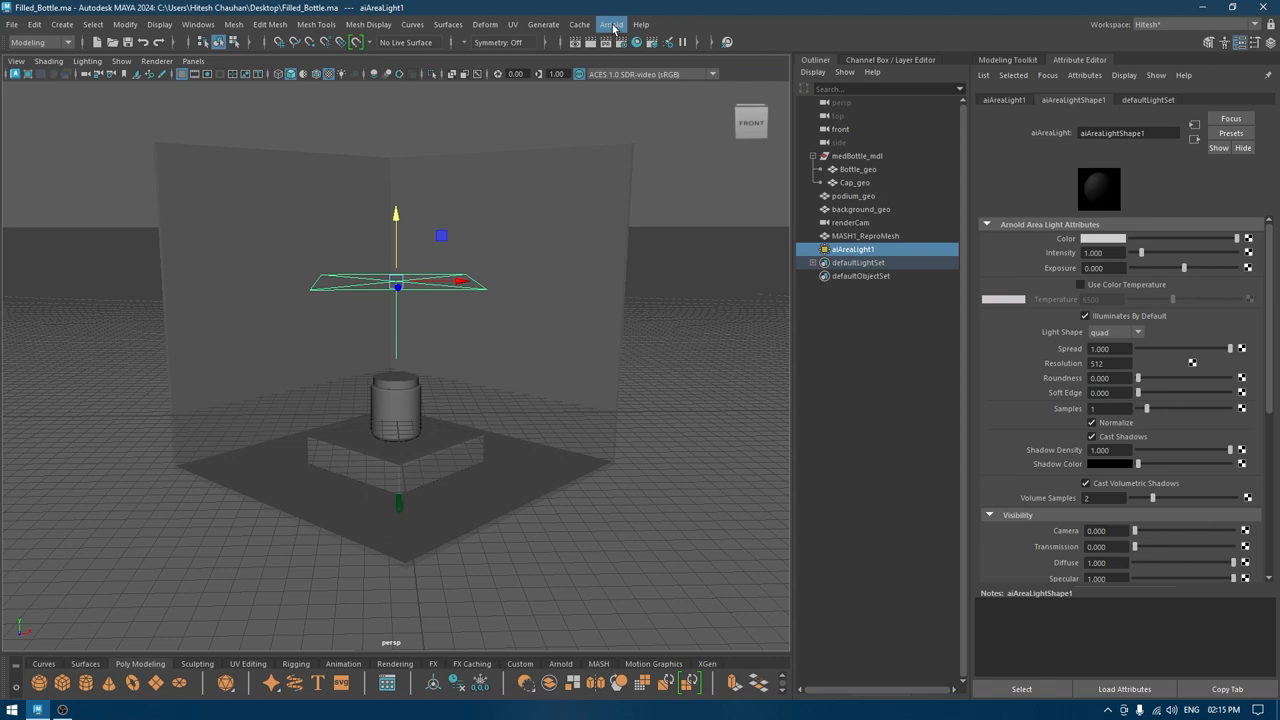
{"action": "left_click", "coordinate": [612, 24]}
{"action": "type", "text": "2.000"}
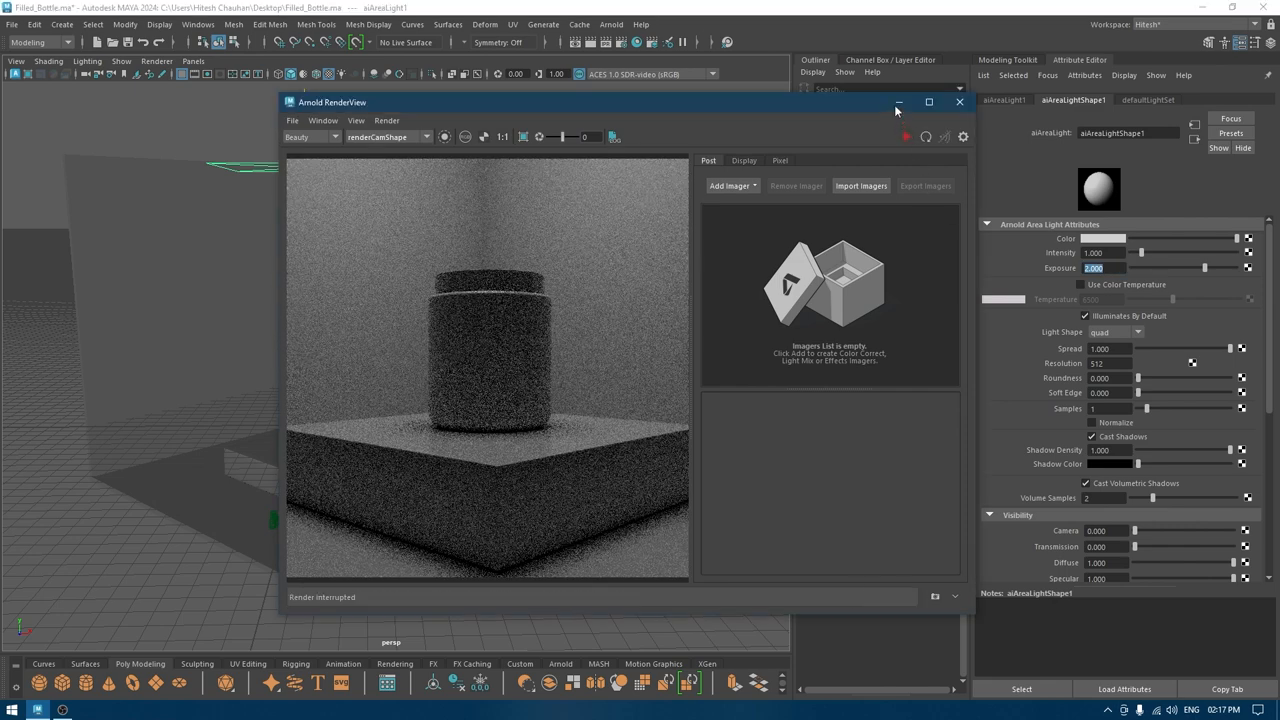
{"action": "left_click", "coordinate": [960, 102]}
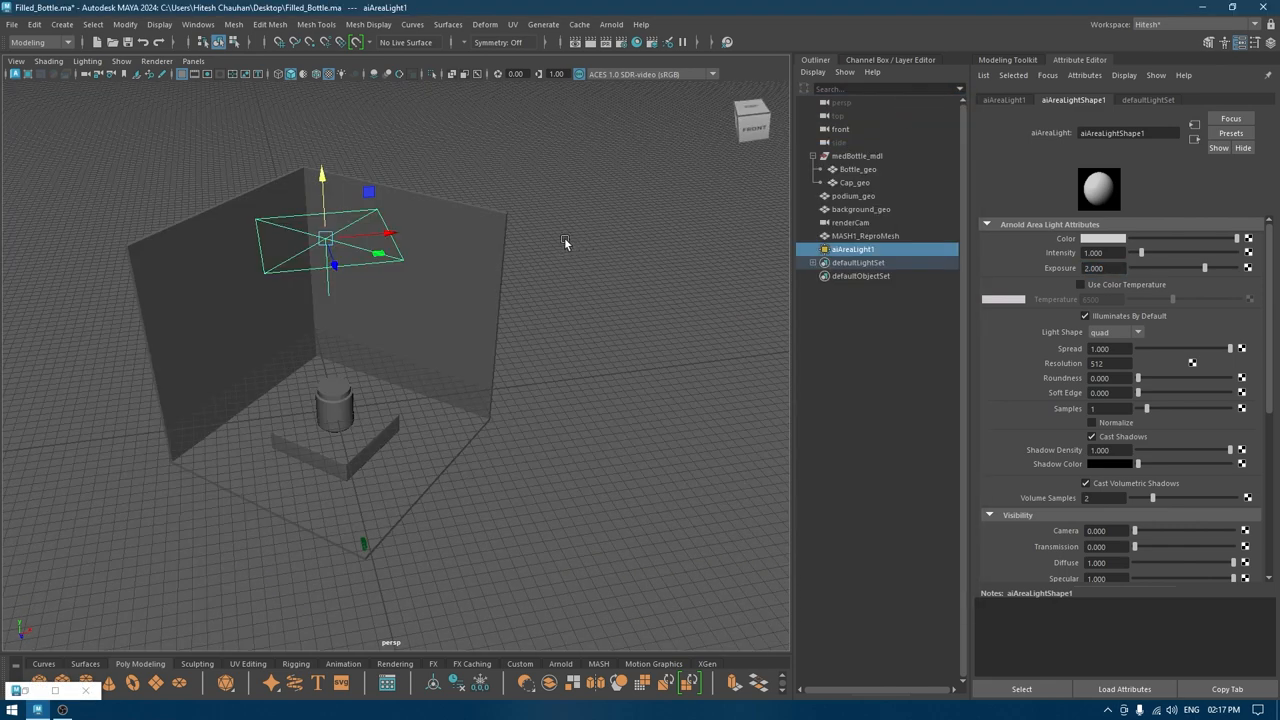
Step: Place two duplicated area lights on opposite sides of the podium facing the bottle and launch Arnold RenderView
{"action": "left_click", "coordinate": [612, 24]}
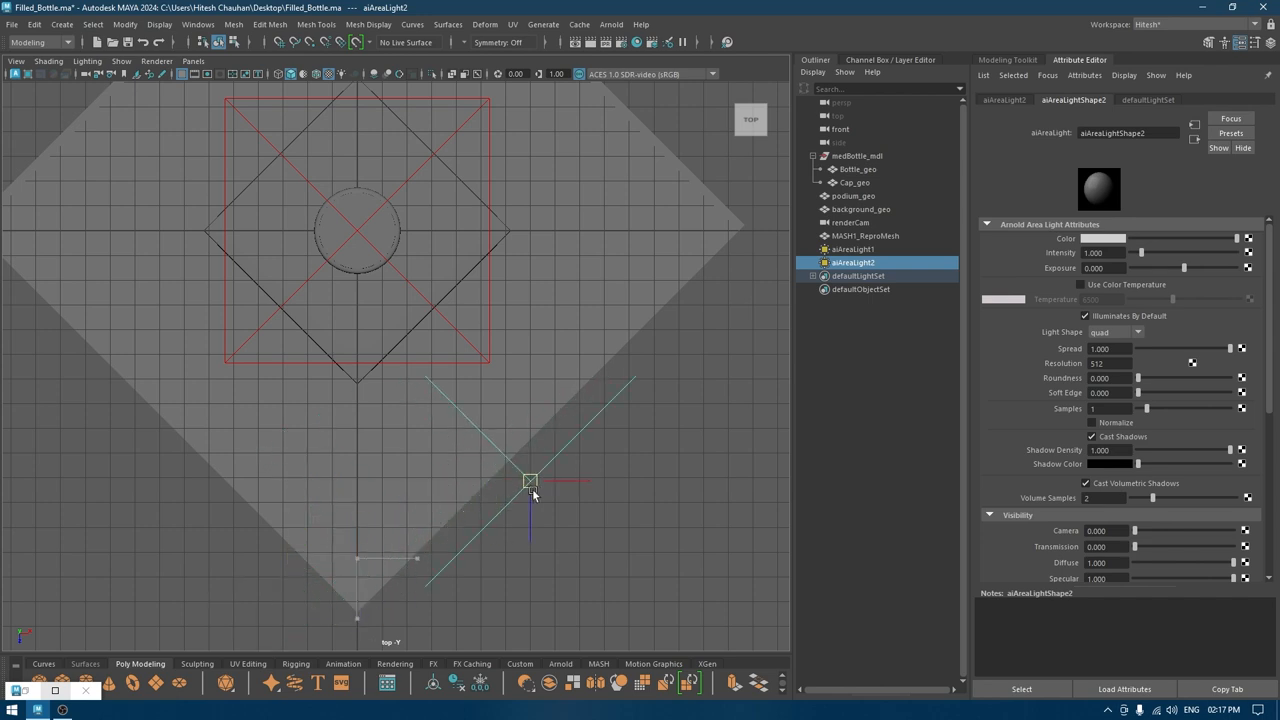
{"action": "left_click_drag", "start_coordinate": [530, 480], "coordinate": [564, 444]}
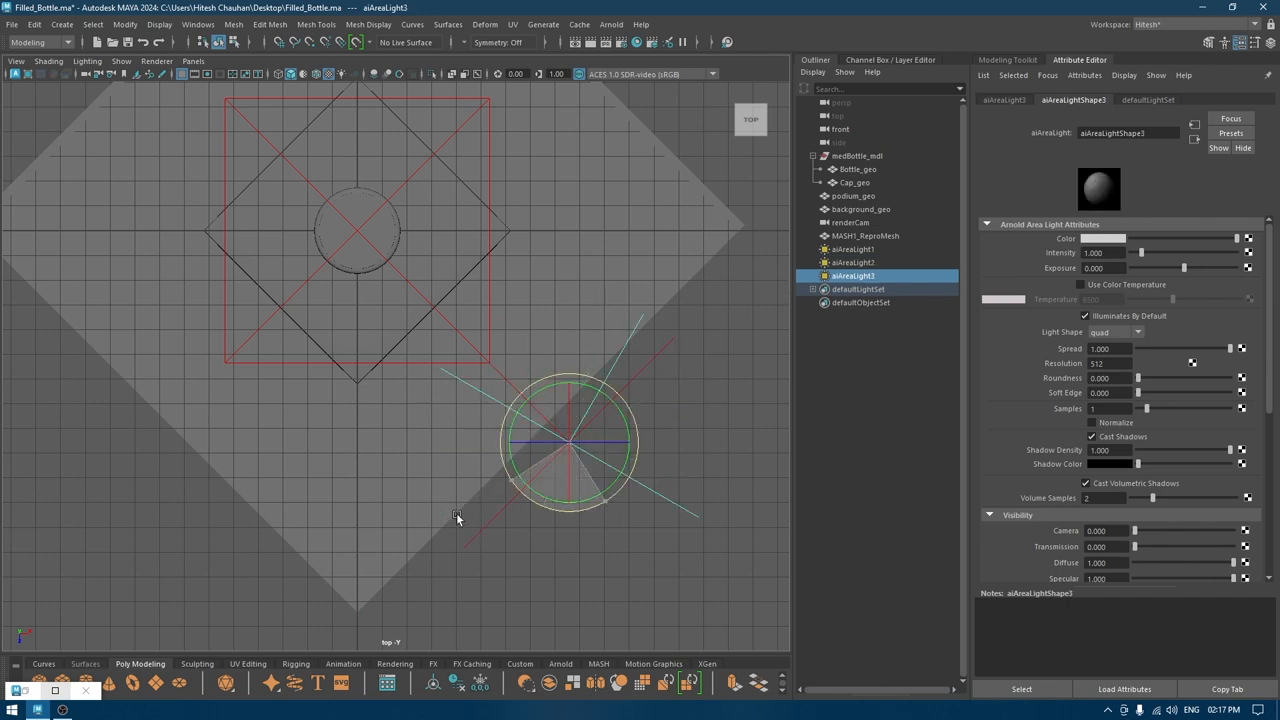
{"action": "left_click_drag", "start_coordinate": [570, 440], "coordinate": [76, 452]}
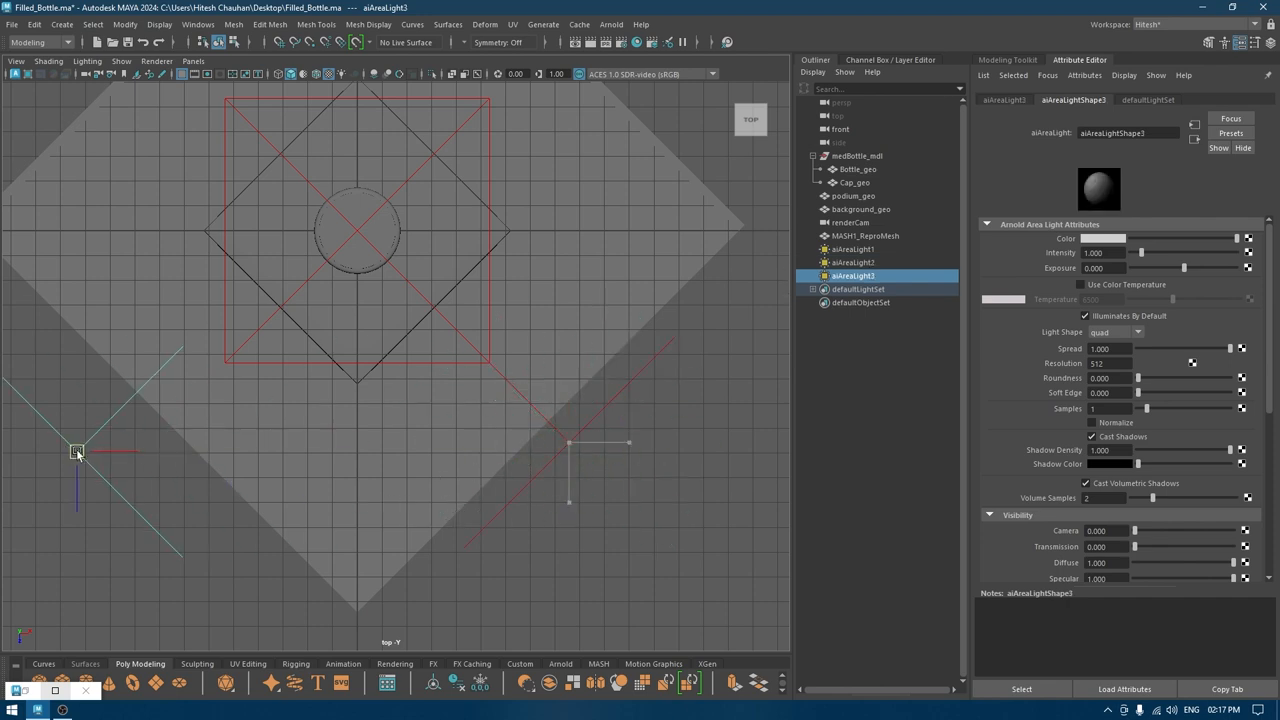
{"action": "left_click_drag", "start_coordinate": [76, 452], "coordinate": [136, 452]}
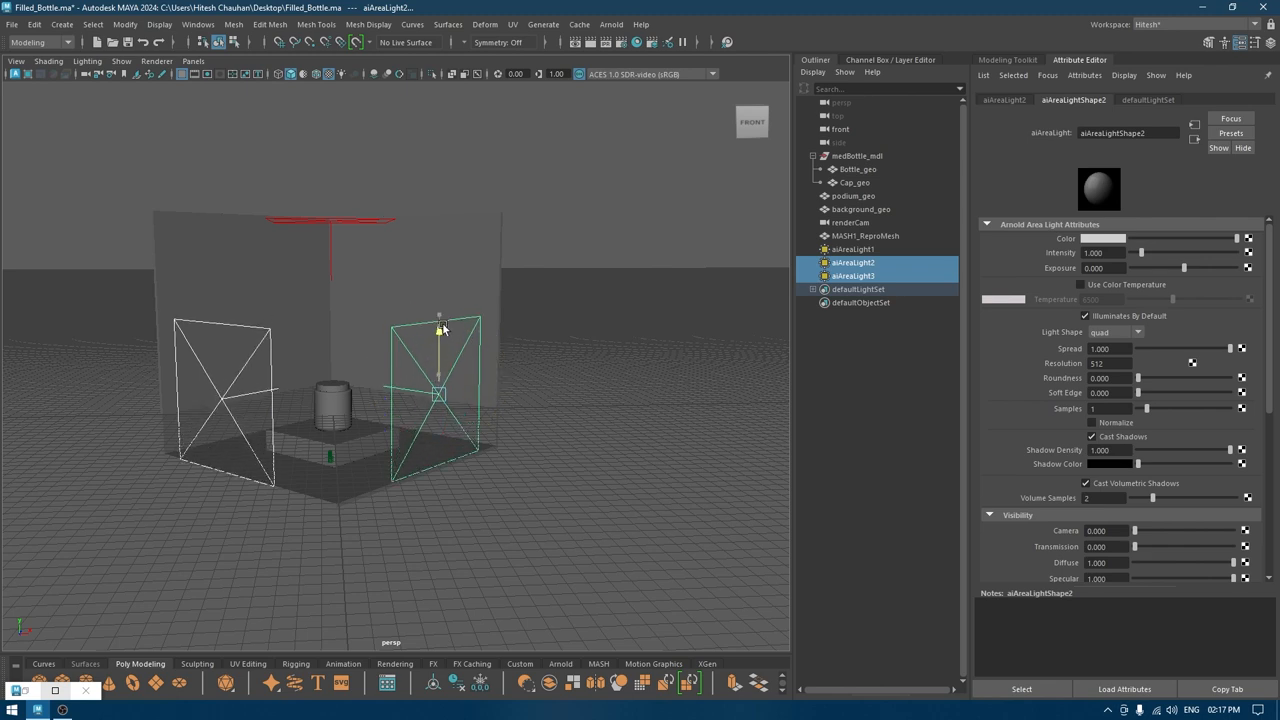
{"action": "left_click", "coordinate": [852, 262]}
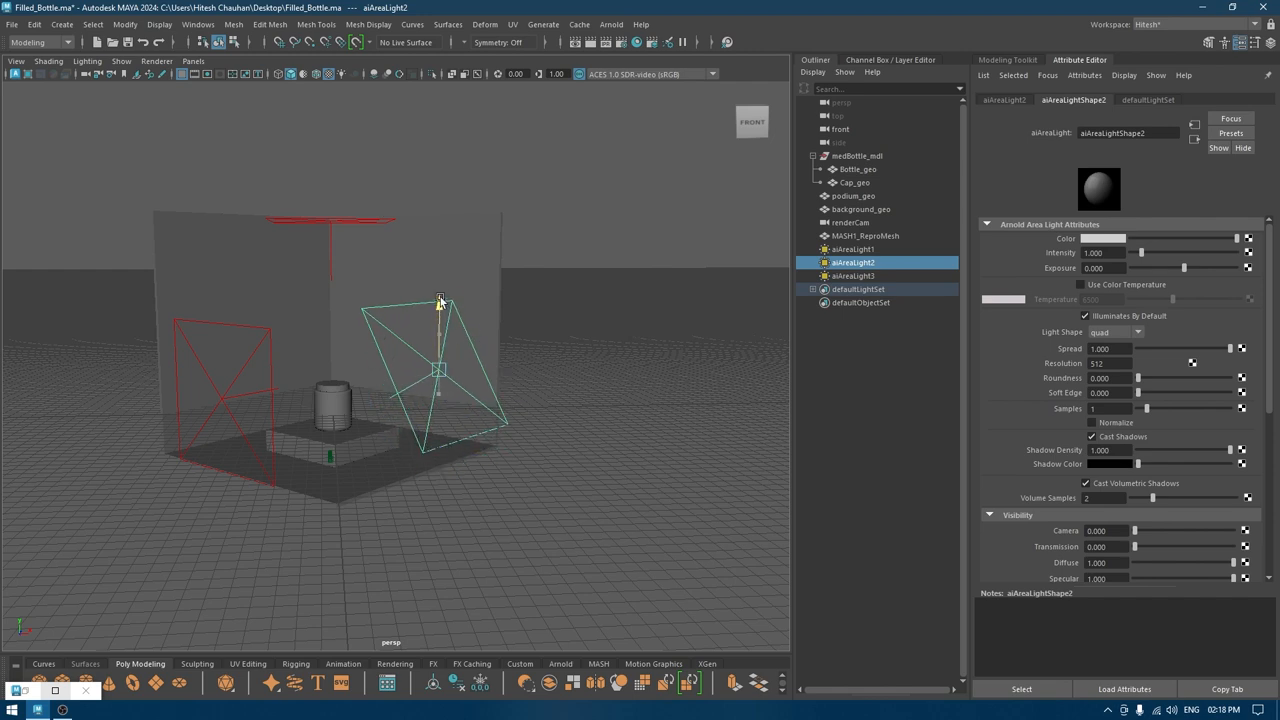
{"action": "left_click", "coordinate": [852, 276]}
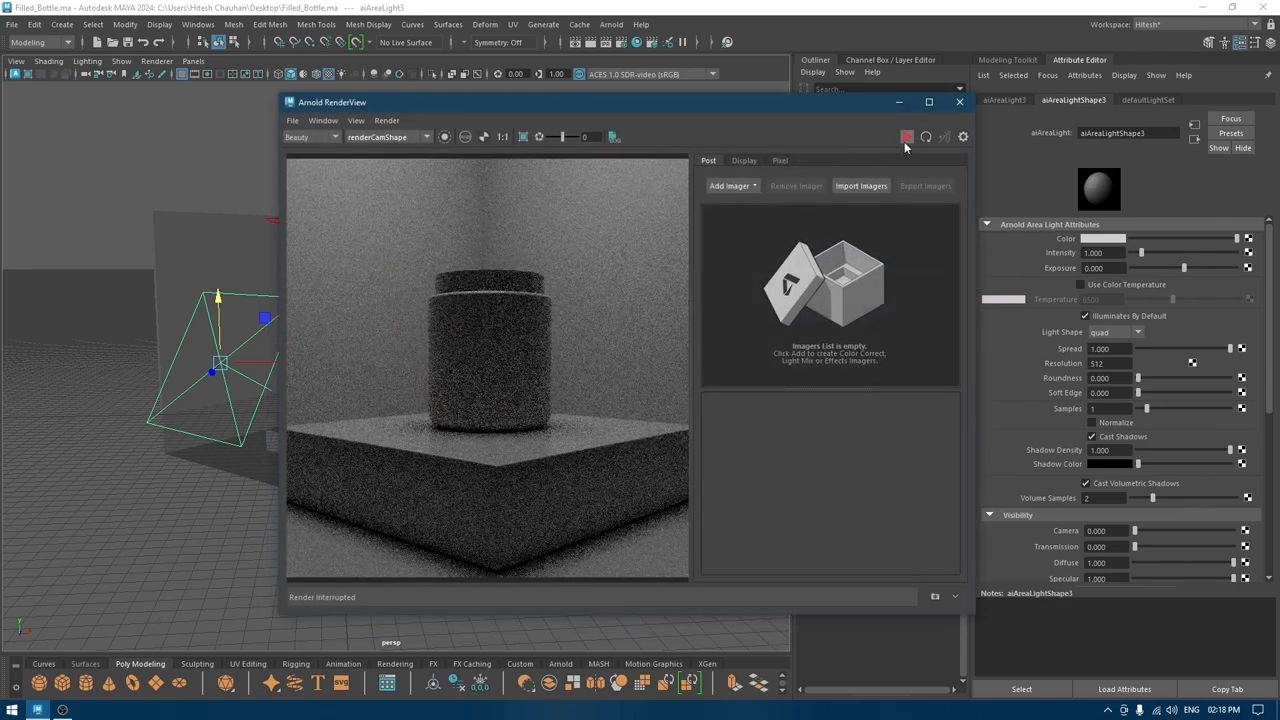
Step: With IPR running, set aiAreaLight3 Exposure to 3.5 and aiAreaLight2 Exposure to 1.5, then stop IPR
{"action": "left_click", "coordinate": [906, 136]}
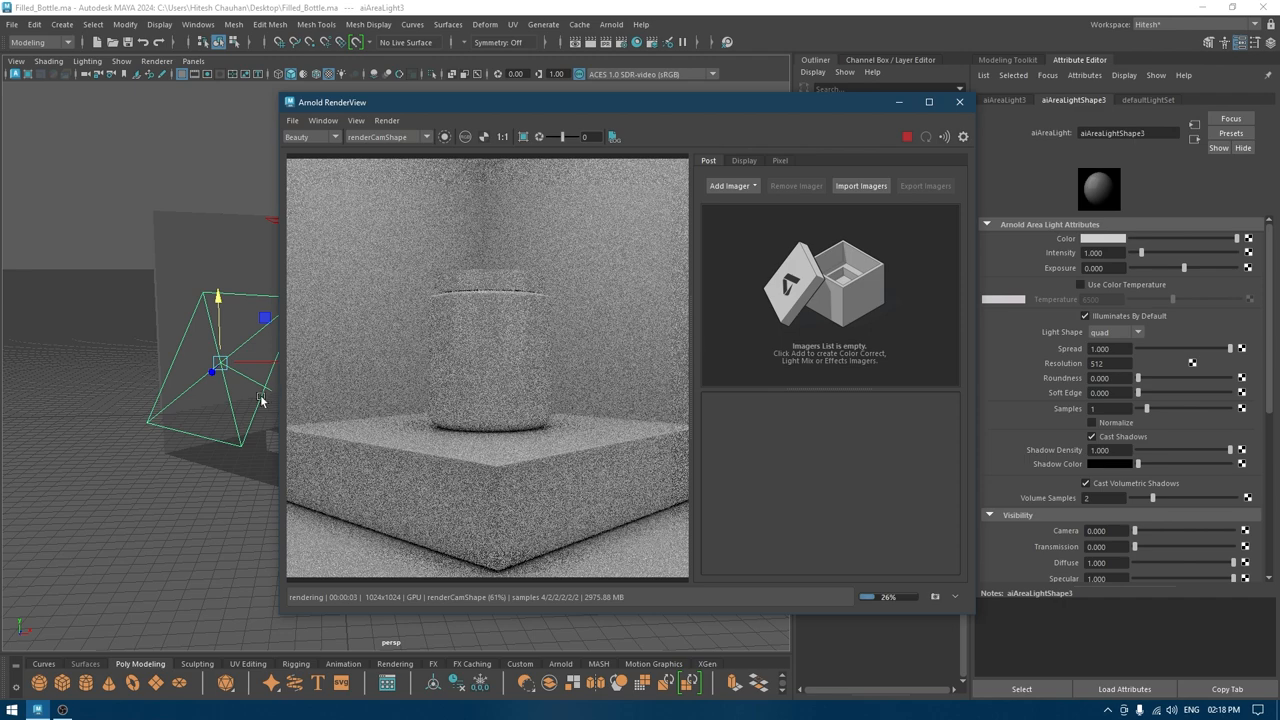
{"action": "left_click", "coordinate": [1096, 268]}
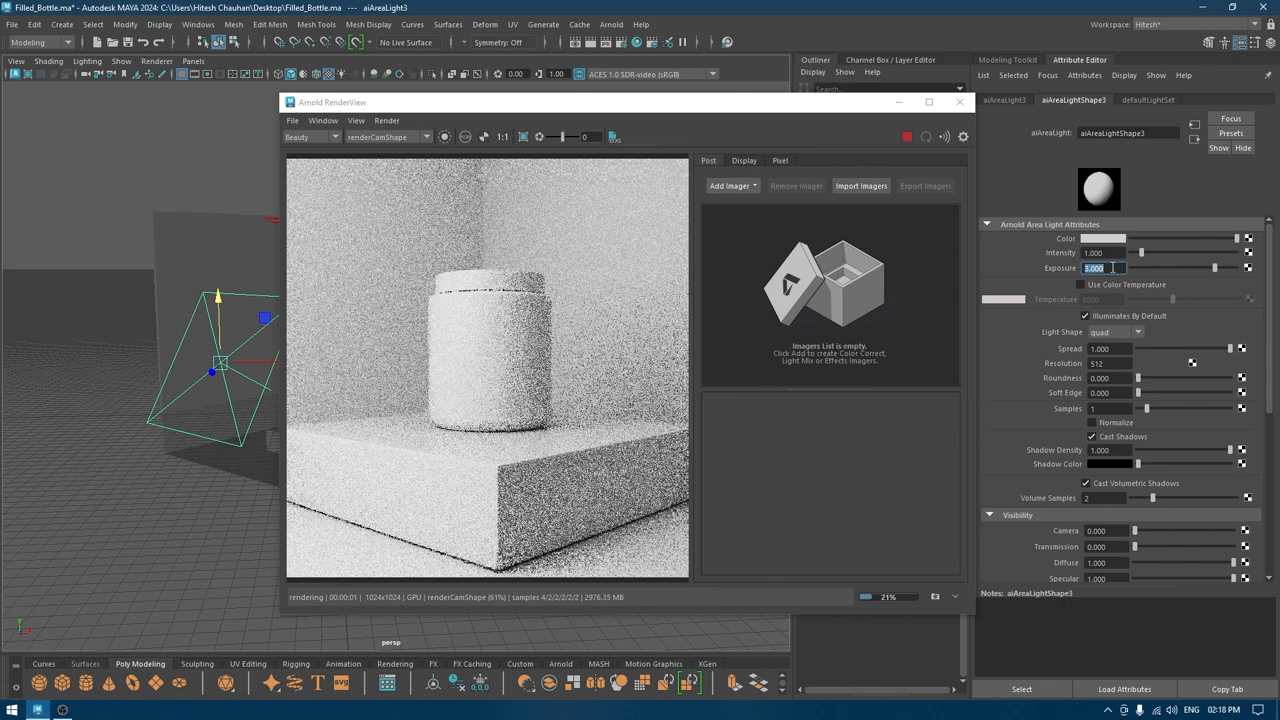
{"action": "type", "text": "3.500"}
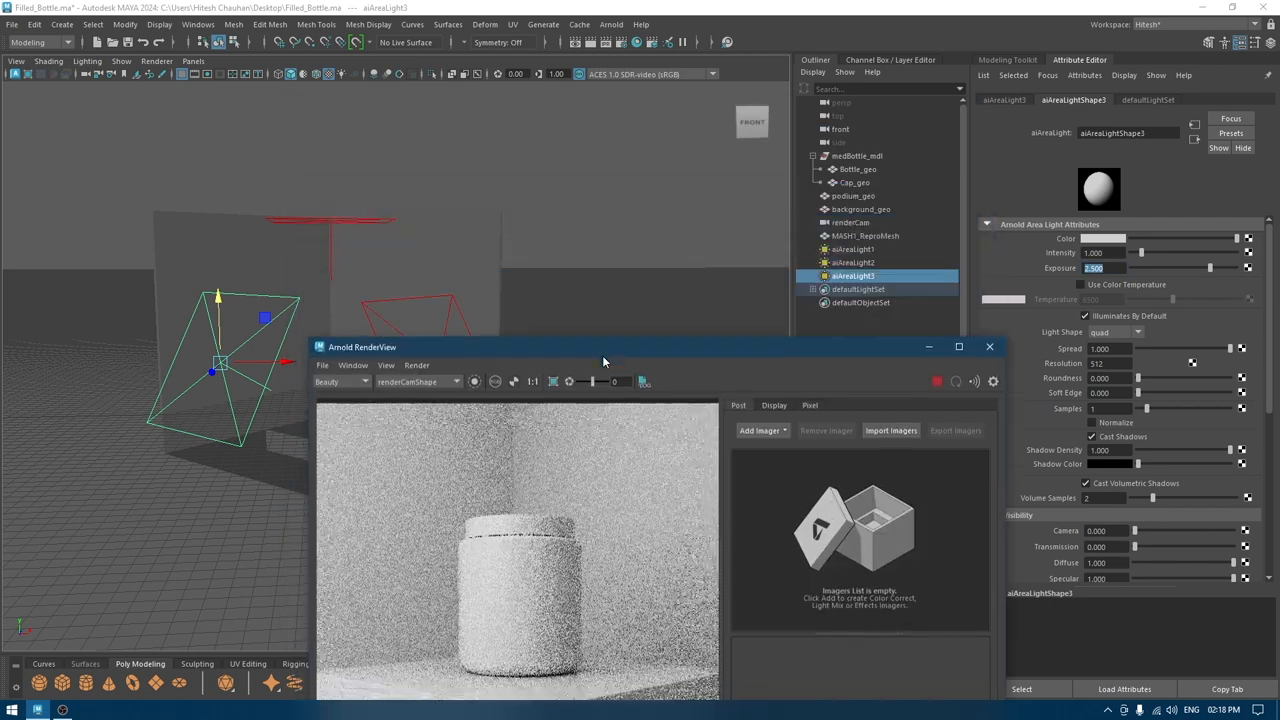
{"action": "left_click", "coordinate": [852, 262]}
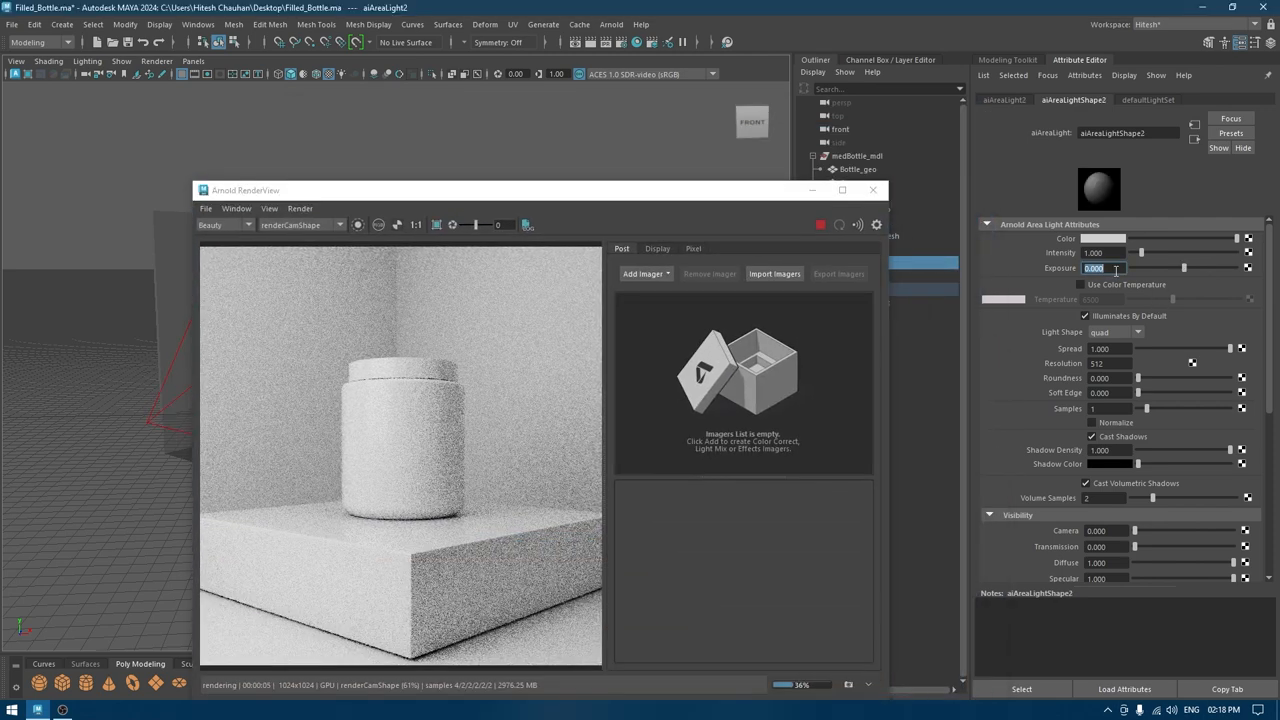
{"action": "type", "text": "1.5"}
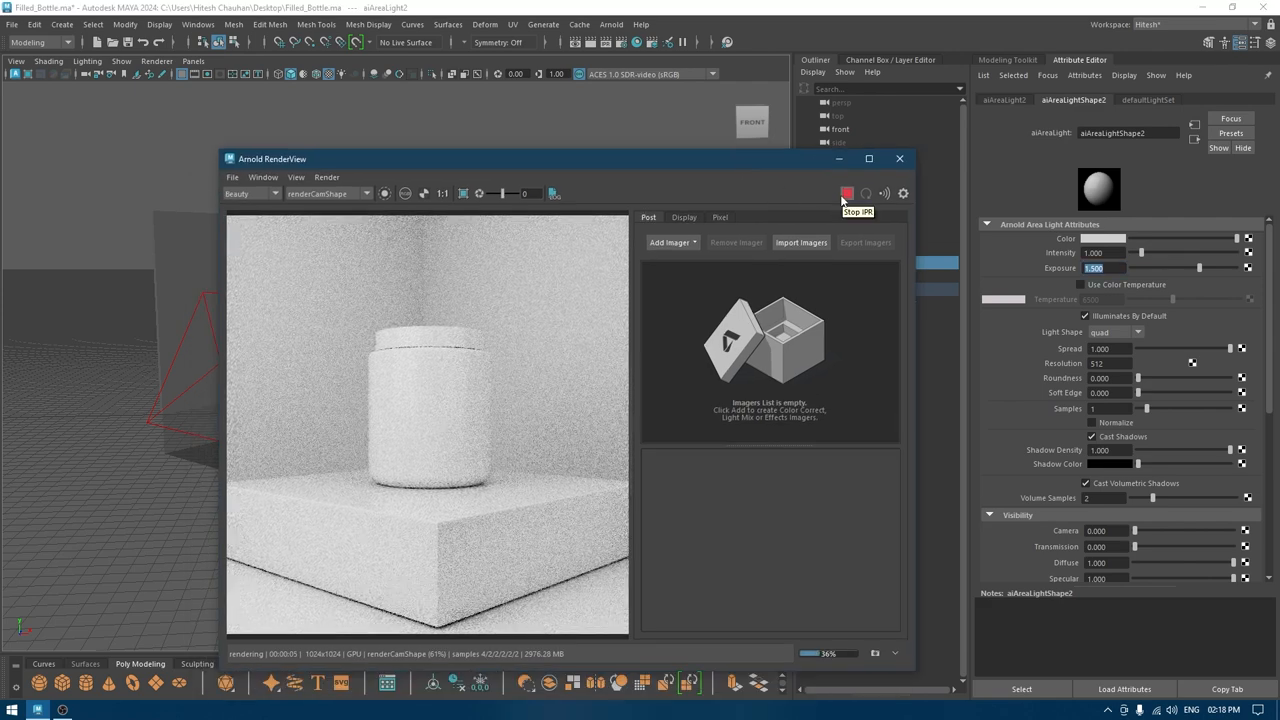
{"action": "left_click", "coordinate": [848, 192]}
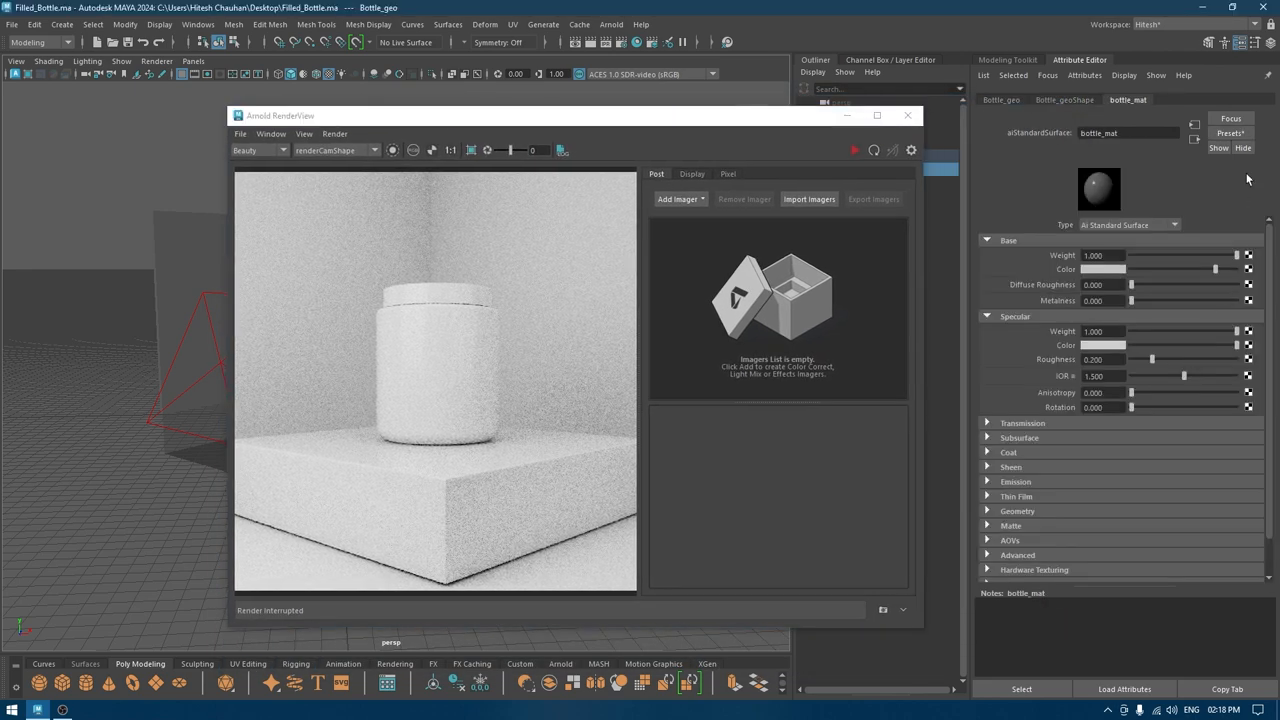
Step: Show the surface preset list (Chrome, Glass, etc.) for bottle_mat
{"action": "left_click", "coordinate": [1230, 132]}
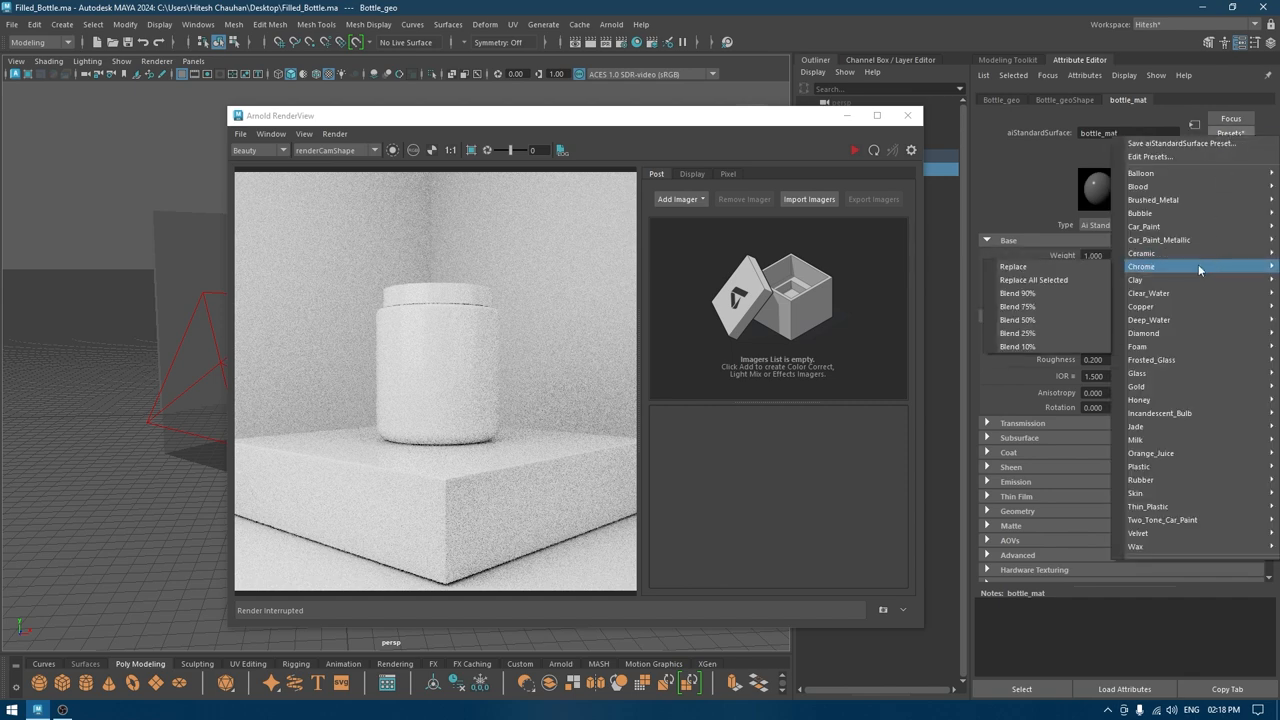
{"action": "mouse_move", "coordinate": [1136, 346]}
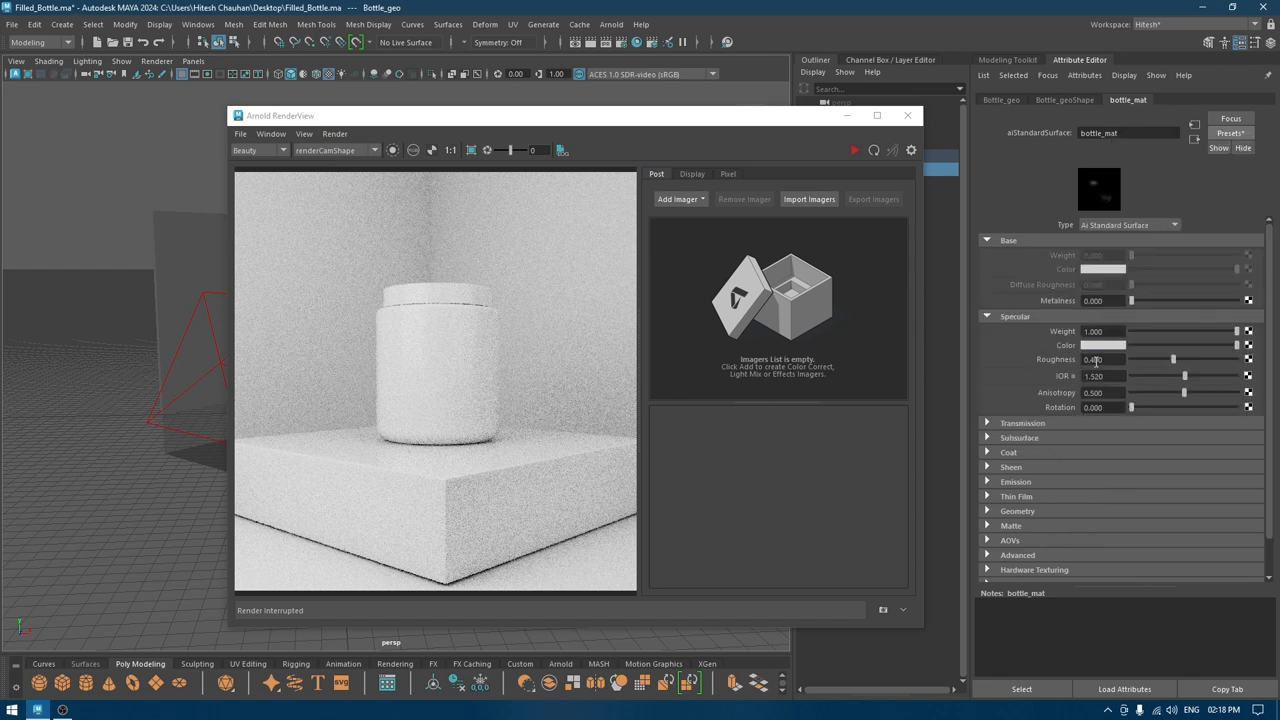
Step: Apply the Glass preset to bottle_mat and add an OptiX Denoiser imager in Arnold RenderView
{"action": "left_click", "coordinate": [856, 150]}
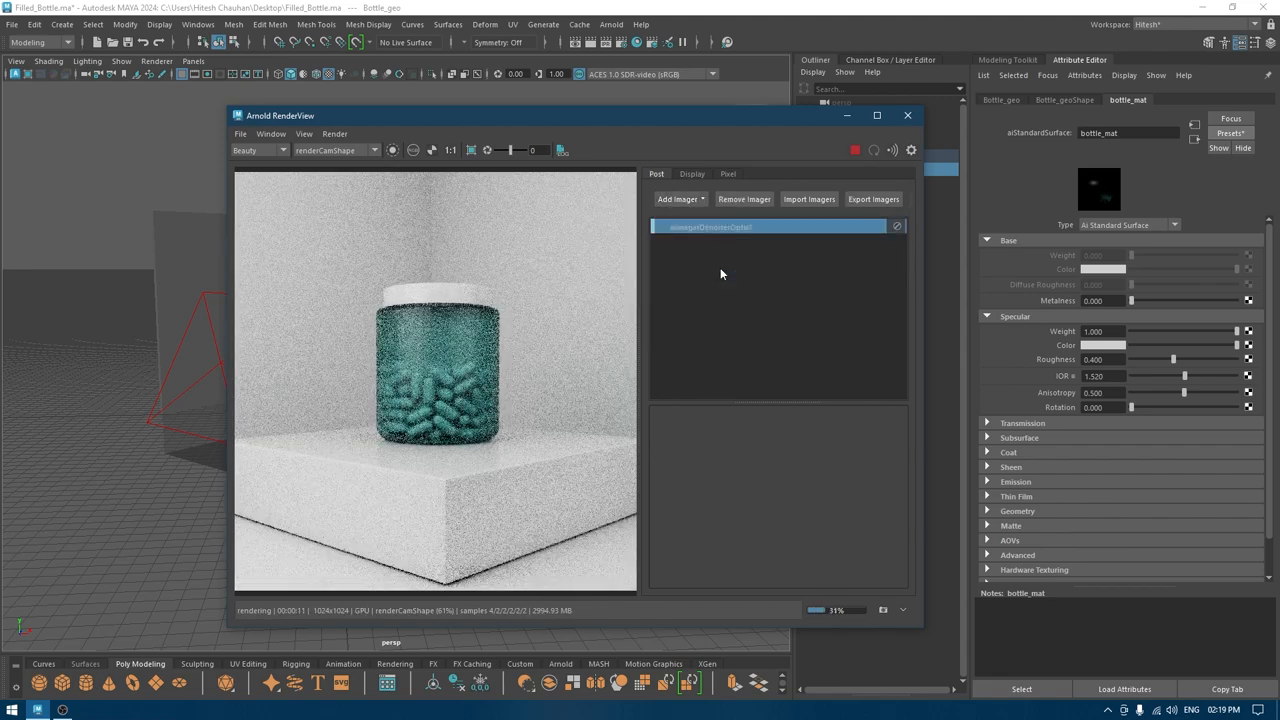
{"action": "left_click", "coordinate": [710, 226]}
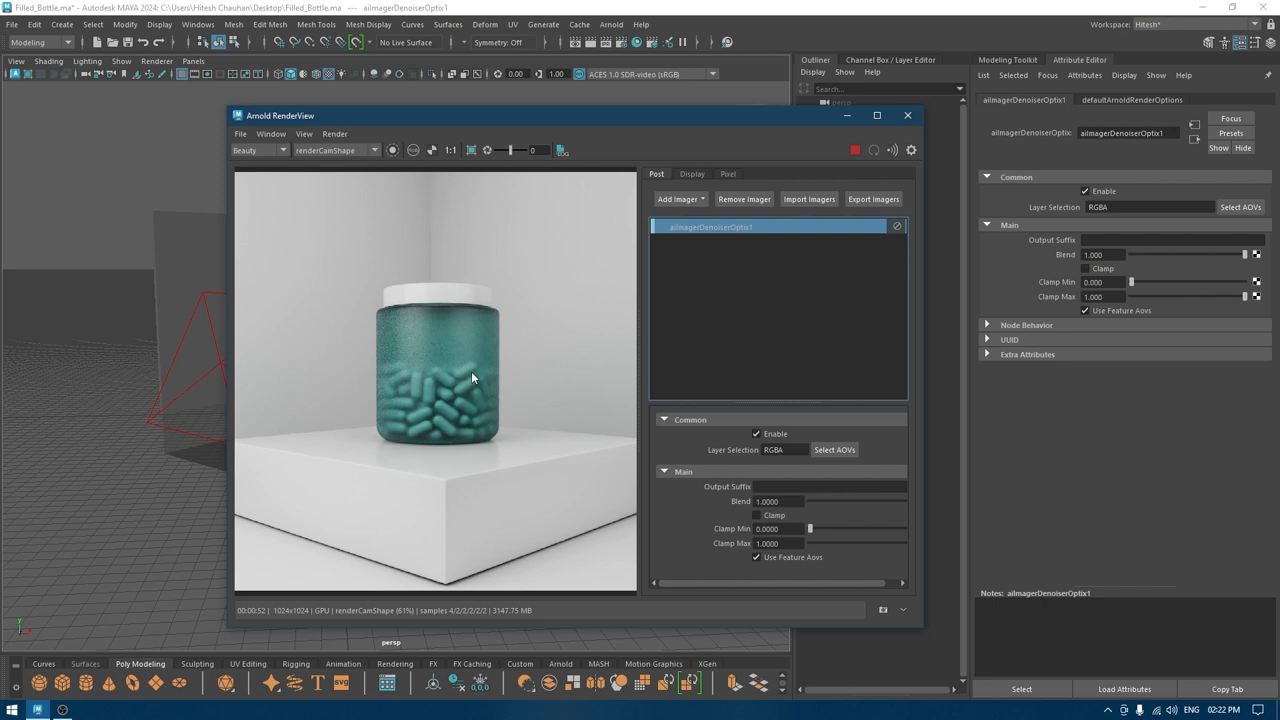
{"action": "mouse_move", "coordinate": [600, 356]}
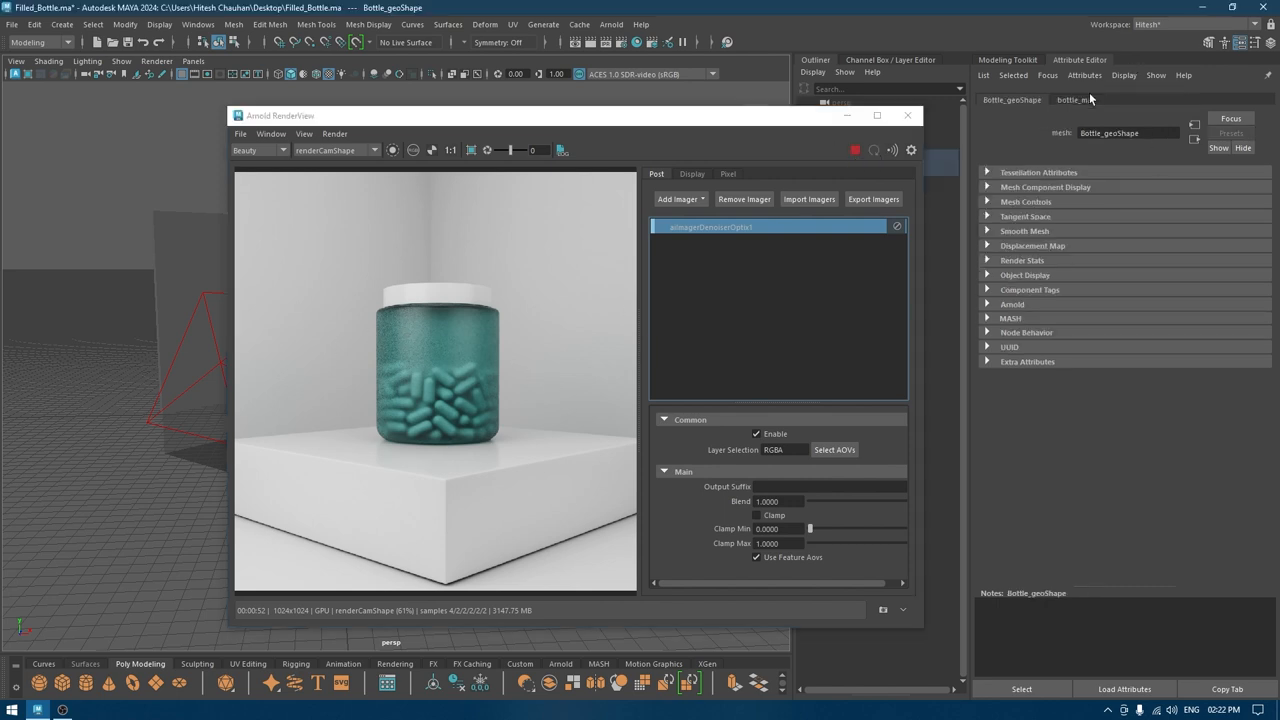
Step: Tint bottle_mat's Transmission colour dark green, then pick a new Base Color for the pills material
{"action": "left_click", "coordinate": [1076, 100]}
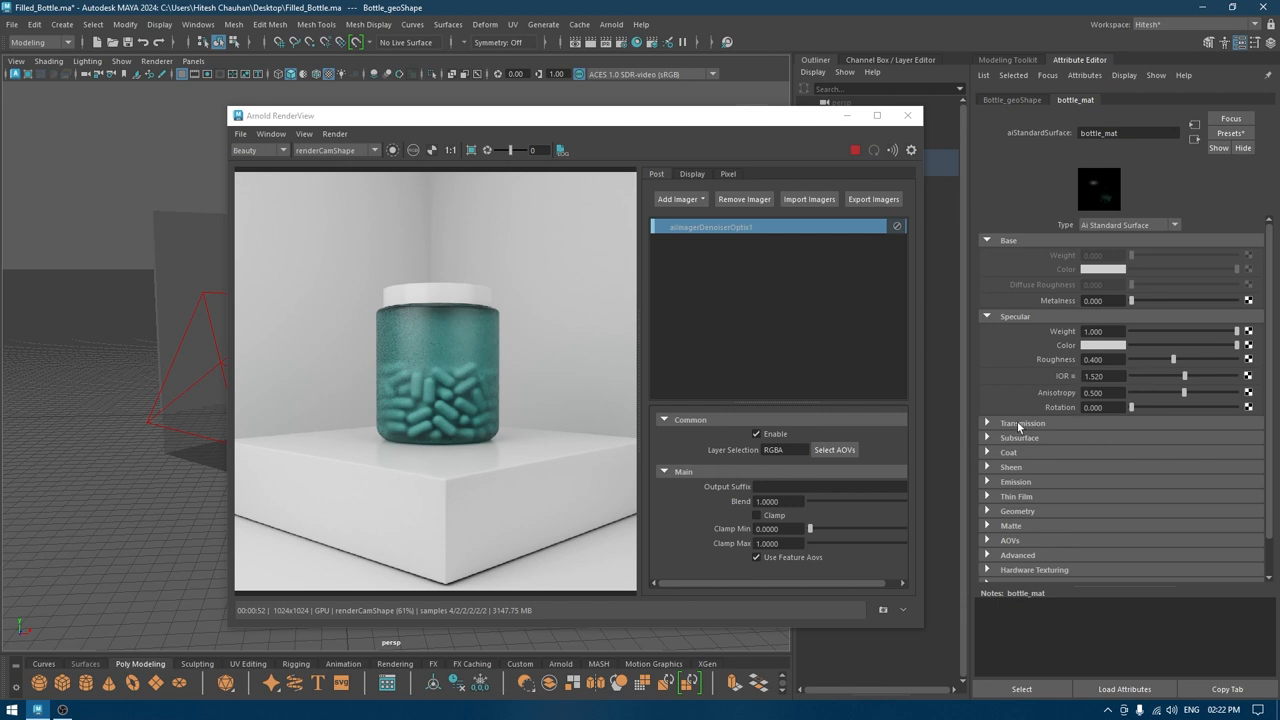
{"action": "left_click", "coordinate": [988, 424]}
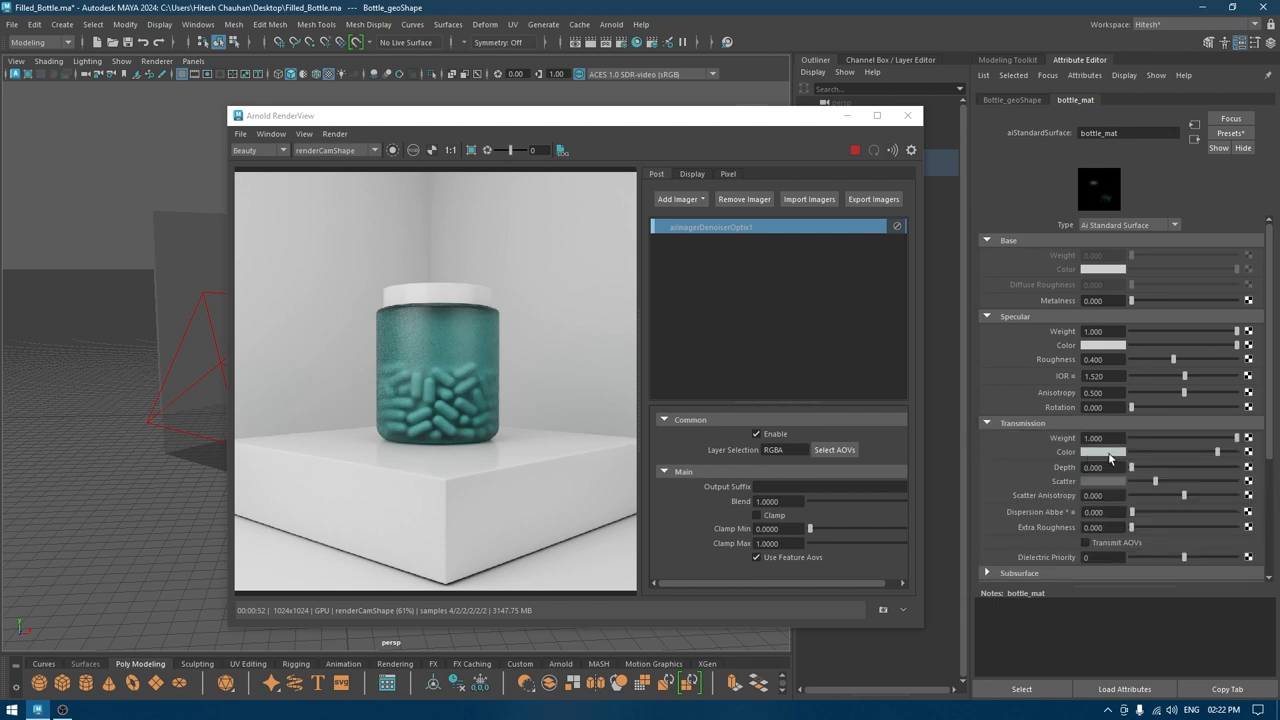
{"action": "left_click", "coordinate": [1104, 452]}
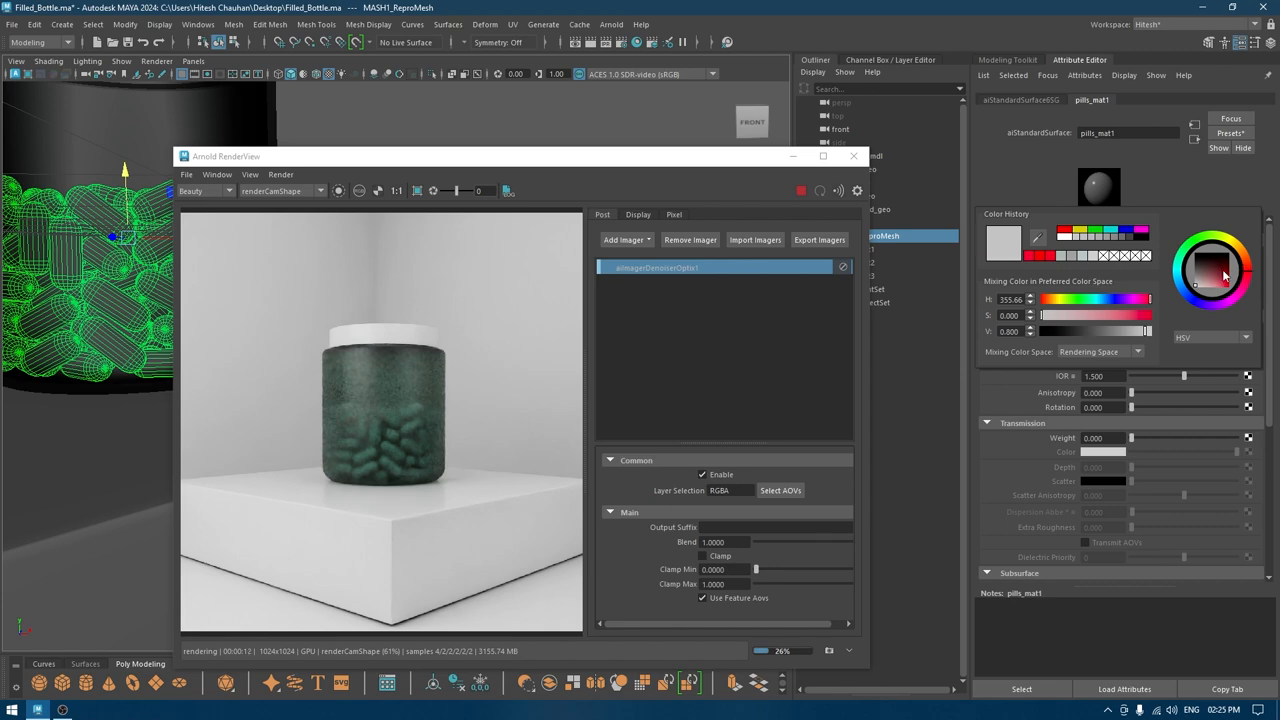
{"action": "left_click", "coordinate": [1212, 276]}
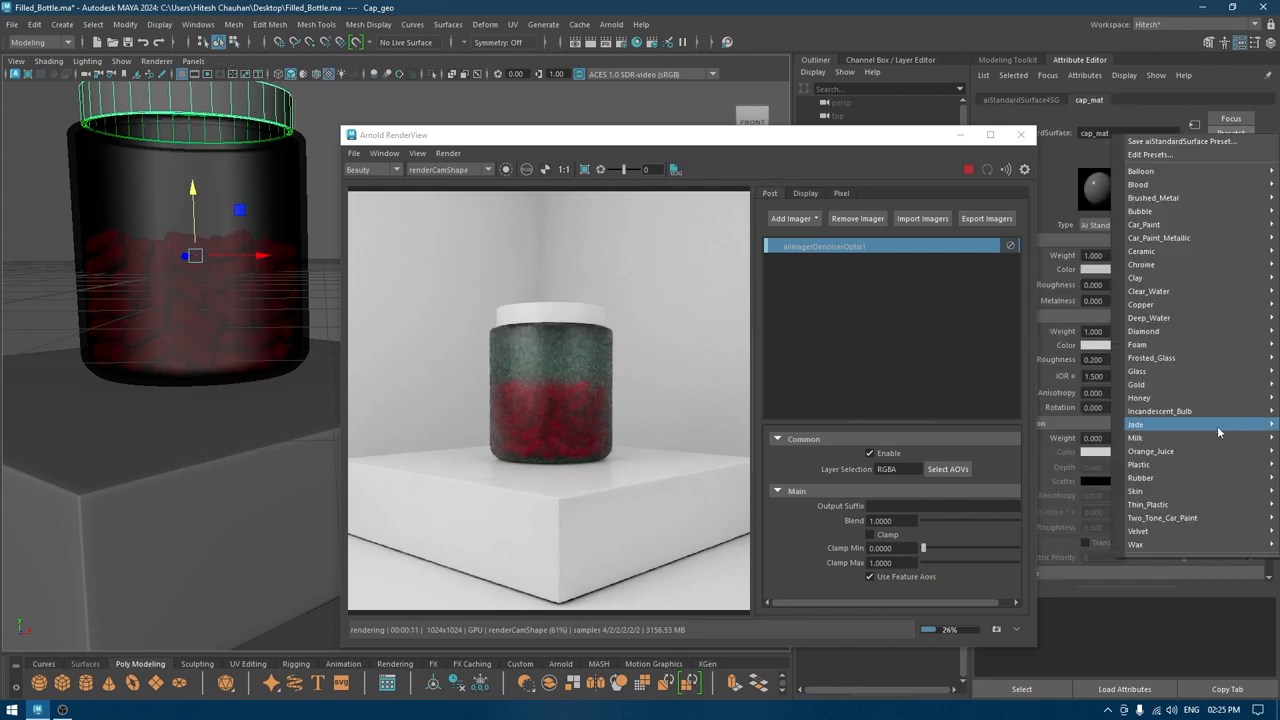
Step: Set cap_mat's Base Color to black so the lid renders dark, reviewing its Transmission and Subsurface swatches
{"action": "left_click", "coordinate": [1136, 424]}
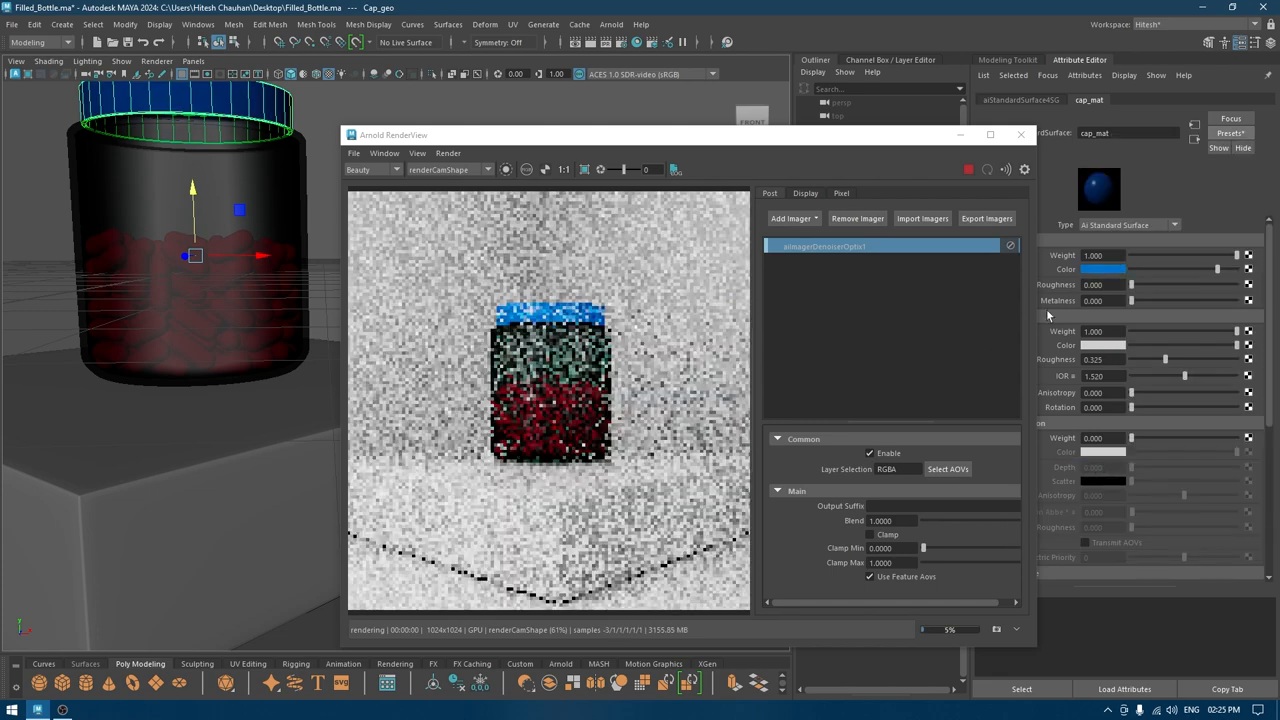
{"action": "left_click", "coordinate": [1104, 268]}
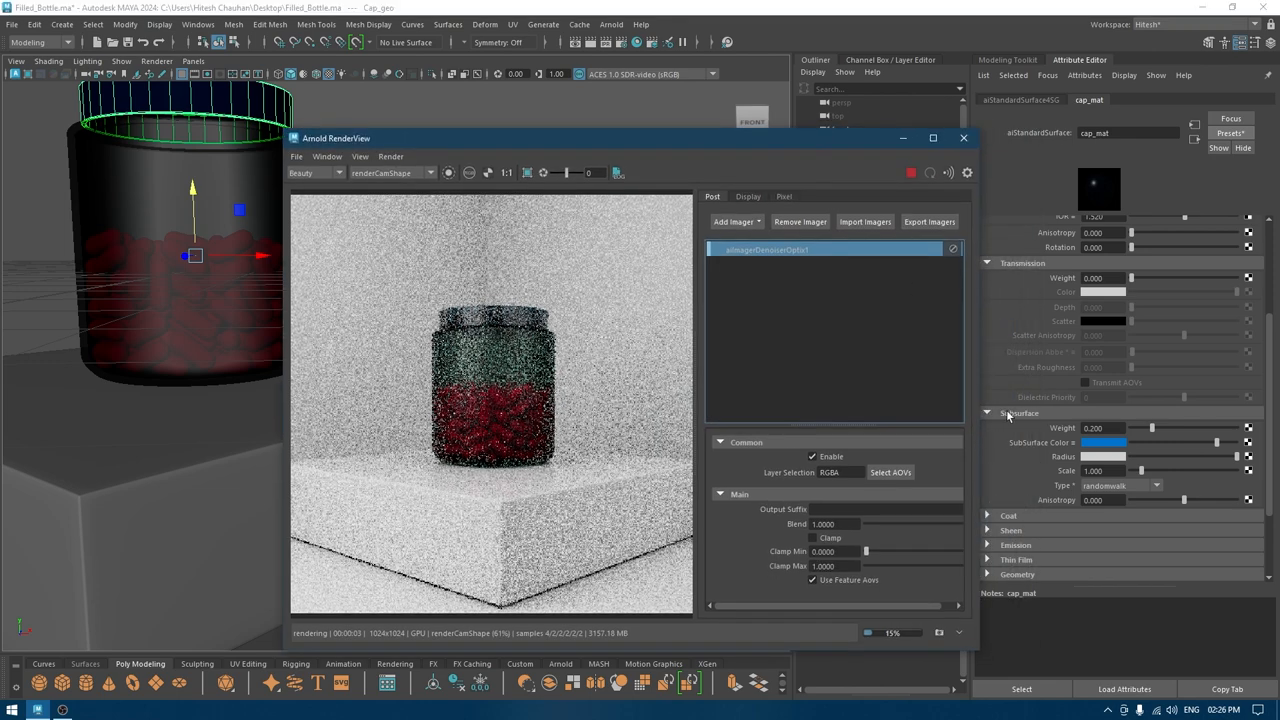
{"action": "left_click", "coordinate": [1104, 442]}
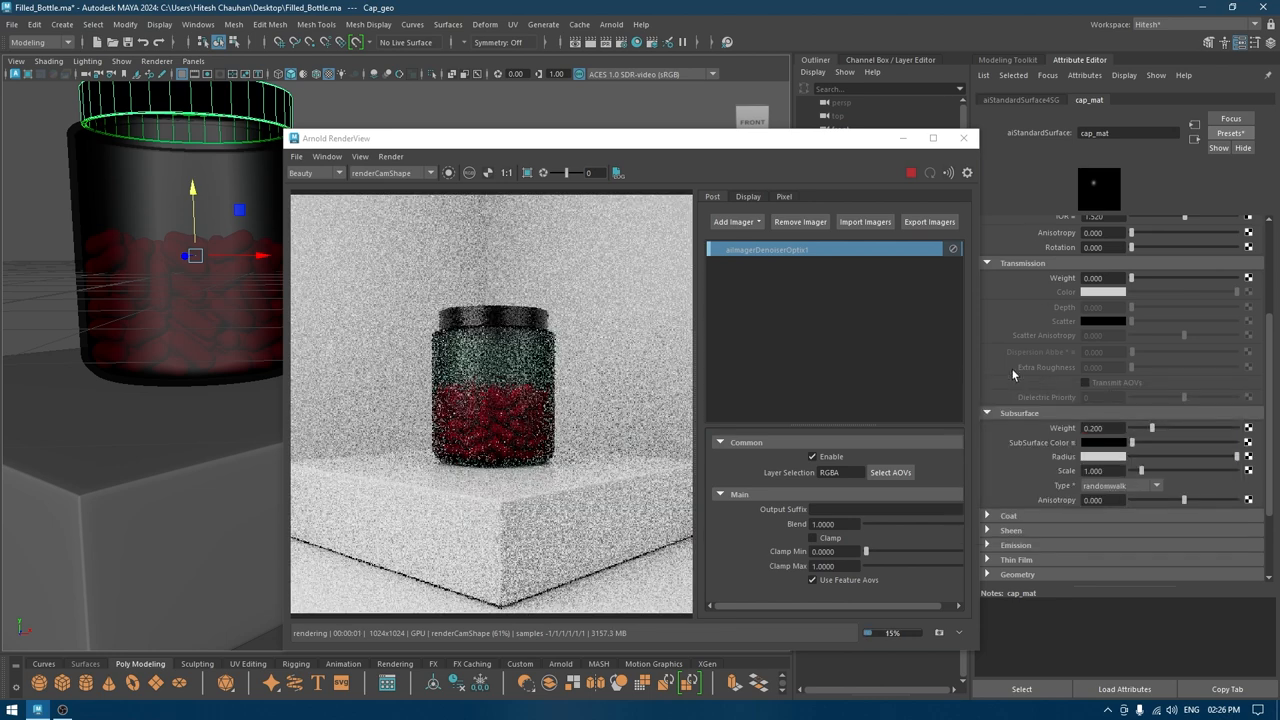
{"action": "left_click", "coordinate": [1104, 292]}
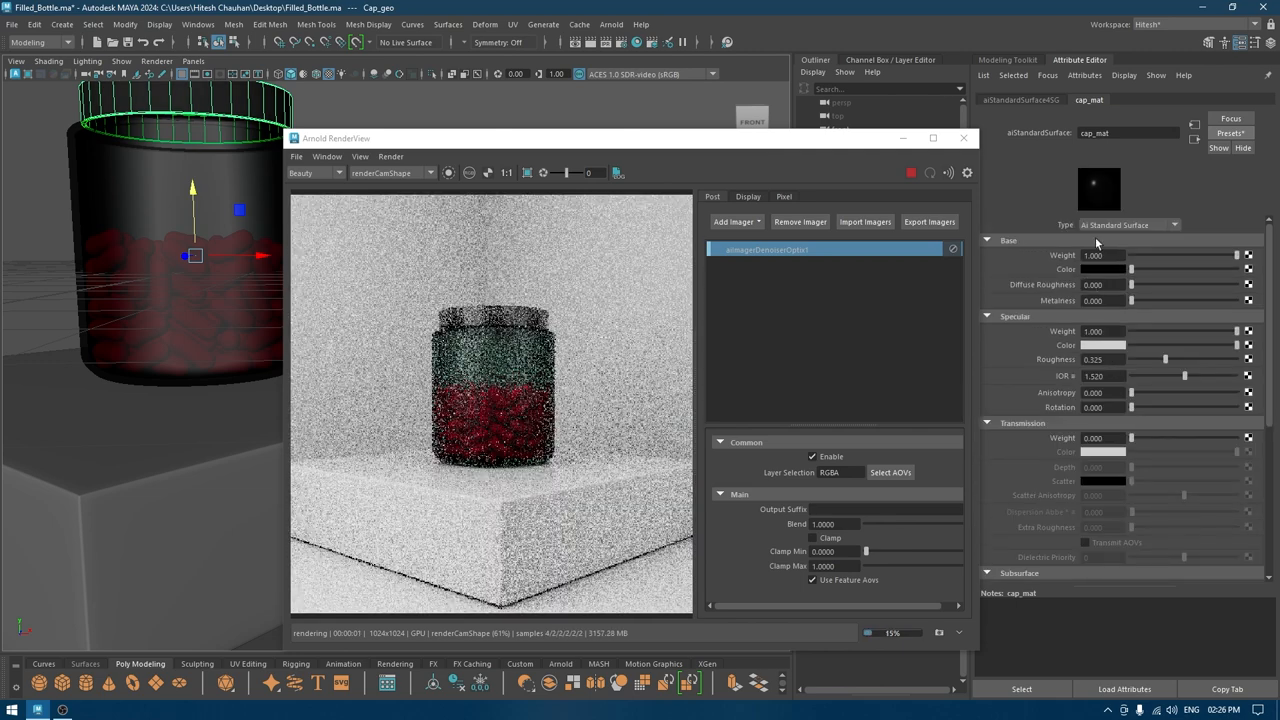
{"action": "left_click", "coordinate": [1132, 268]}
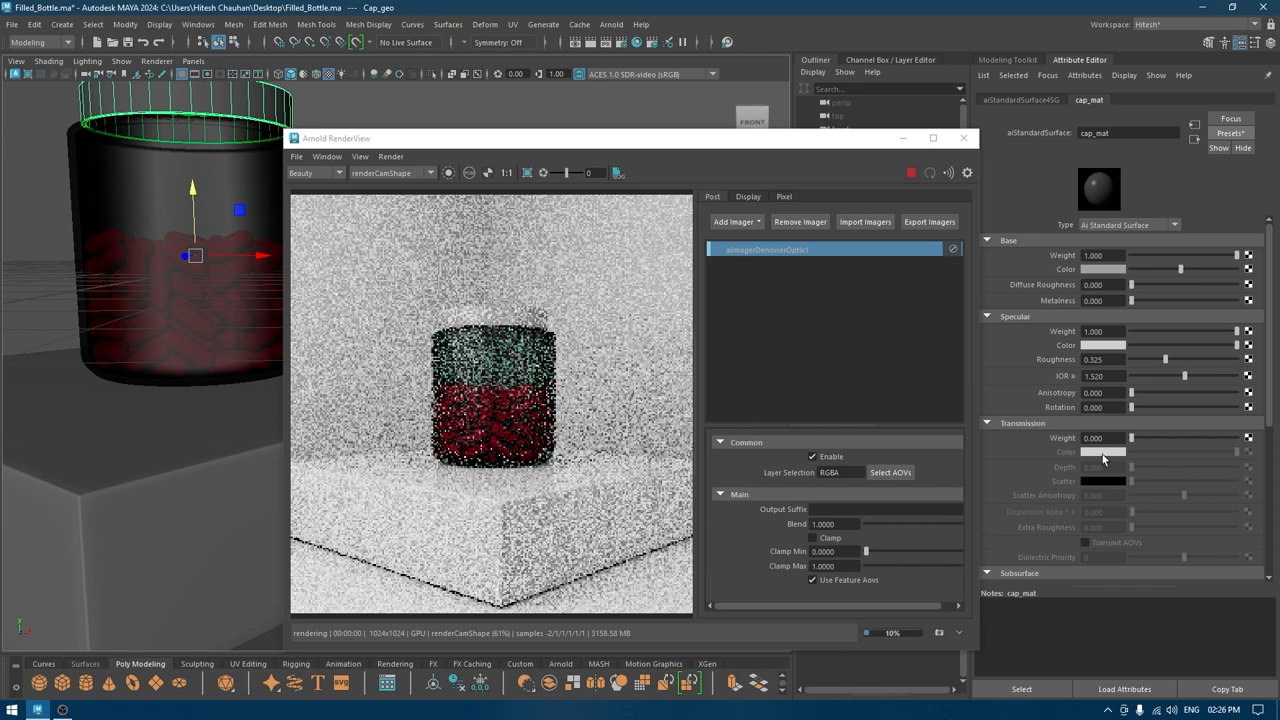
{"action": "left_click", "coordinate": [1104, 452]}
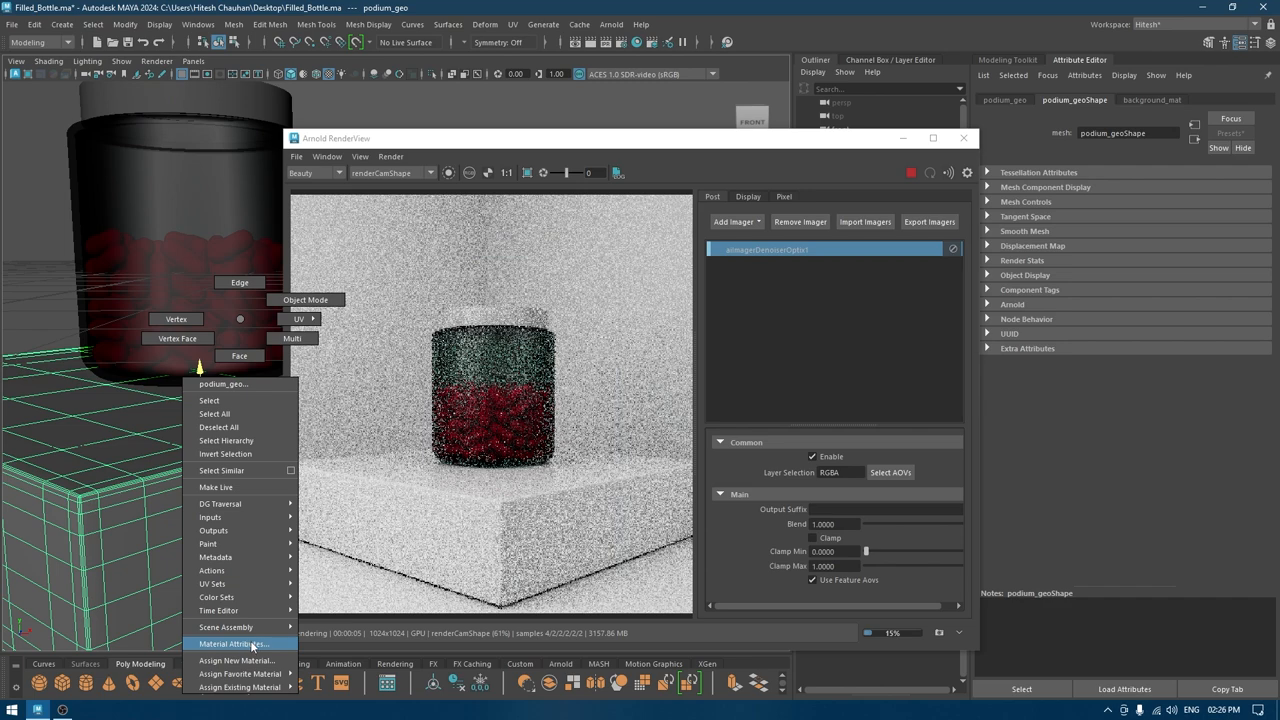
Step: Give background_mat on the podium and backdrop a light, pale mint-green Base Color
{"action": "left_click", "coordinate": [236, 644]}
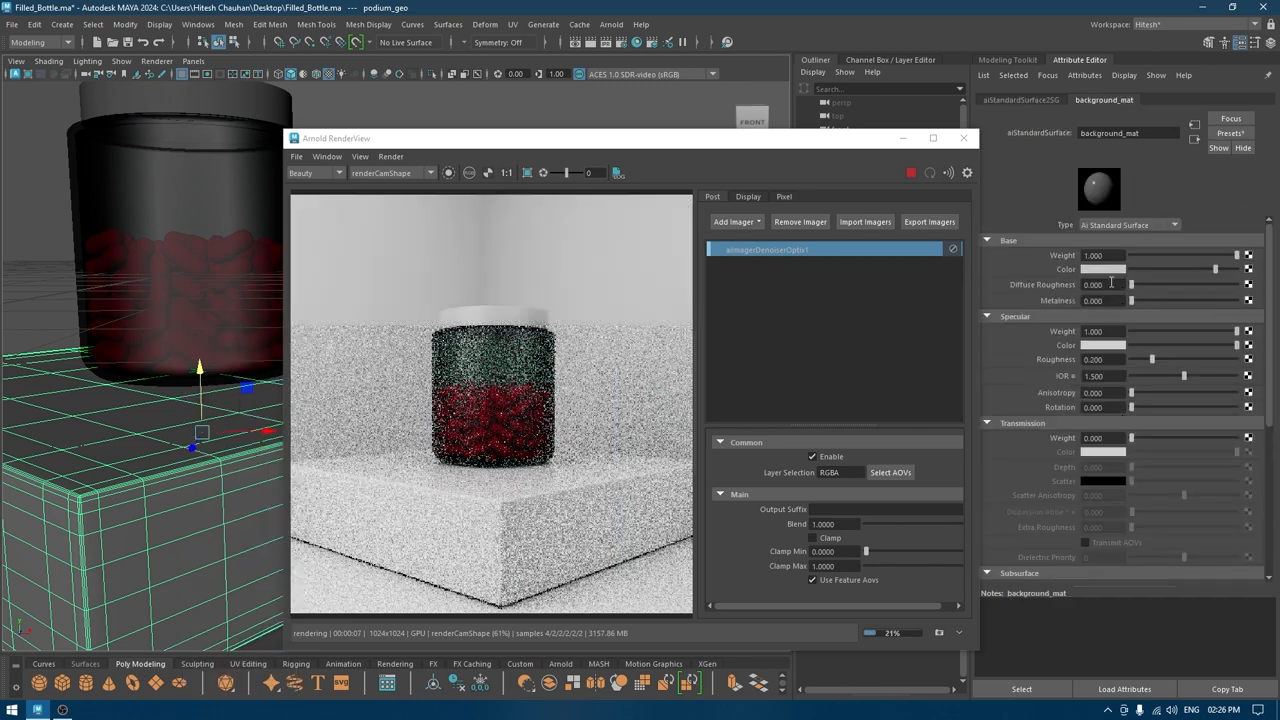
{"action": "mouse_move", "coordinate": [1104, 270]}
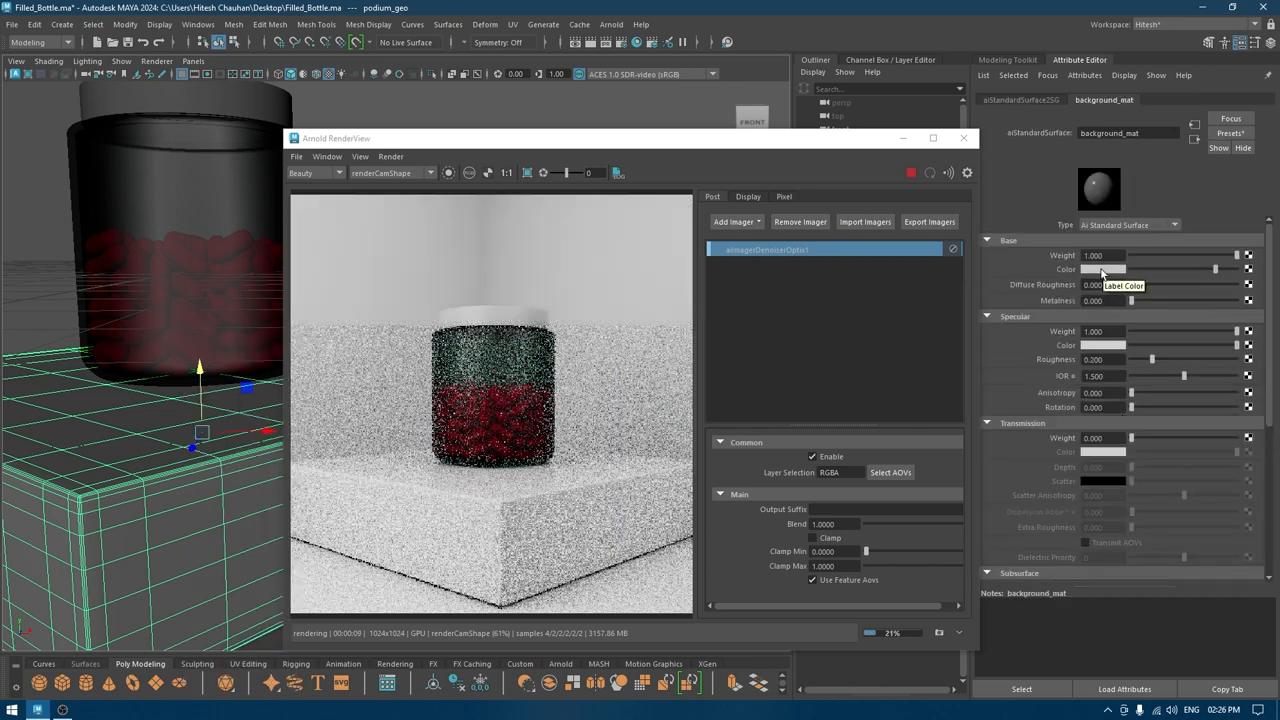
{"action": "left_click", "coordinate": [1104, 268]}
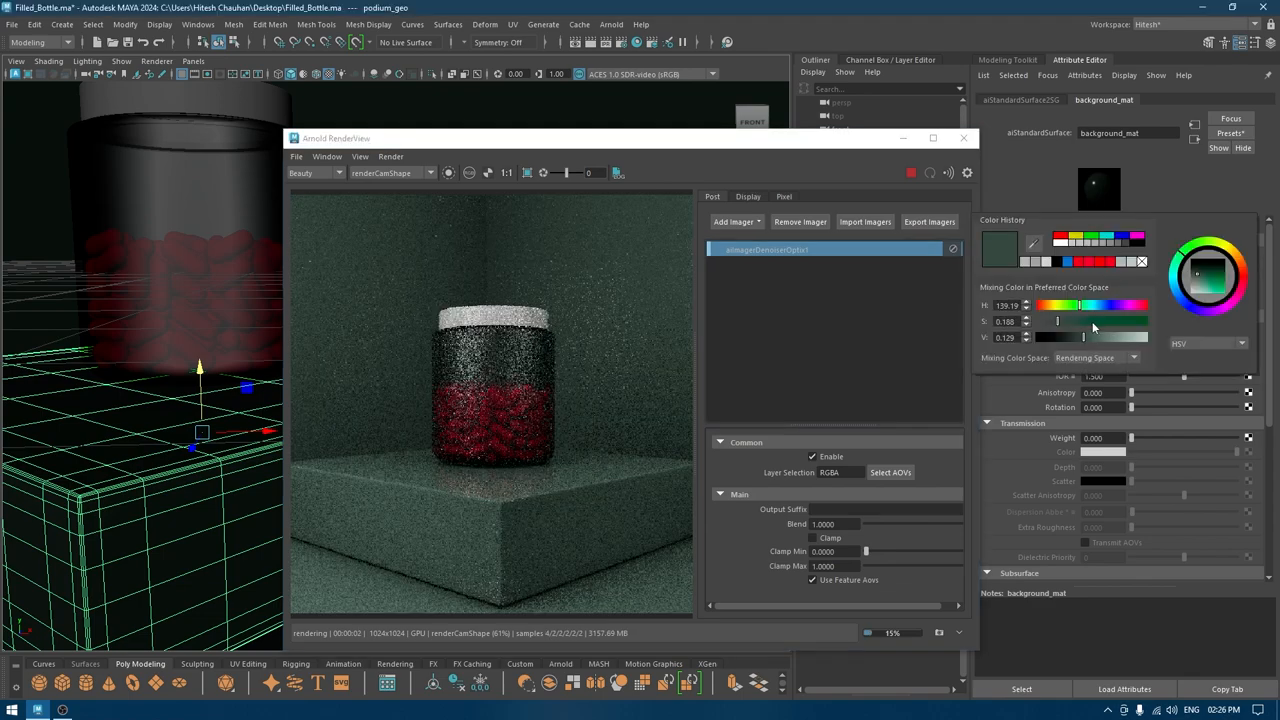
{"action": "left_click_drag", "start_coordinate": [1056, 336], "coordinate": [1122, 336]}
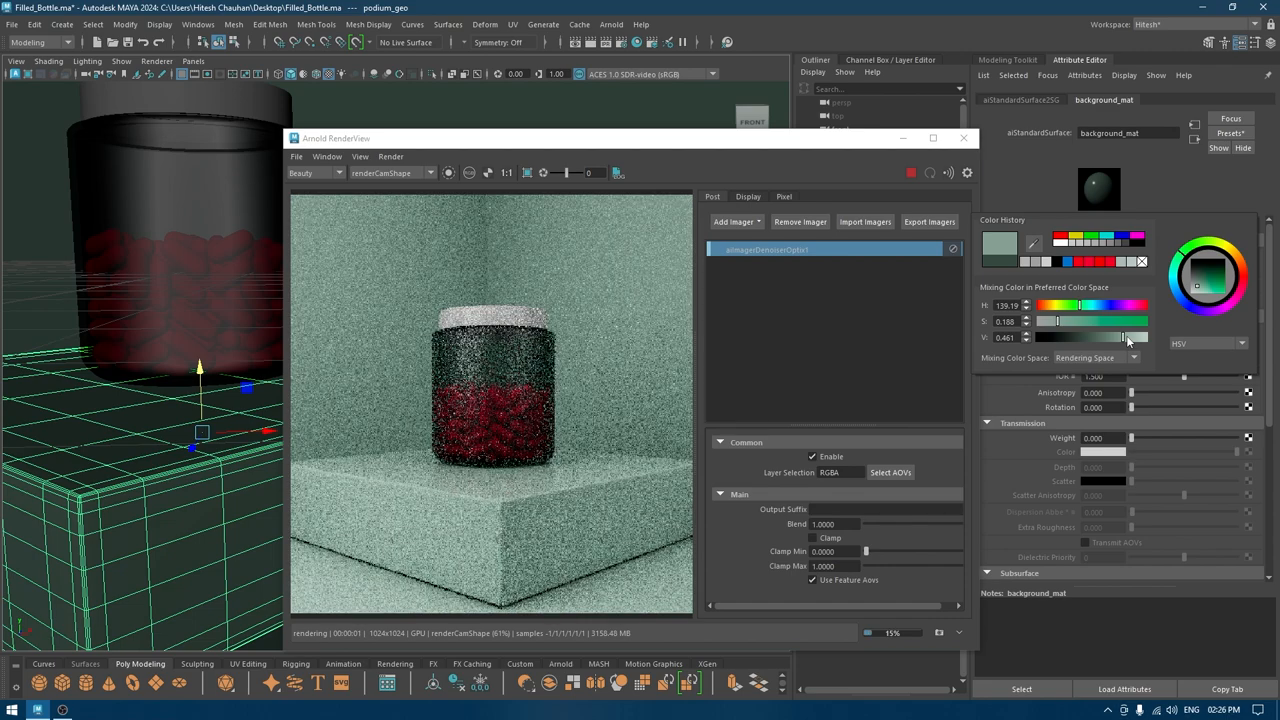
{"action": "left_click_drag", "start_coordinate": [1120, 336], "coordinate": [1136, 336]}
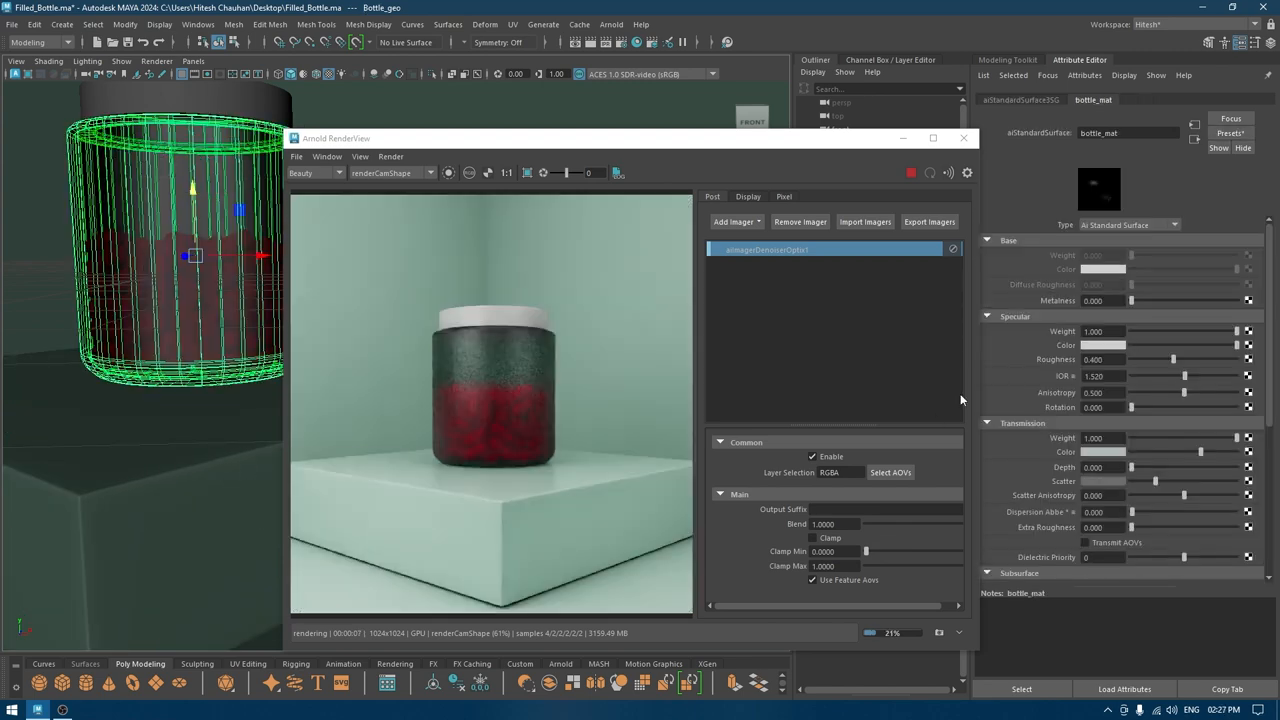
{"action": "mouse_move", "coordinate": [1118, 456]}
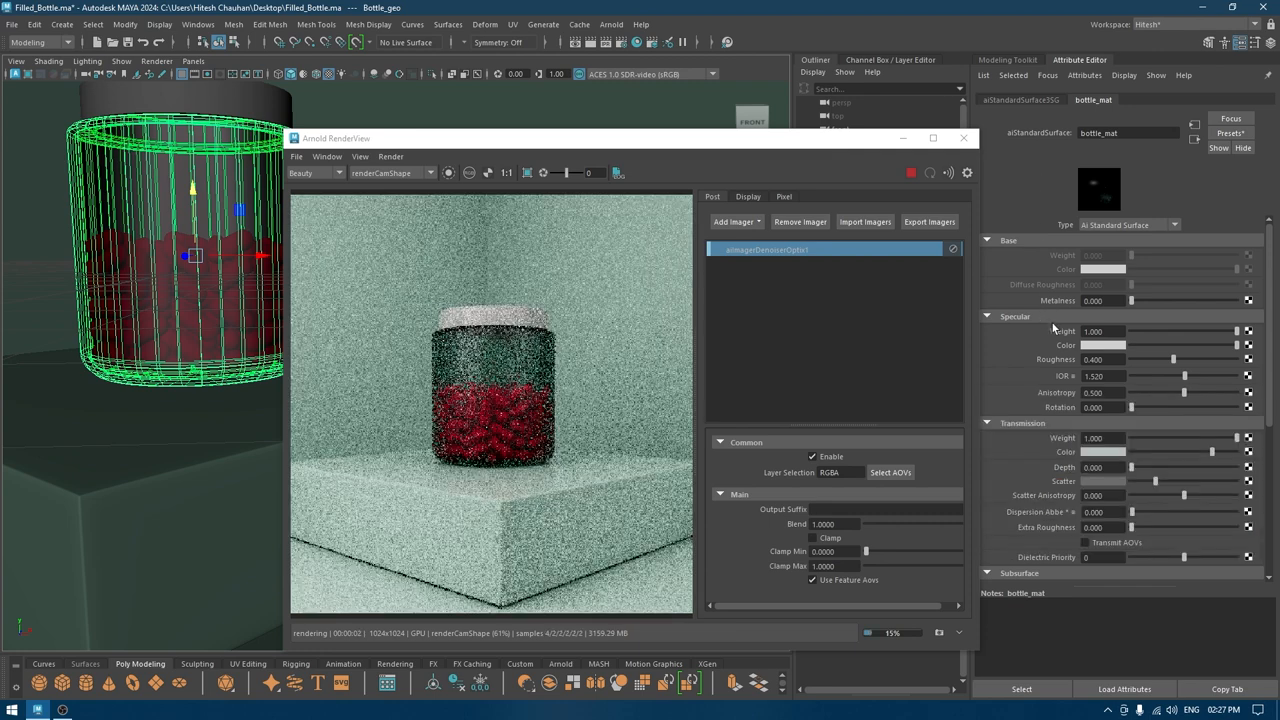
{"action": "scroll", "scroll_direction": "down", "scroll_amount": 3}
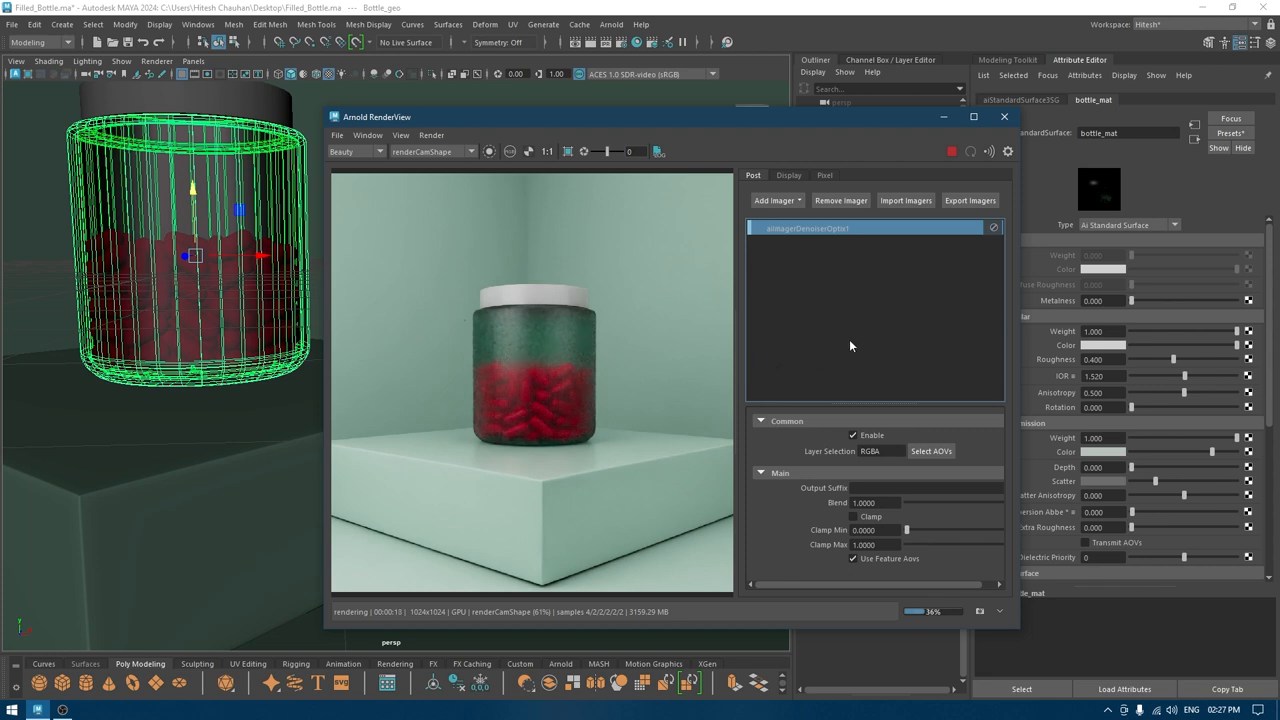
Step: Enlarge the Arnold RenderView to view the refined render of the jar with red pills
{"action": "left_click", "coordinate": [952, 152]}
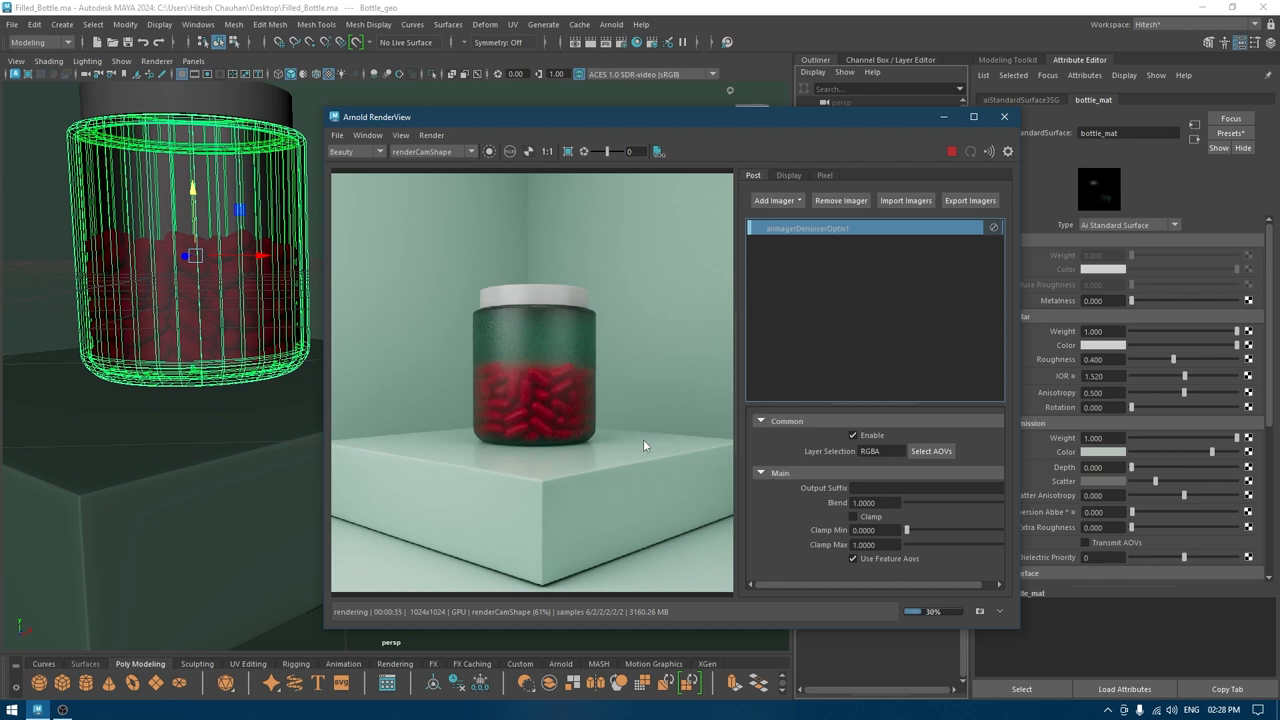
{"action": "mouse_move", "coordinate": [940, 168]}
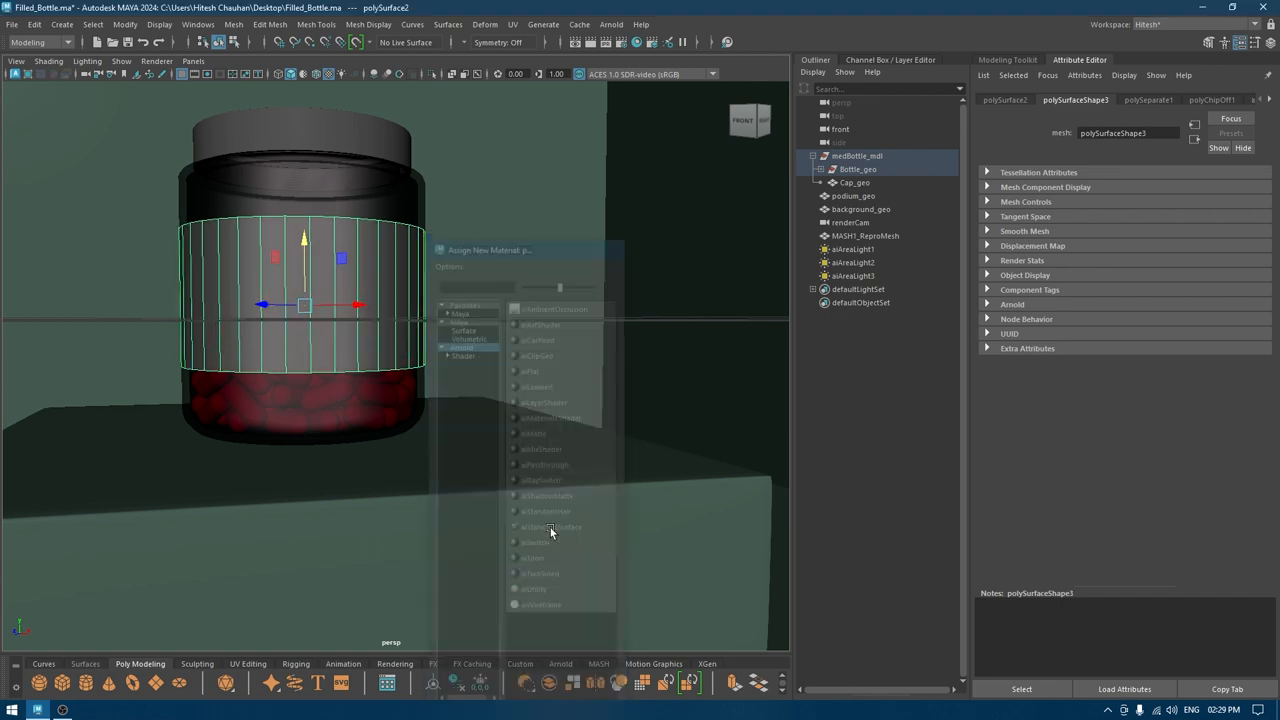
Step: Assign a new aiStandardSurface material to the label band with a File node on Base Color
{"action": "left_click", "coordinate": [550, 526]}
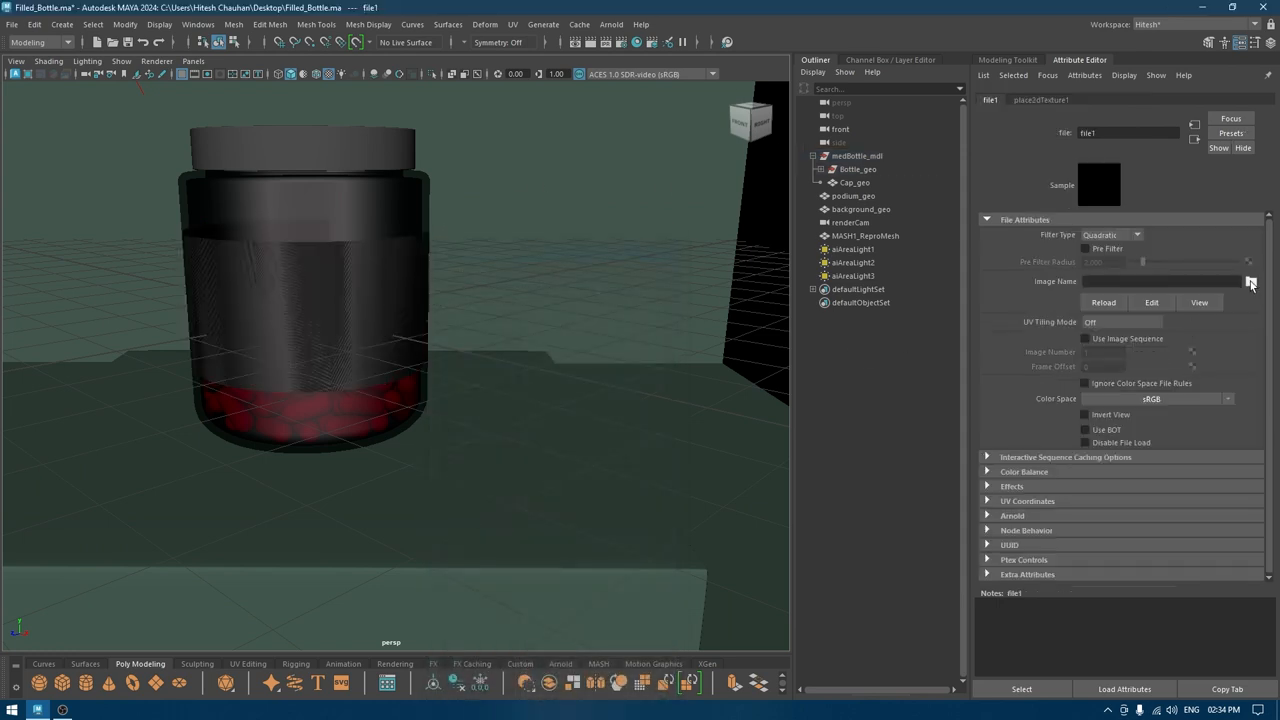
Step: Load the label image into the file texture and switch to the UV Editing workspace
{"action": "left_click", "coordinate": [1250, 280]}
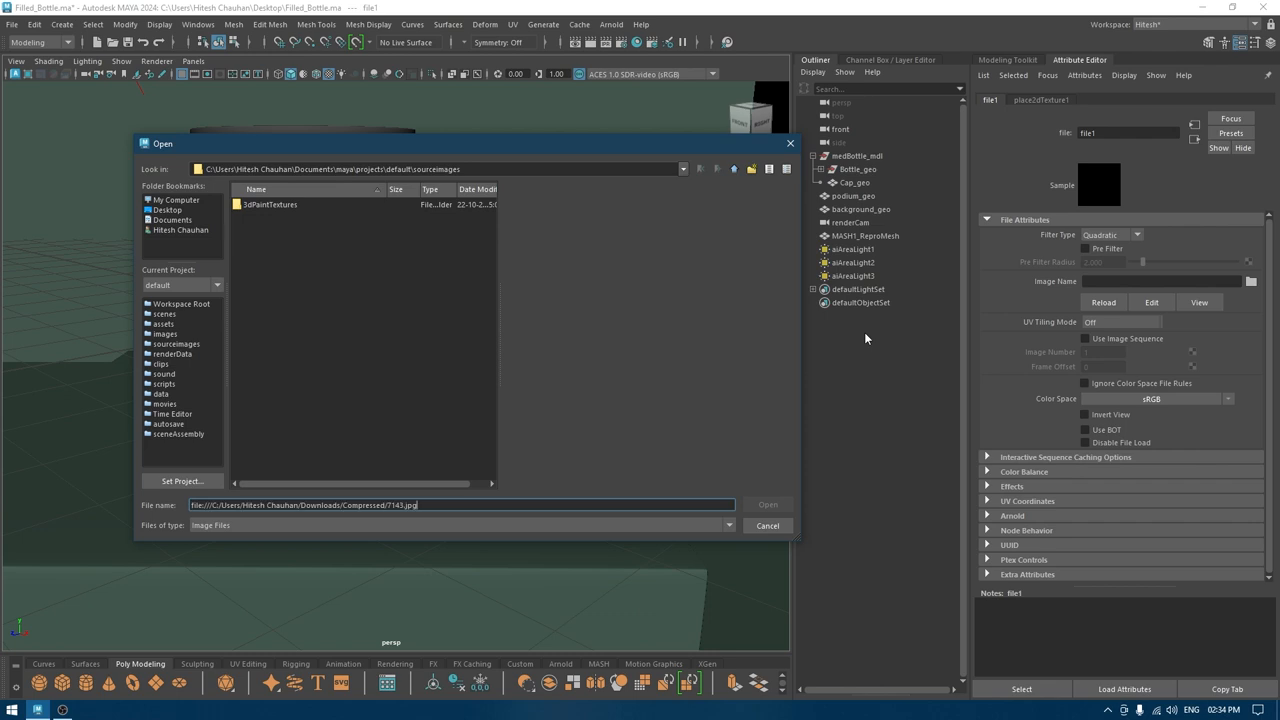
{"action": "double_click", "coordinate": [200, 504]}
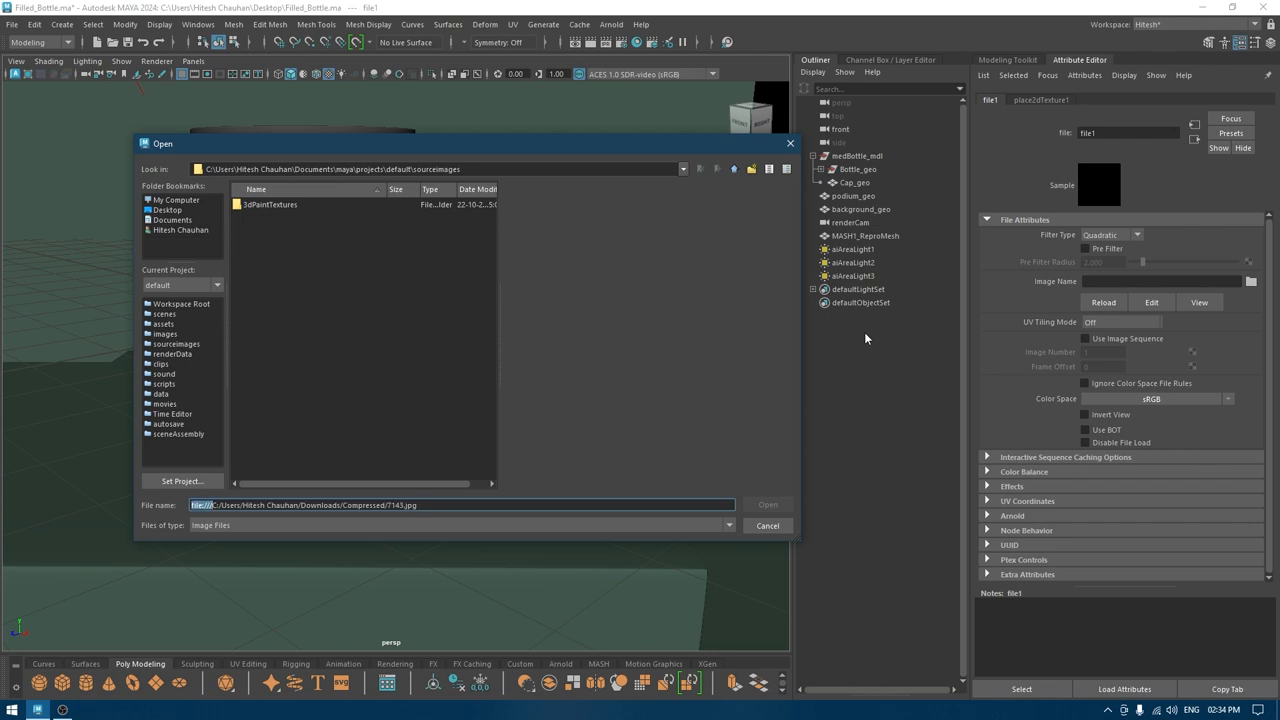
{"action": "left_click", "coordinate": [768, 504]}
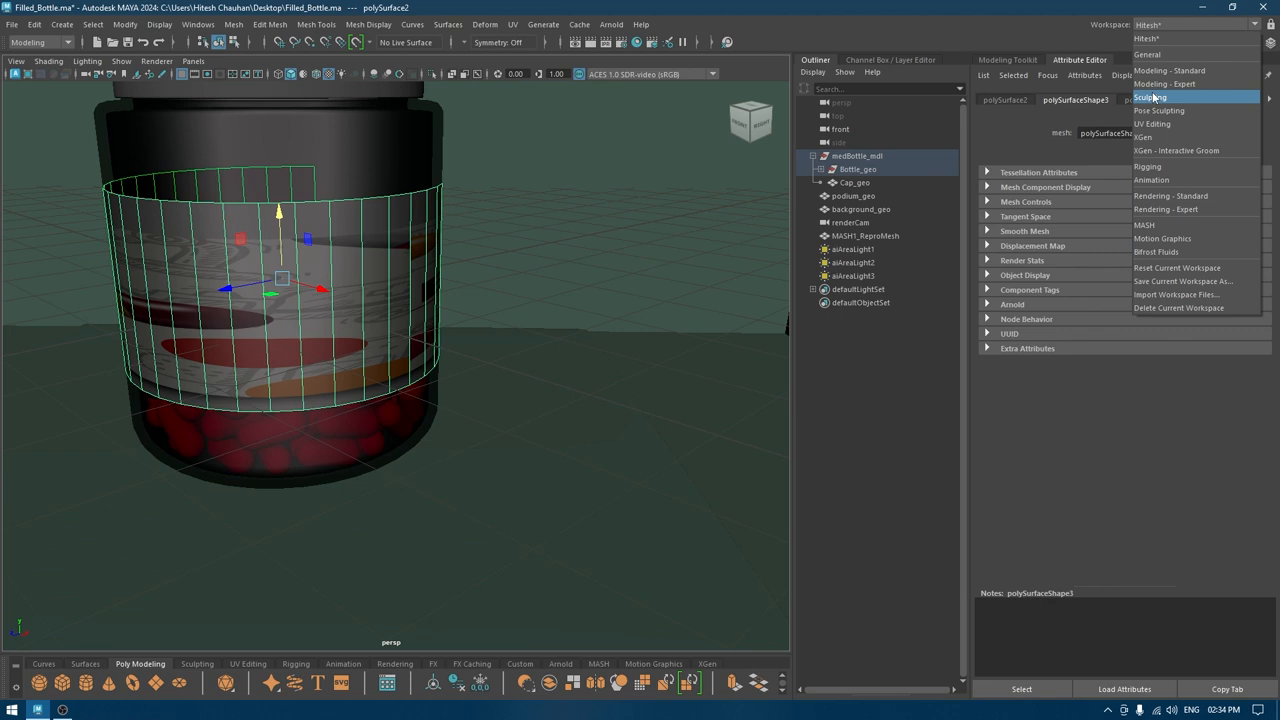
{"action": "mouse_move", "coordinate": [1186, 124]}
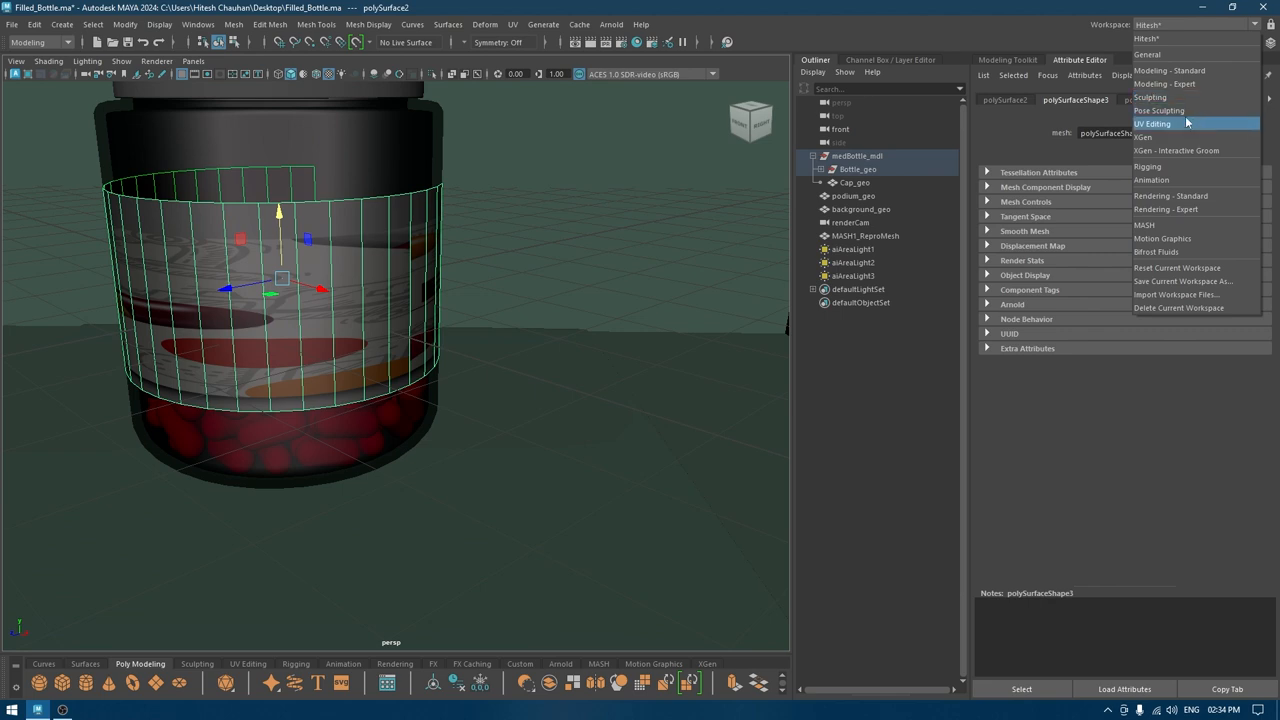
{"action": "left_click", "coordinate": [1152, 124]}
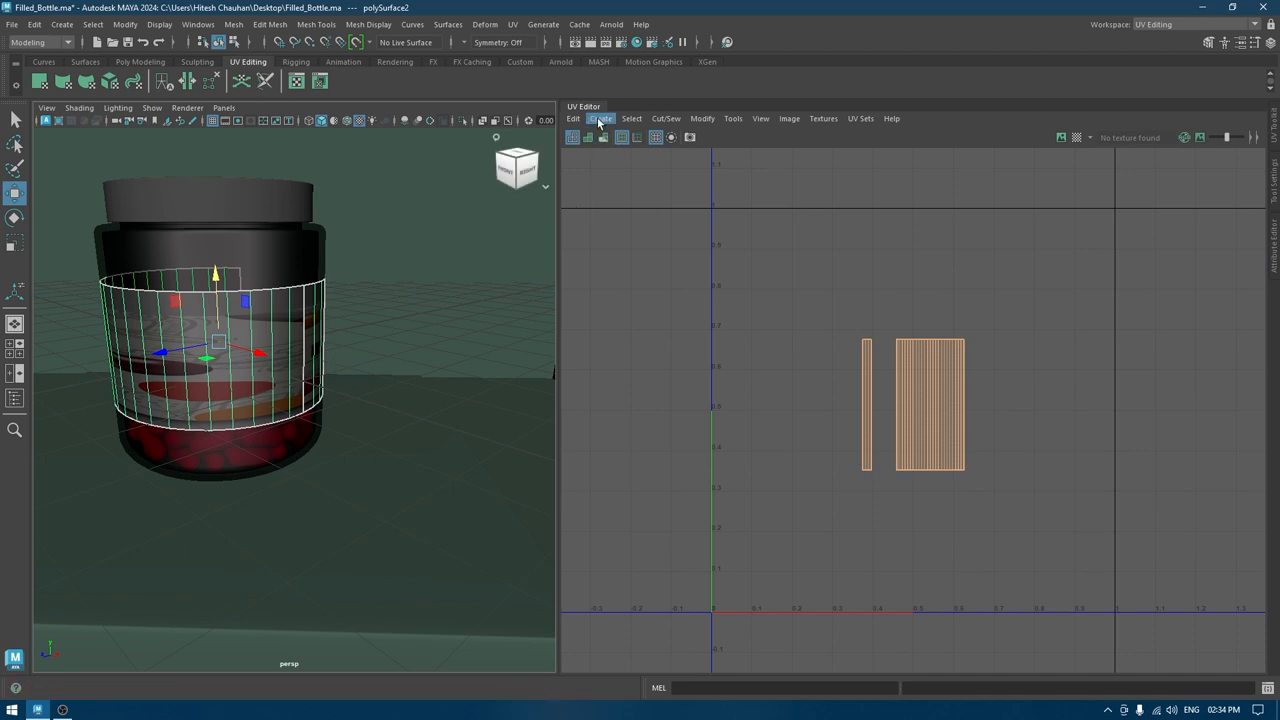
Step: Rearrange the label UVs so MEDICINES wraps correctly, then raise aiStandardSurface7's Specular Roughness
{"action": "left_click", "coordinate": [600, 118]}
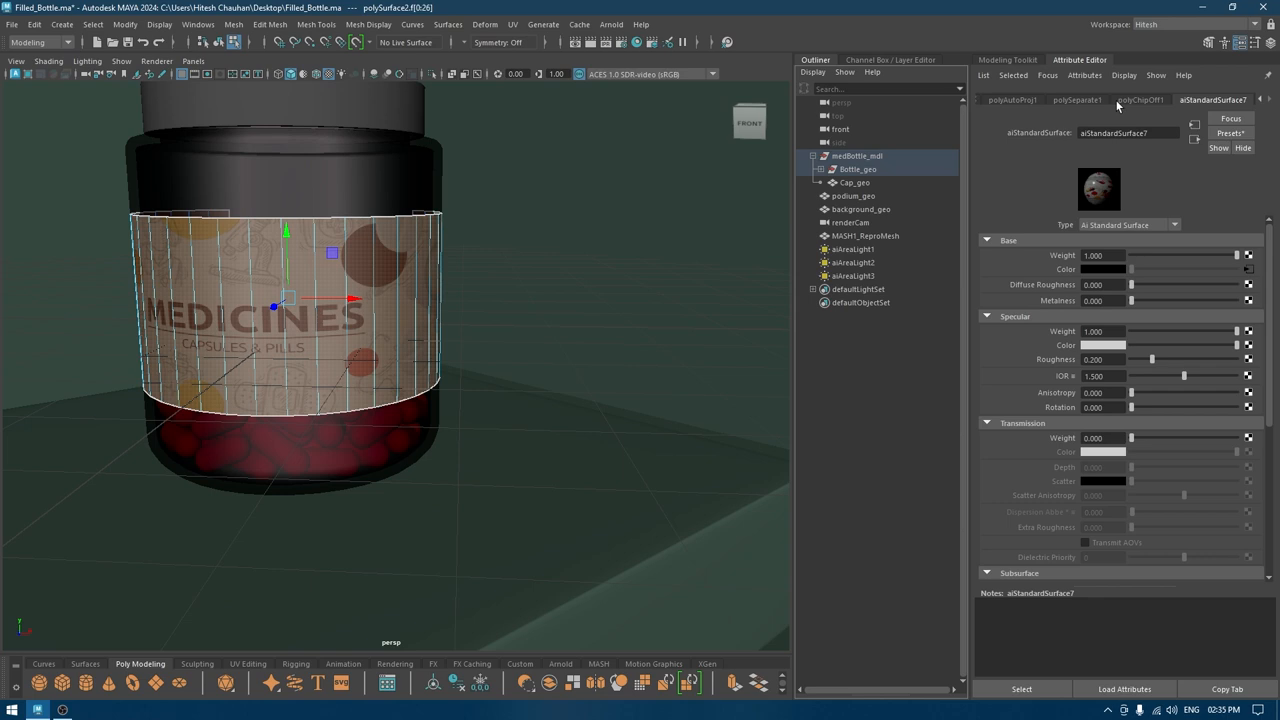
{"action": "left_click", "coordinate": [860, 210]}
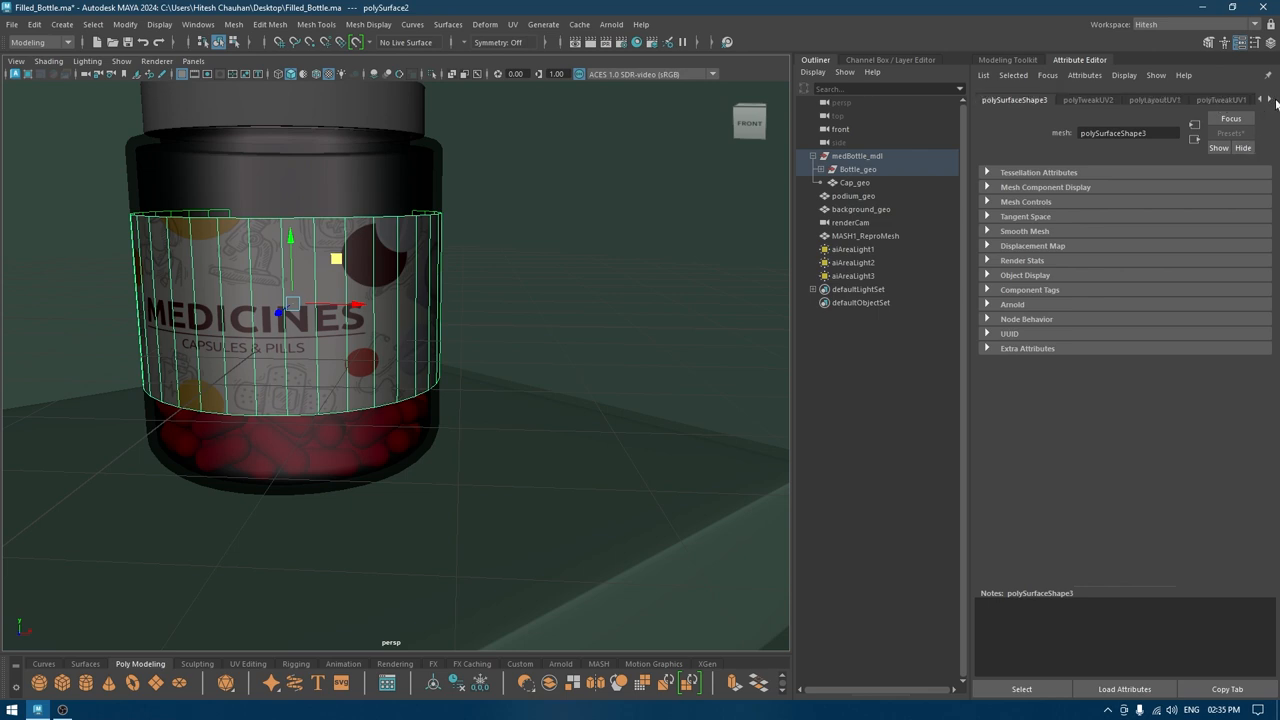
{"action": "left_click", "coordinate": [1212, 100]}
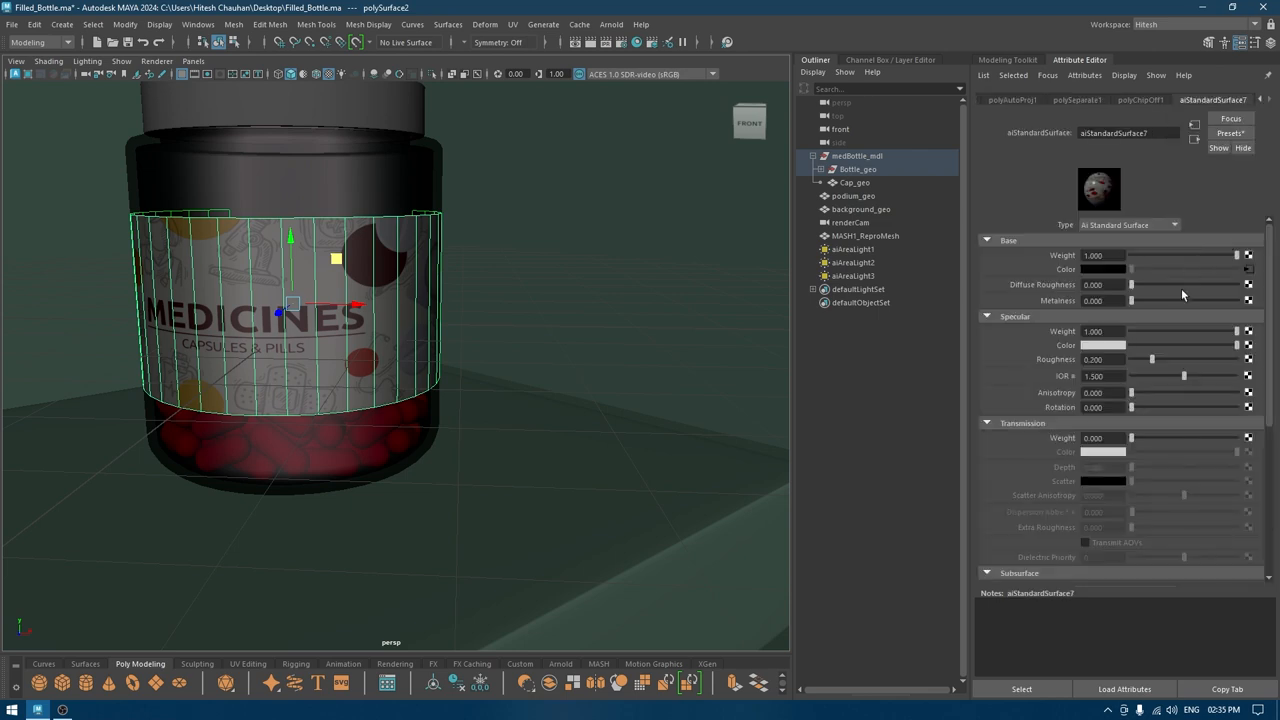
{"action": "left_click_drag", "start_coordinate": [1152, 360], "coordinate": [1198, 360]}
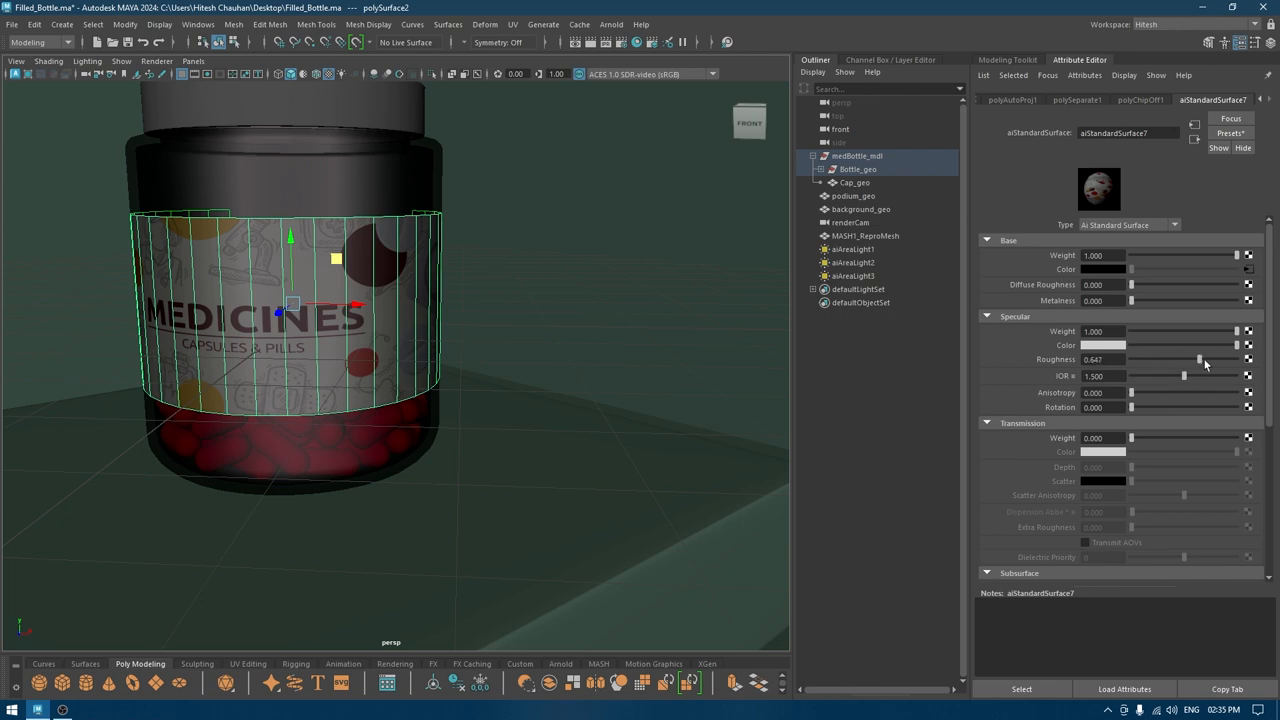